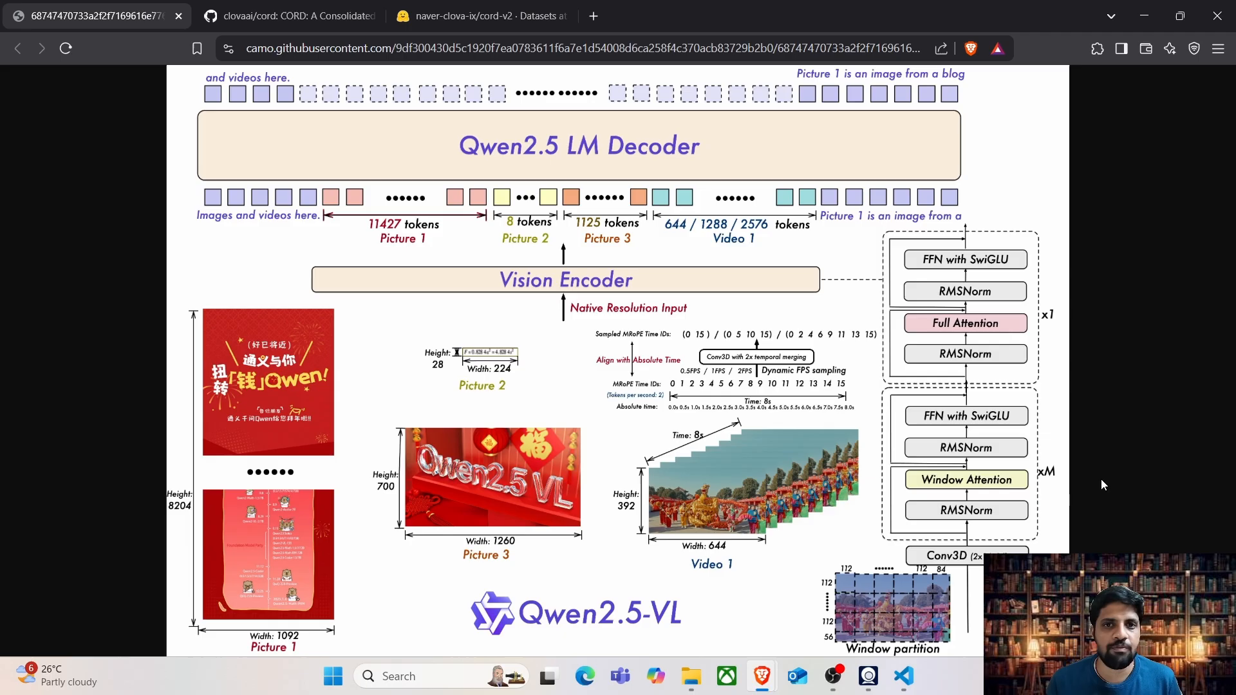
Switch to the clovaai/cord GitHub page and scroll to the CORD description and sample figure
left_click(287, 15)
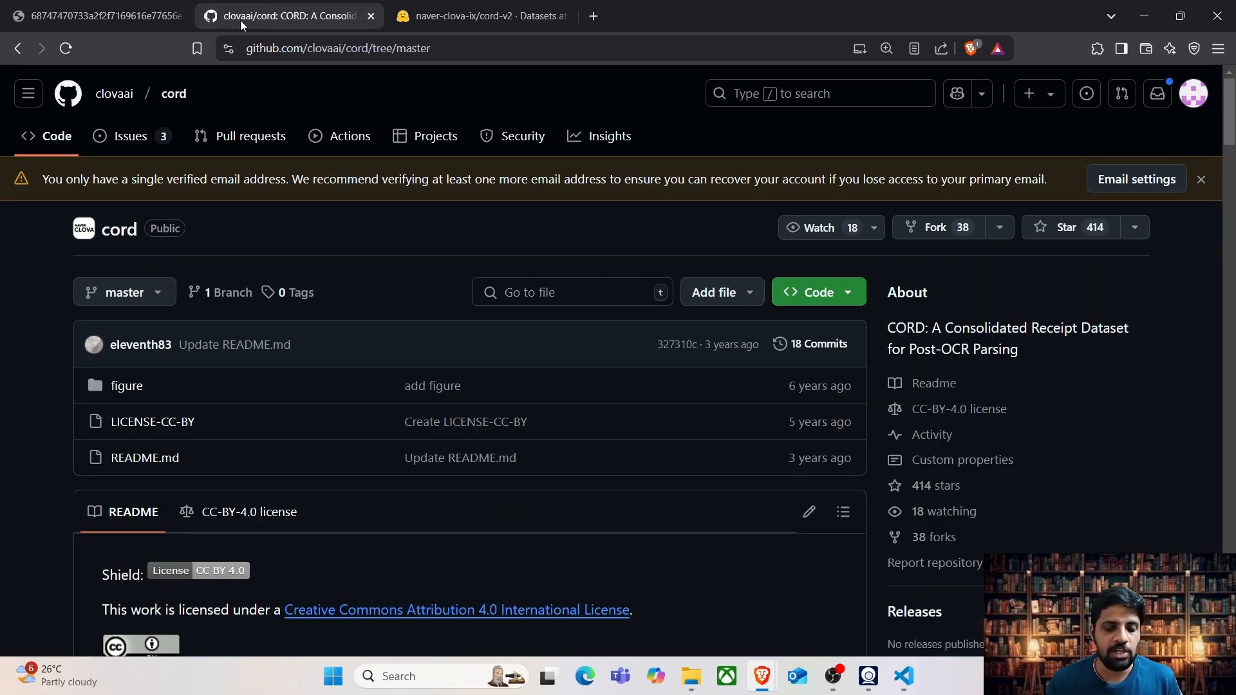
scroll("down", 3)
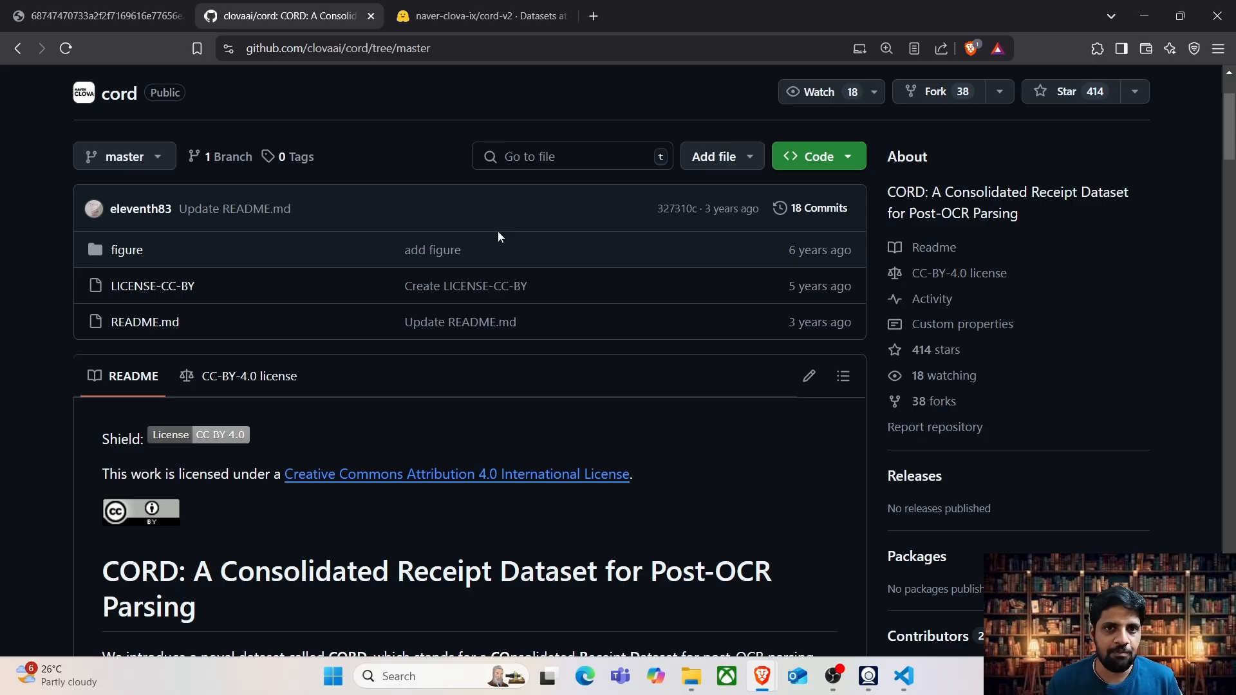
scroll("down", 3)
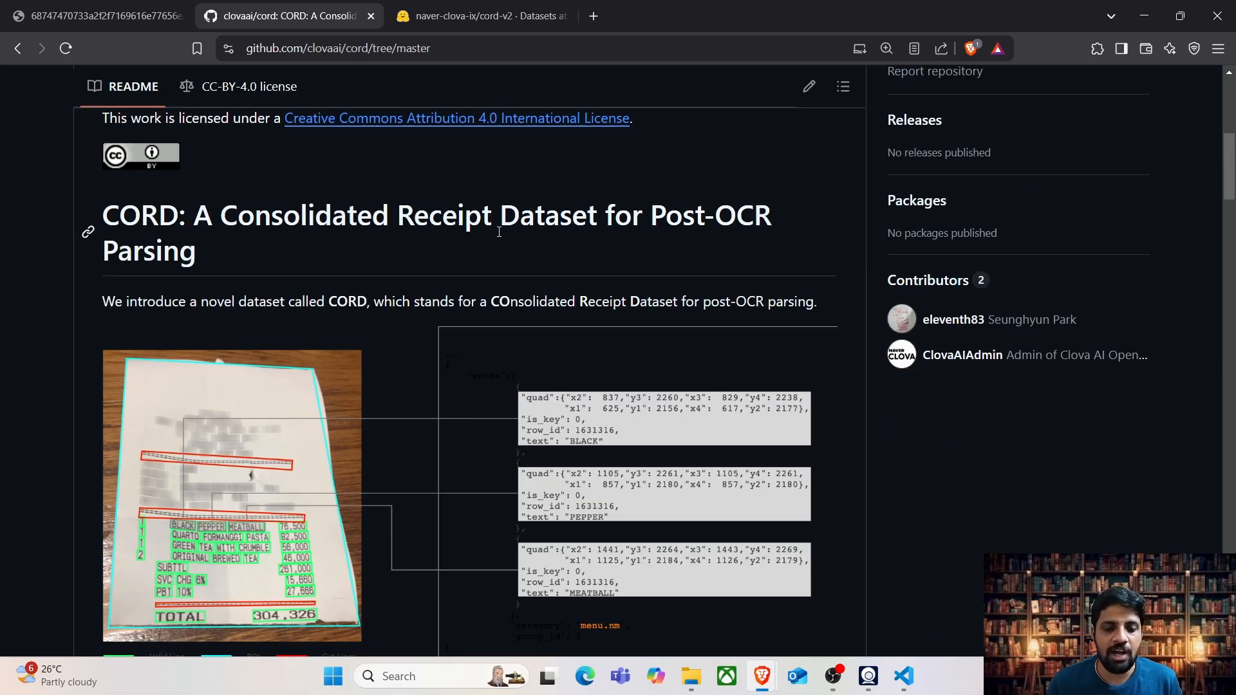
View the naver-clova-ix/cord-v2 Hugging Face dataset, then bring up the full-size CORD sample figure
left_click(481, 15)
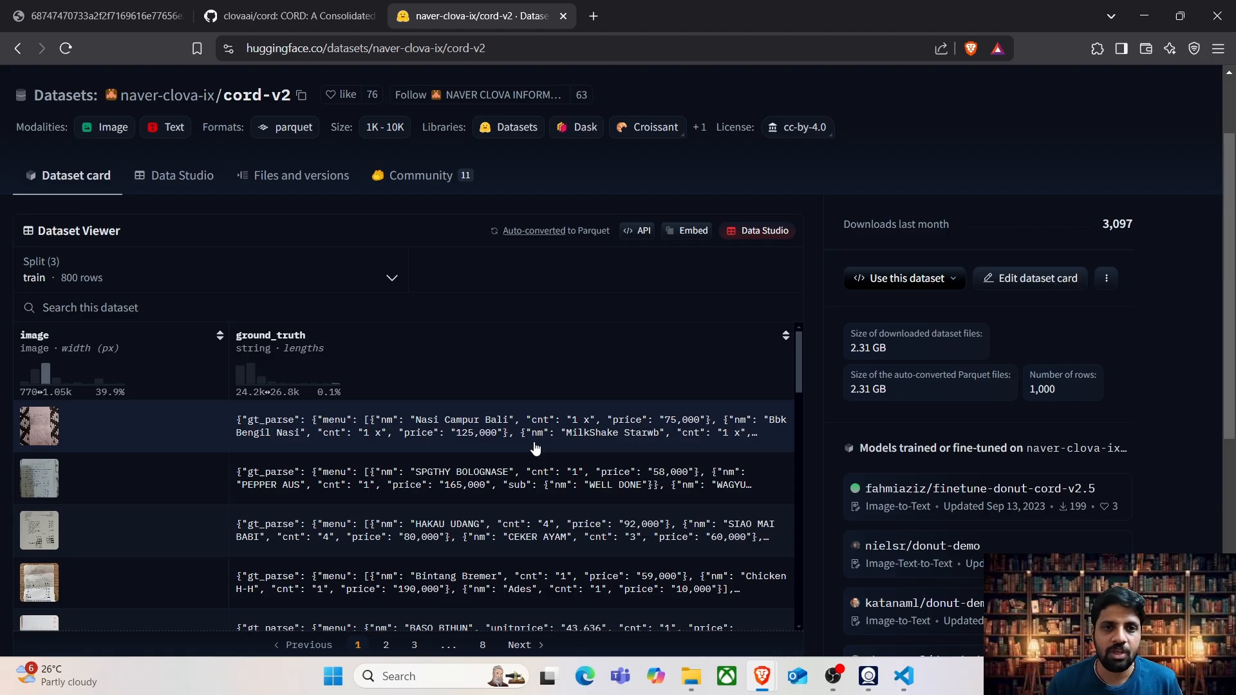
mouse_move(250, 434)
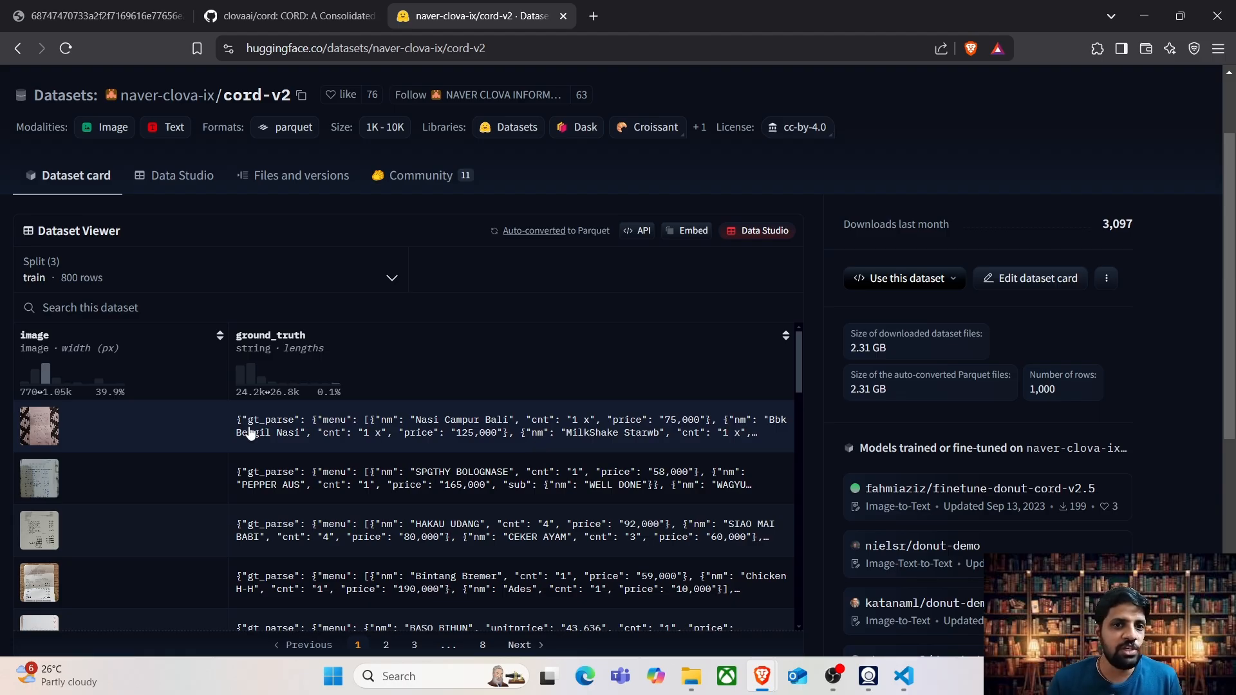
mouse_move(42, 457)
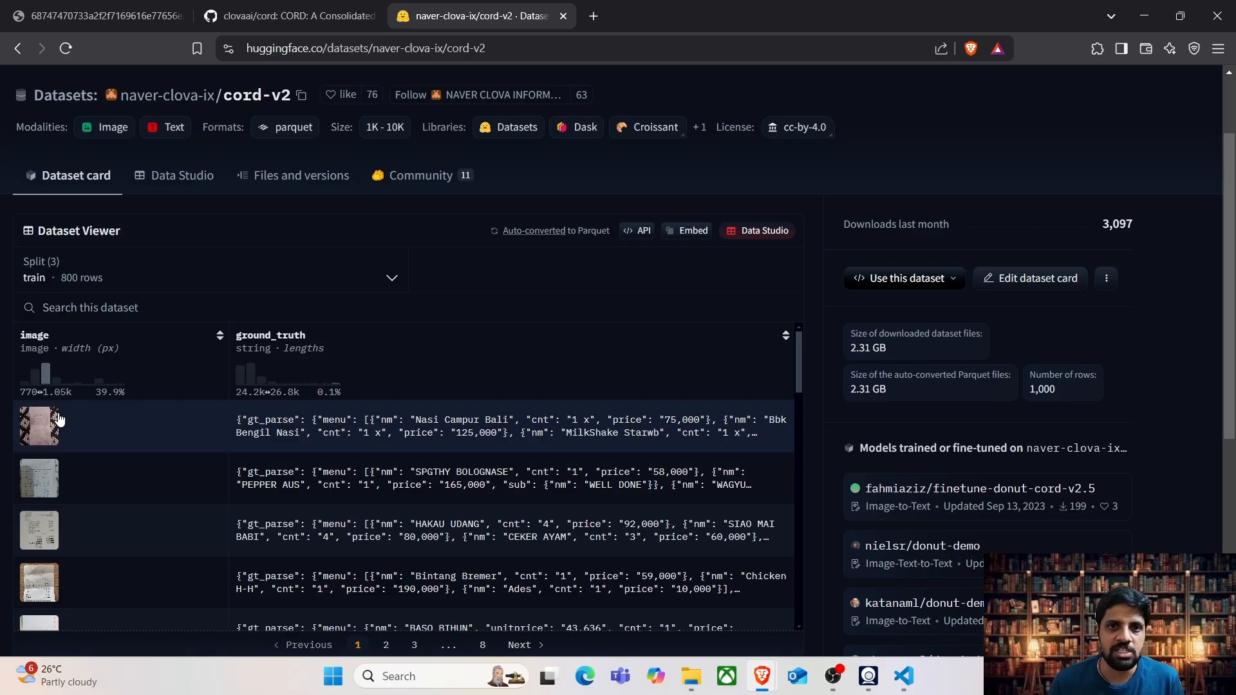
mouse_move(423, 441)
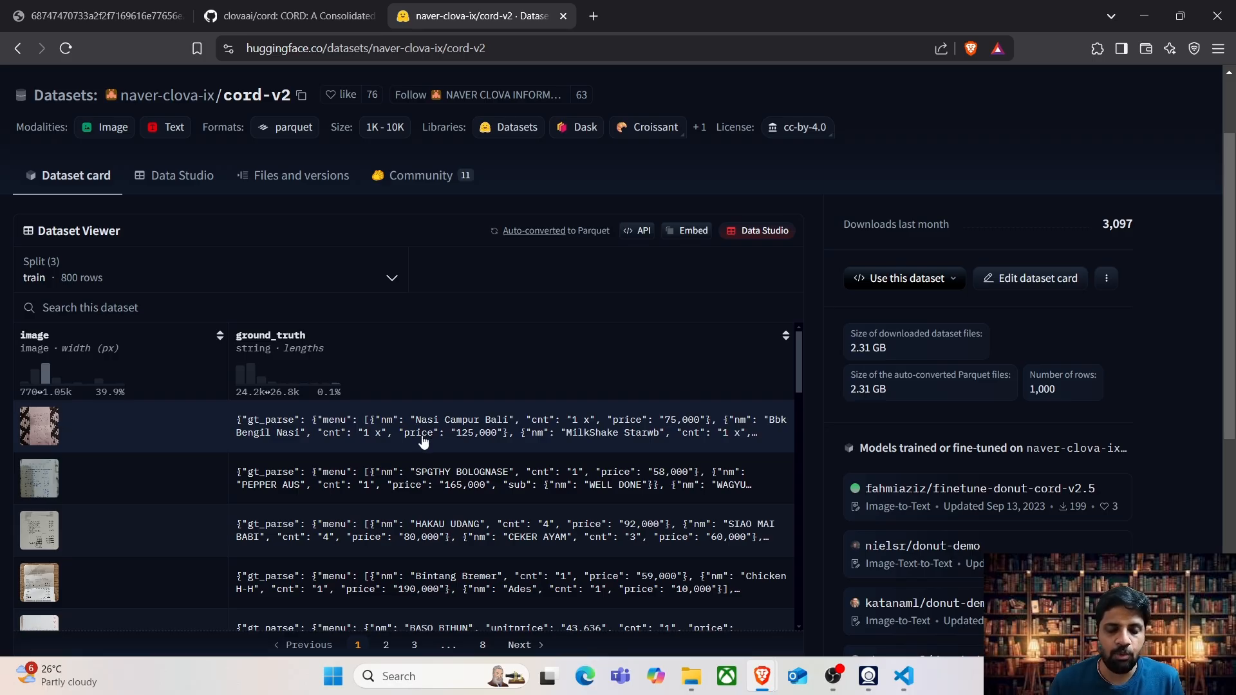
left_click(283, 15)
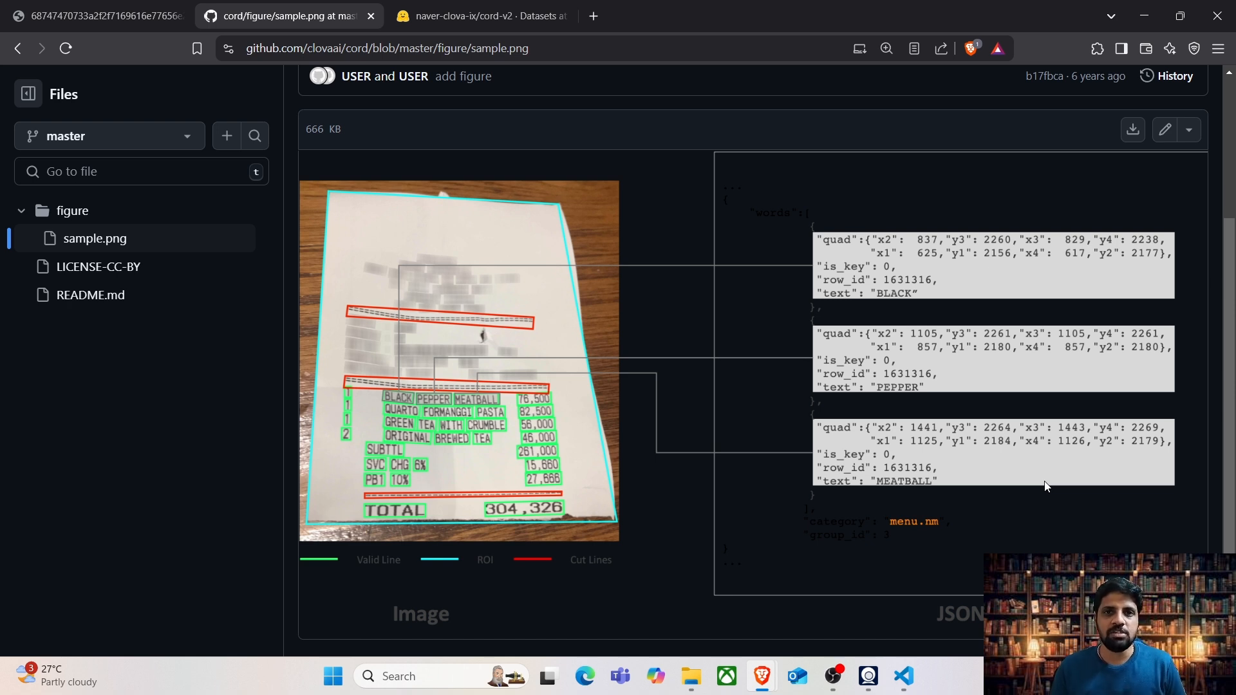
mouse_move(455, 401)
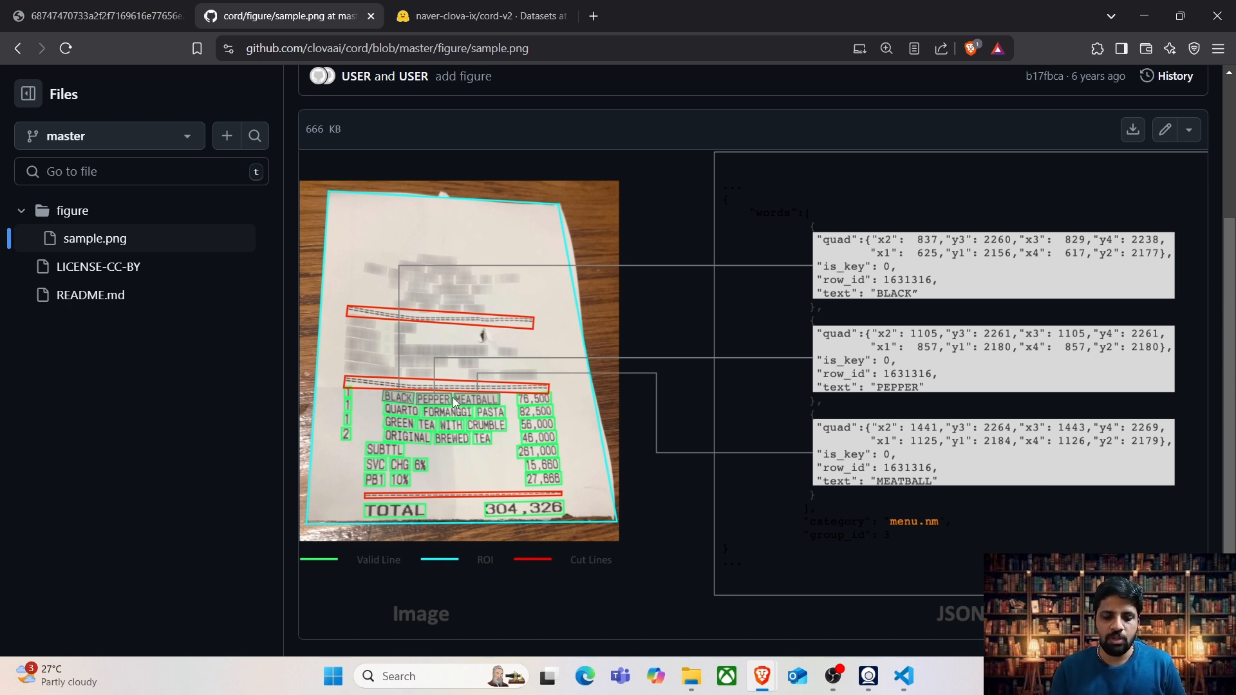
mouse_move(528, 408)
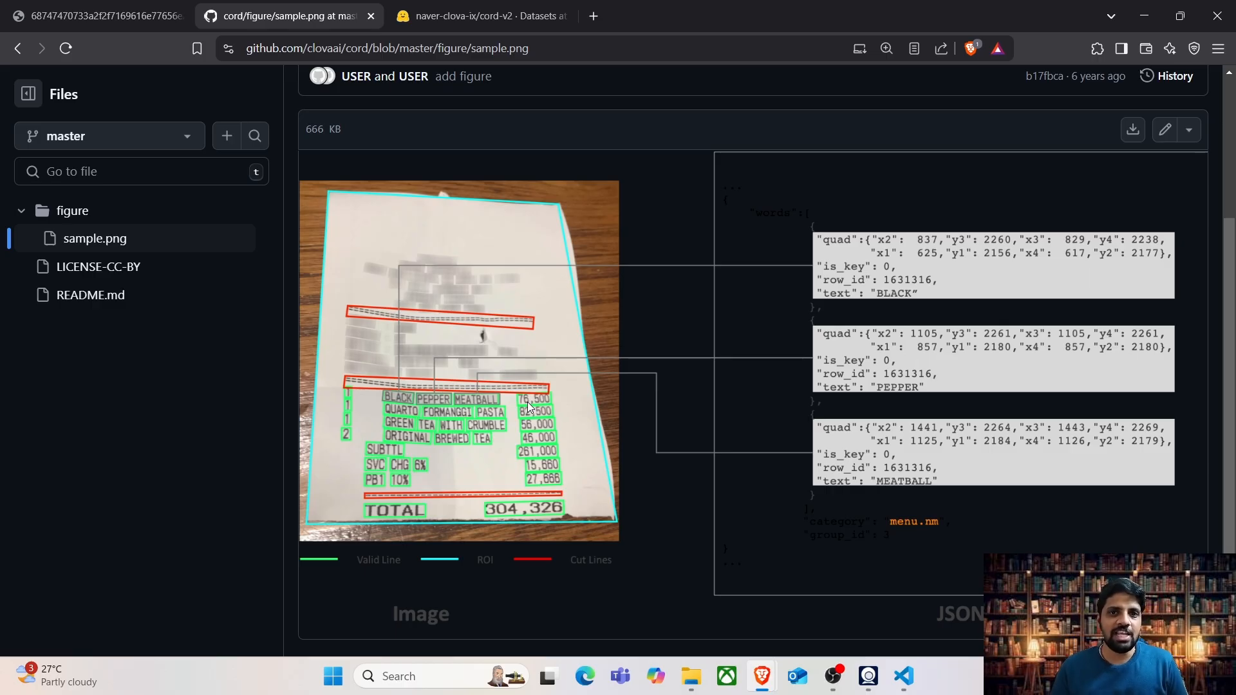
mouse_move(438, 488)
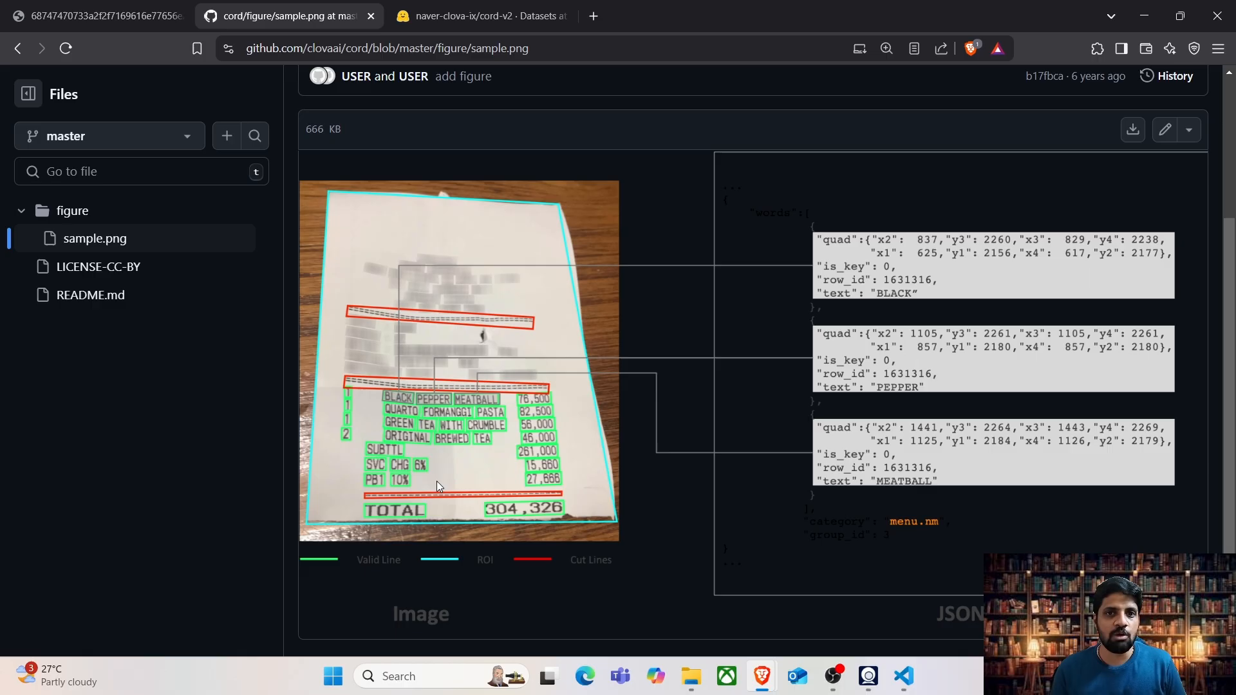
mouse_move(432, 516)
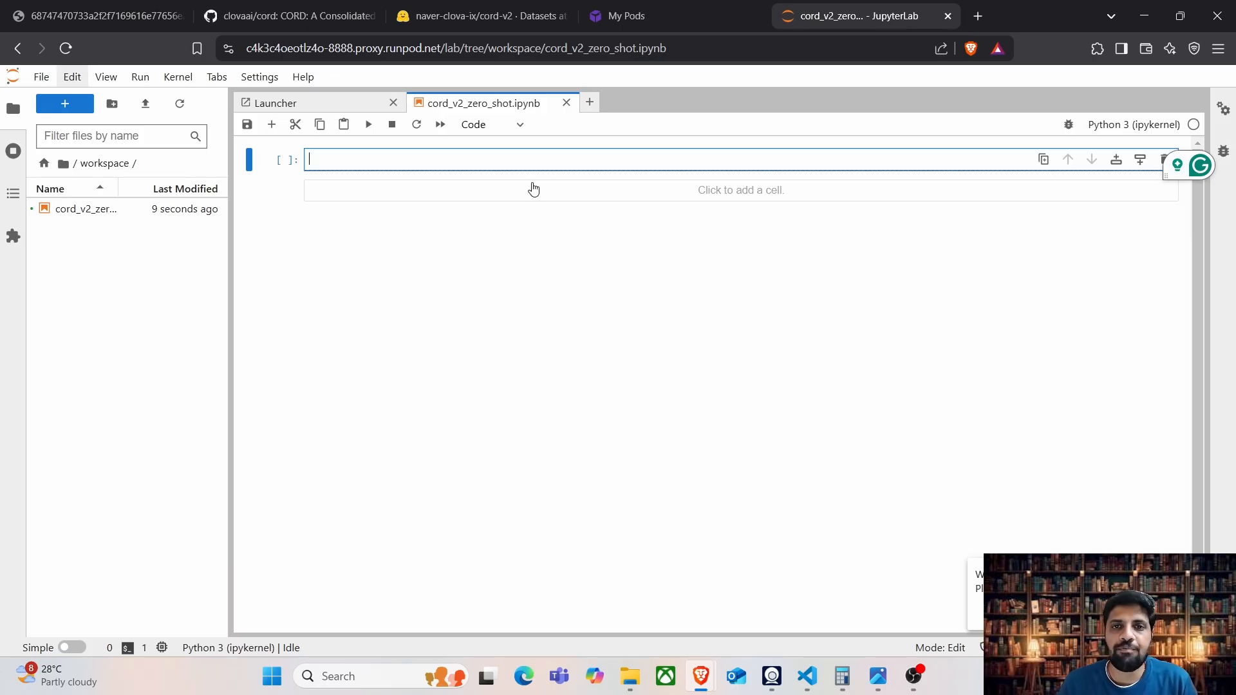
Add a commented-out '# ! pip install datasets' cell
type("! pip i")
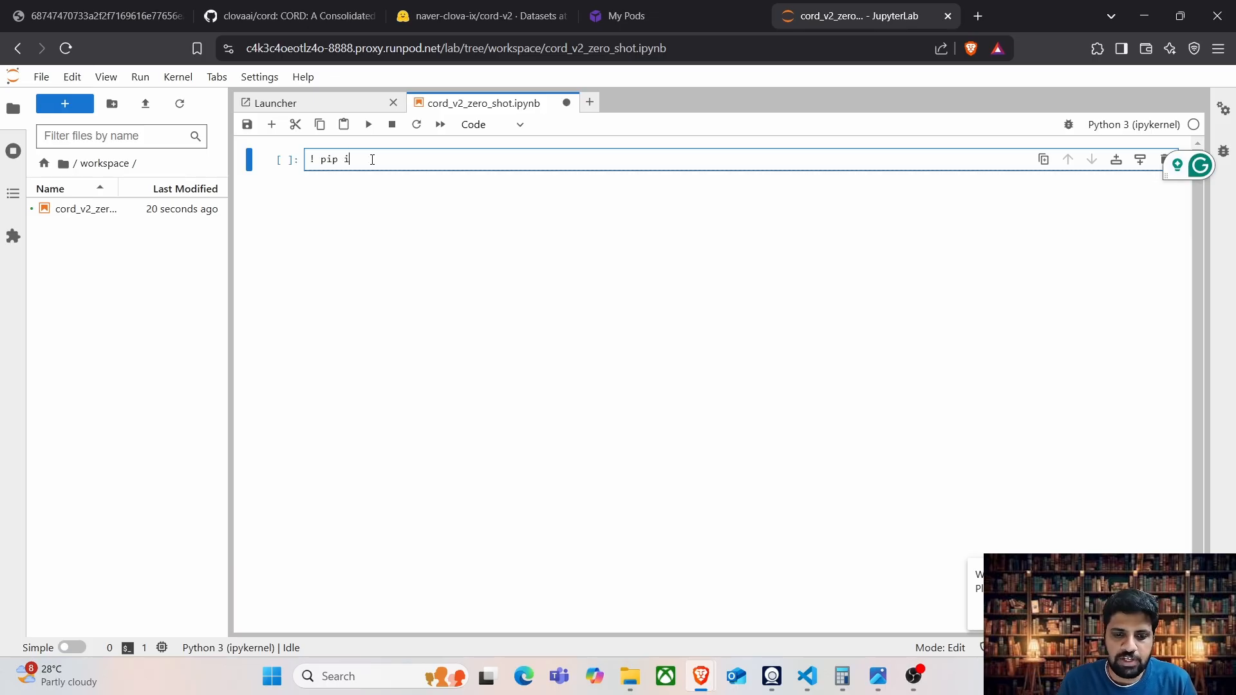
type("nstall datas")
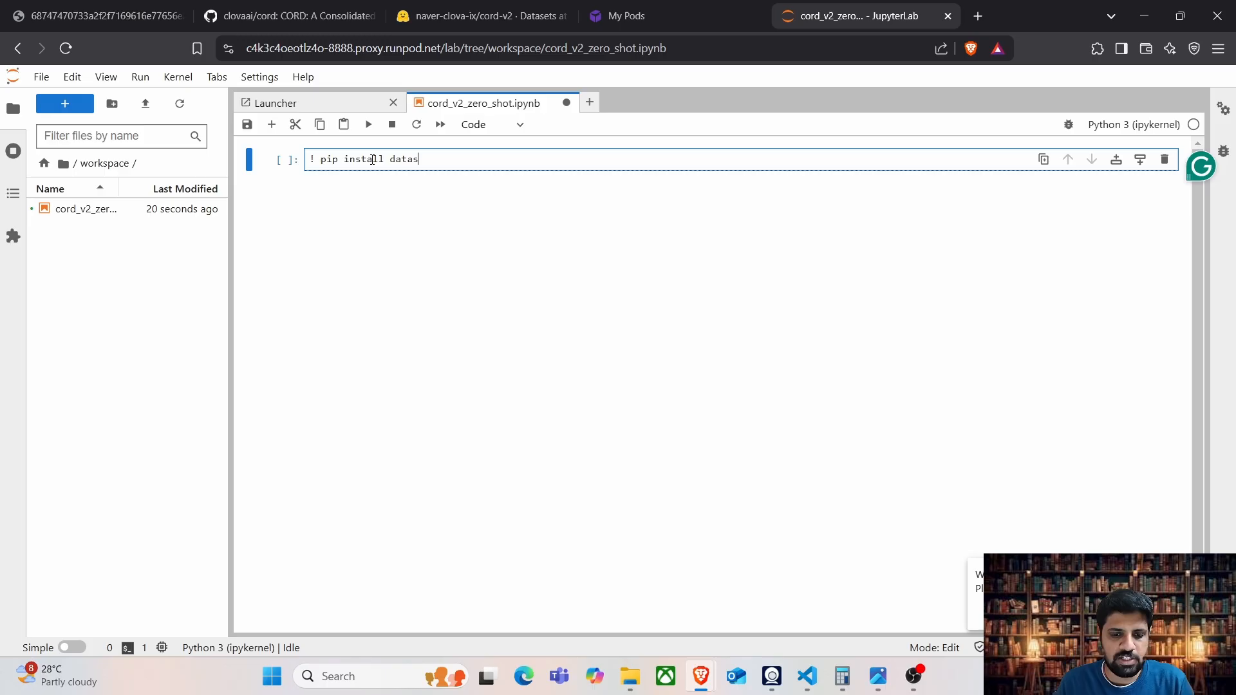
type("ets")
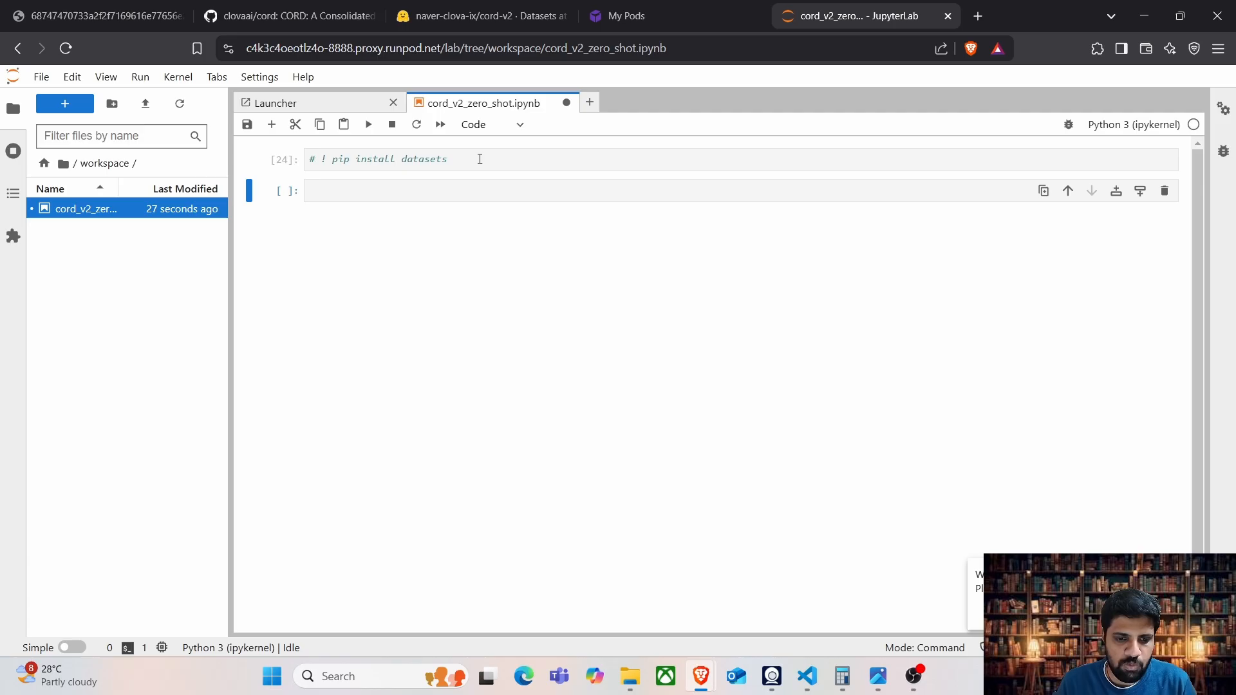
Start a cell importing load_dataset, pasting the copied naver-clova-ix/cord-v2 dataset id
type("from datse")
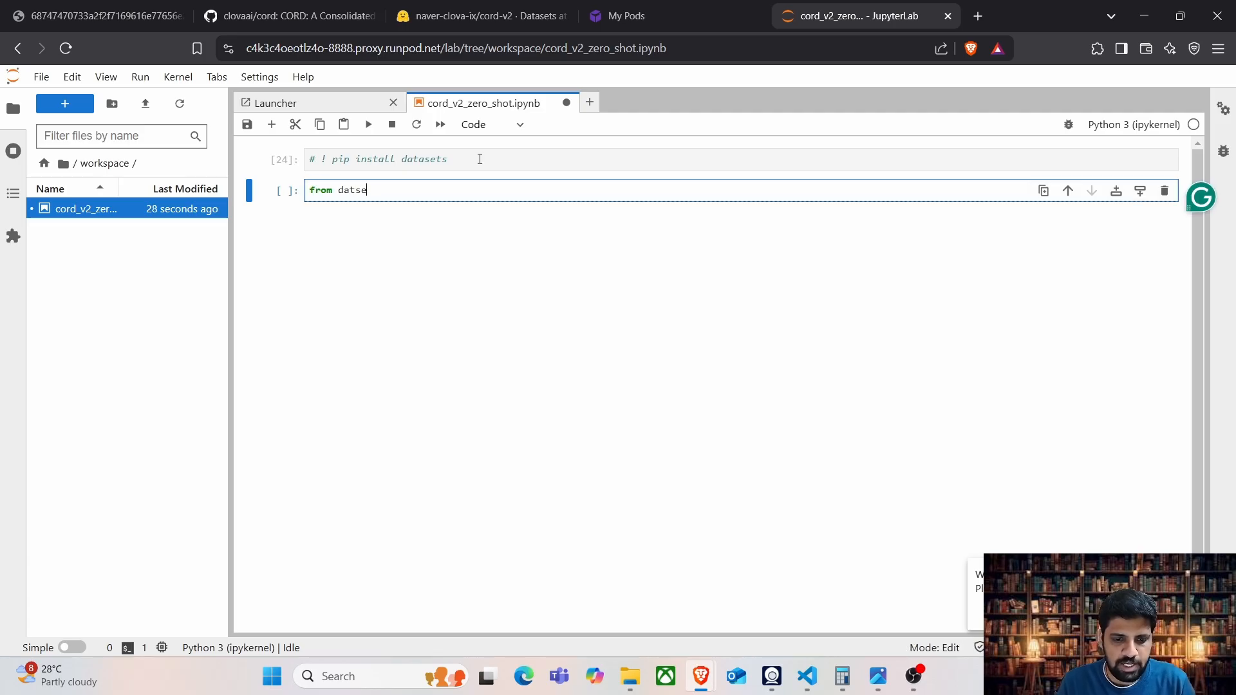
type("ts import")
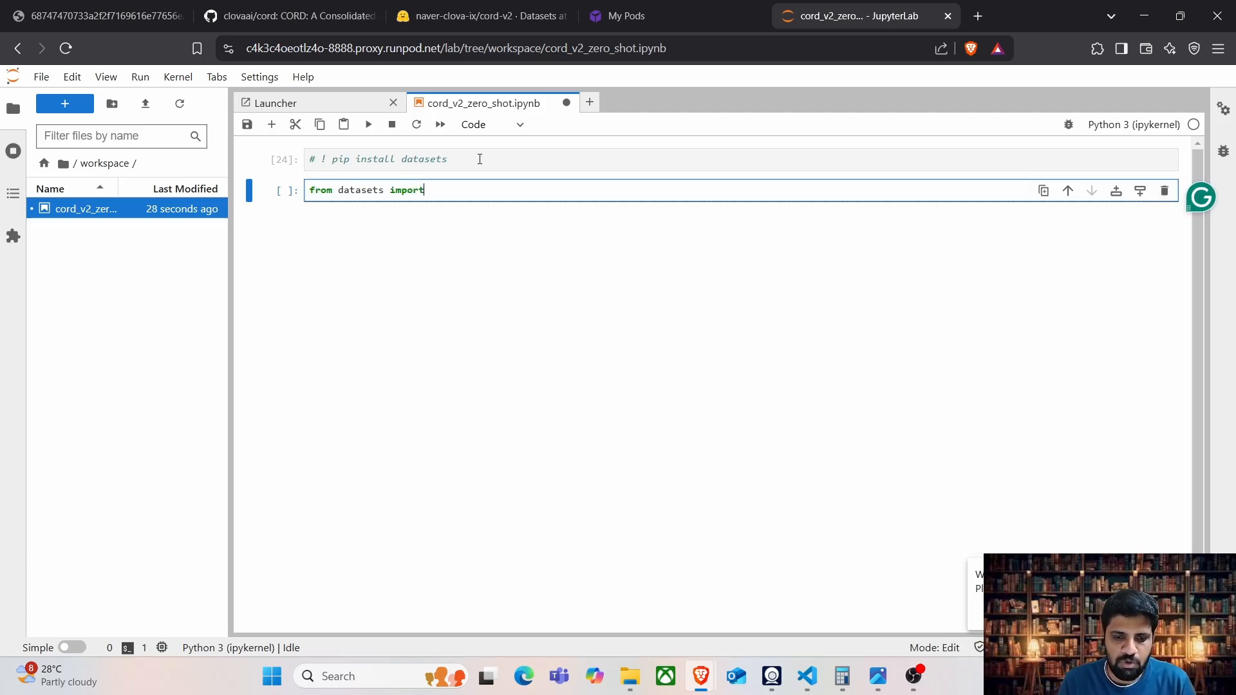
type("load_da")
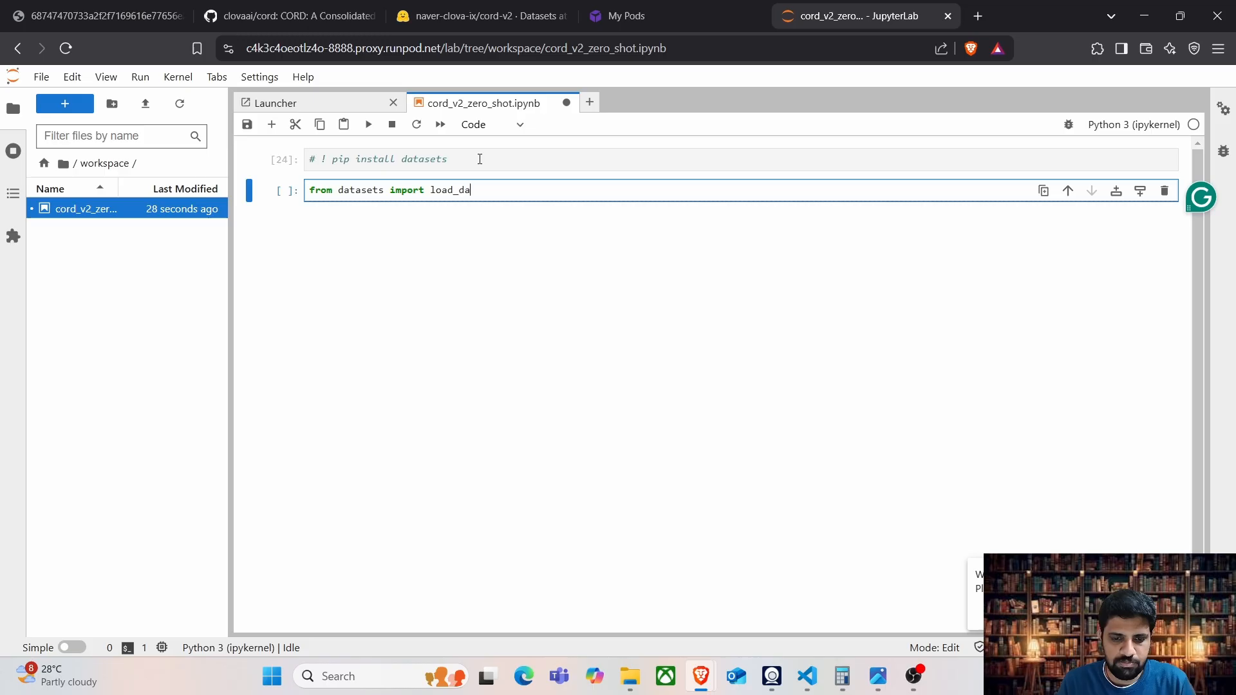
type("taset")
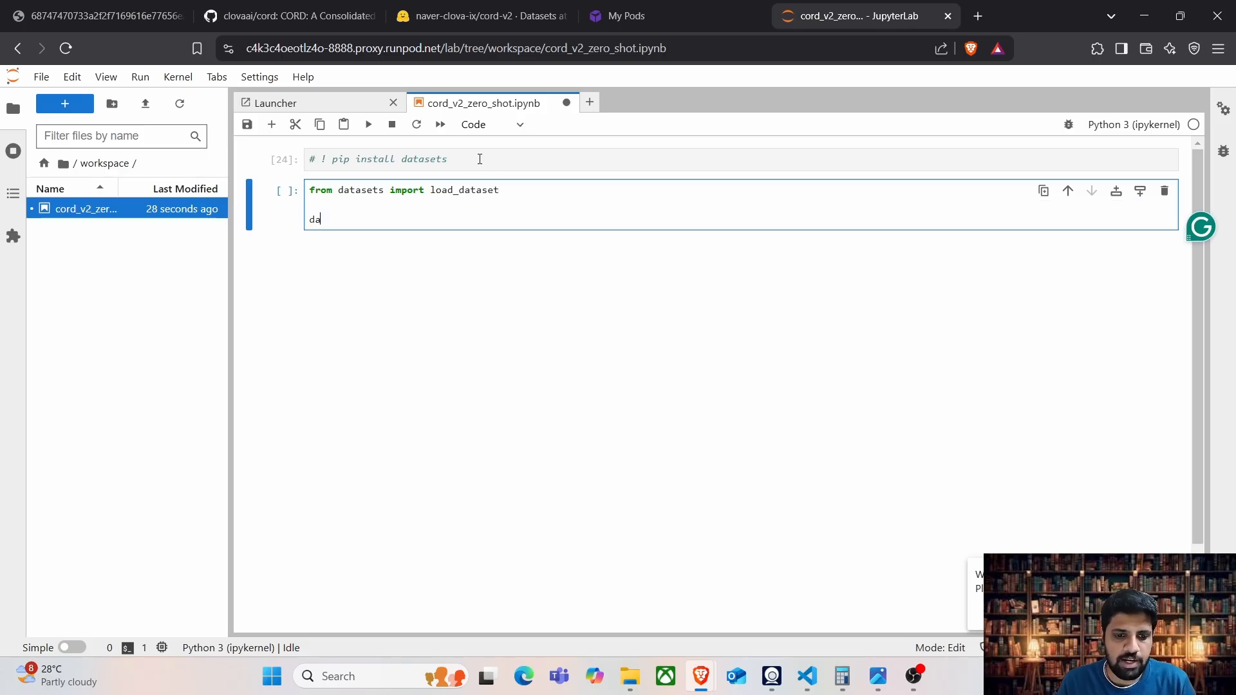
type("taset = load_dataset(\"")
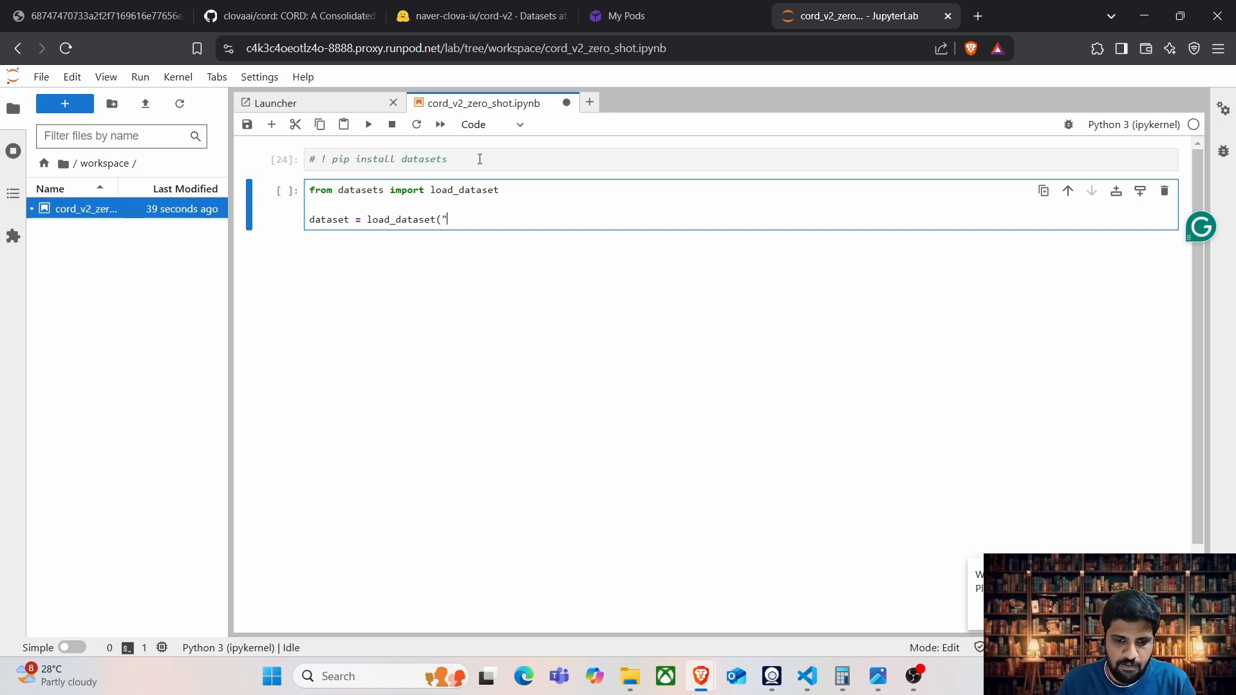
left_click(479, 15)
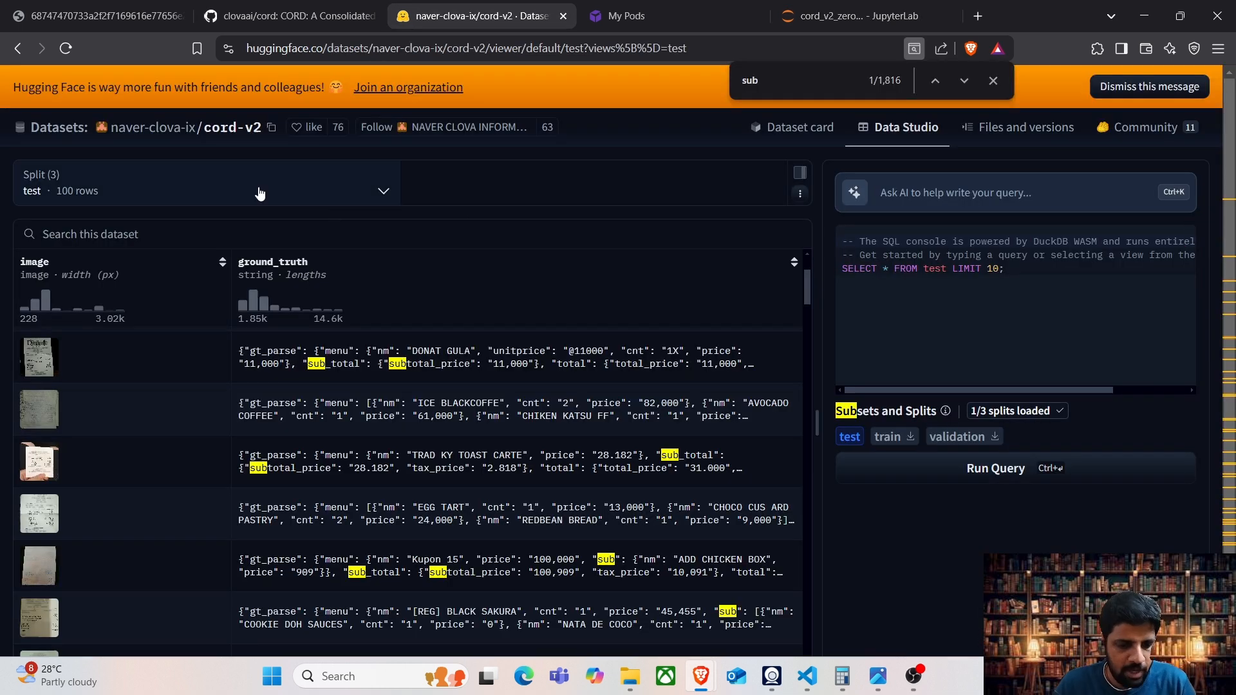
left_click(270, 126)
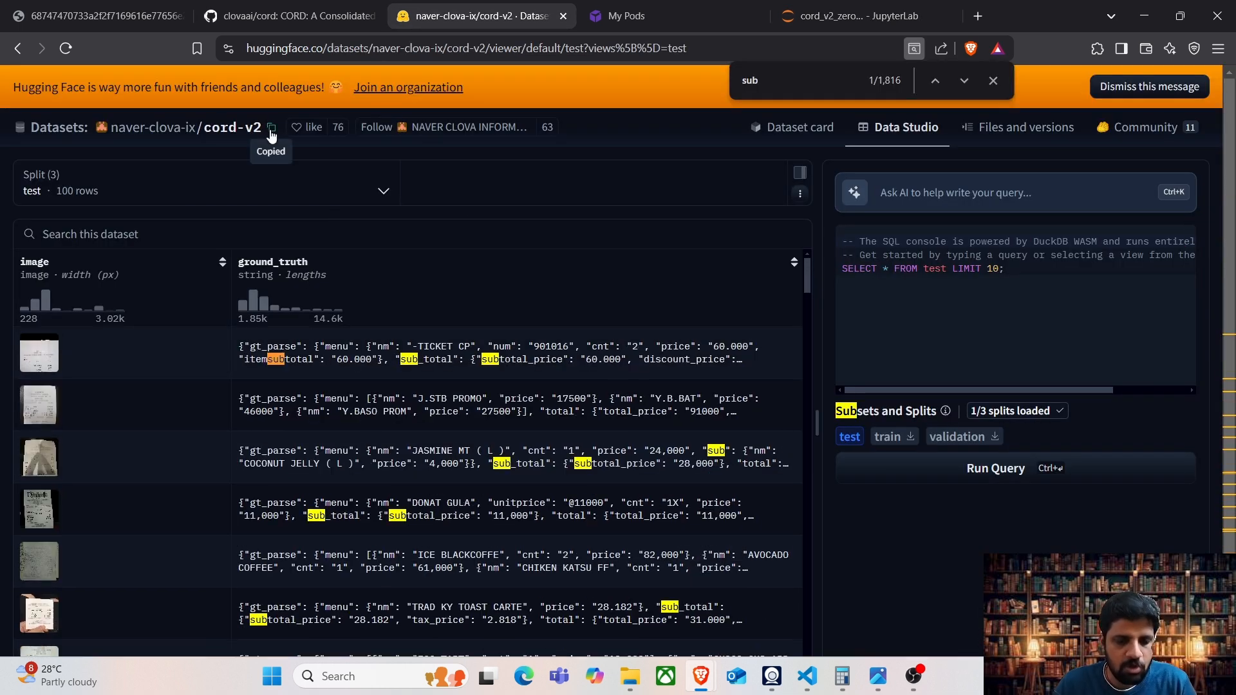
left_click(859, 16)
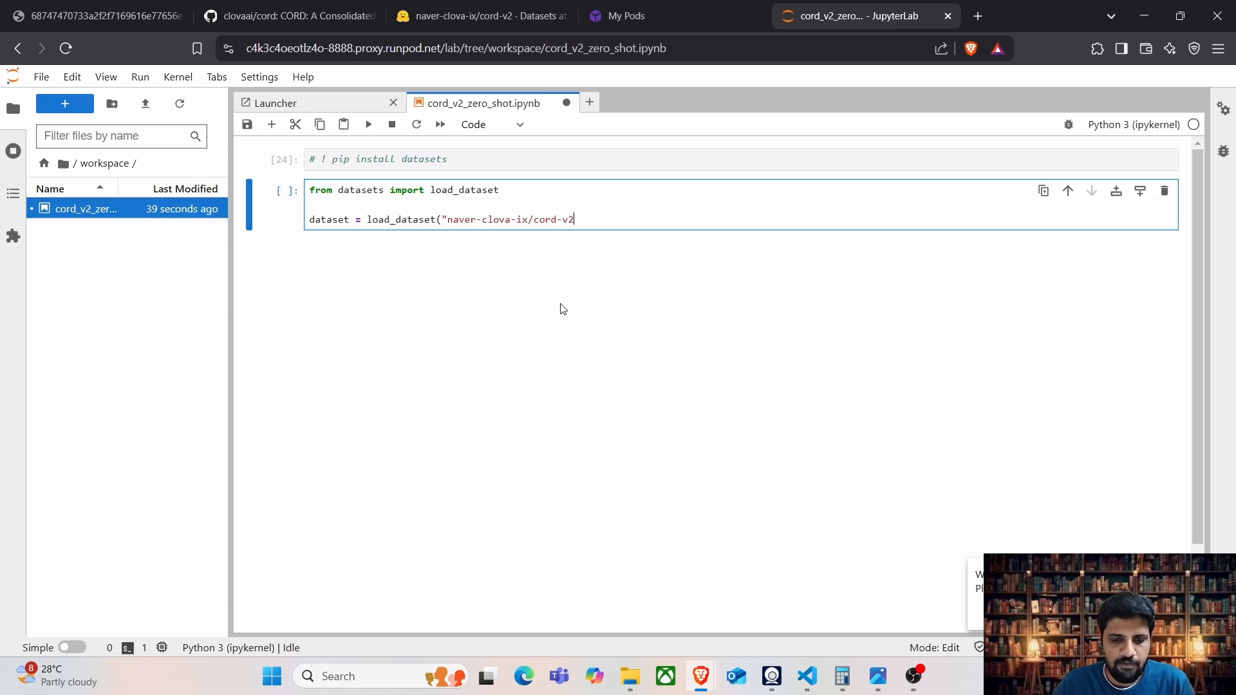
Finish the load_dataset("naver-clova-ix/cord-v2") call and run it, showing the 800/100/100 row splits
type("\")")
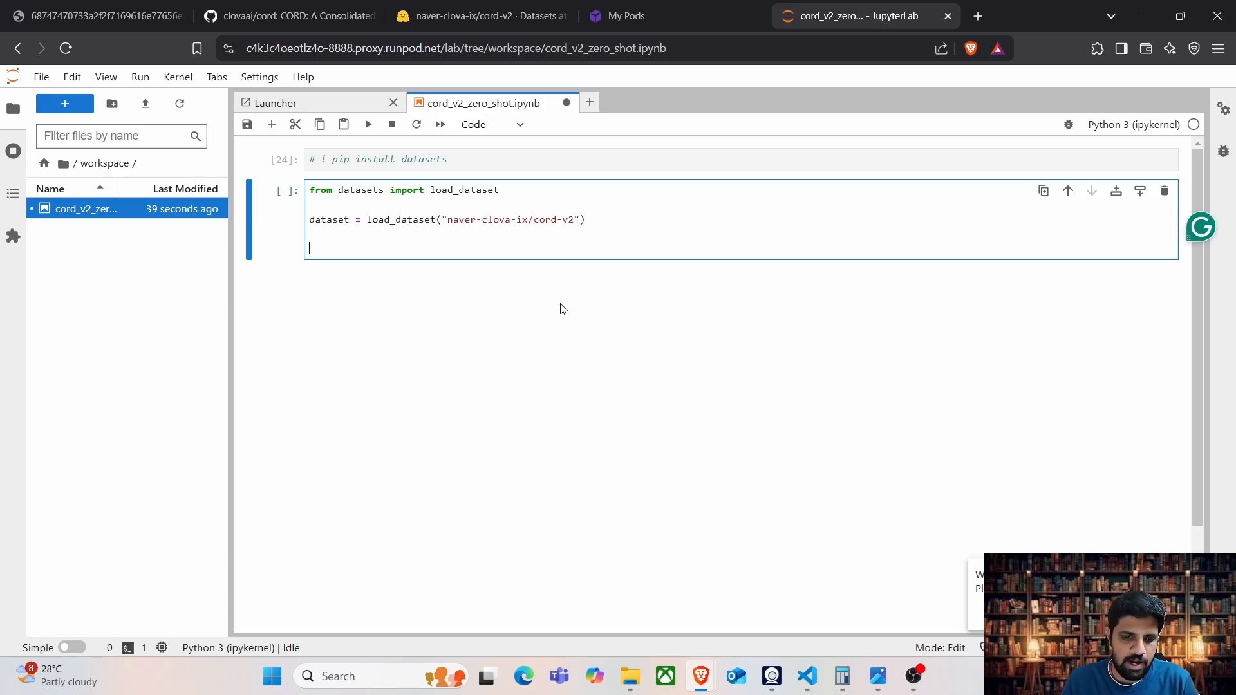
key("shift+enter")
type("dataset[\"test")
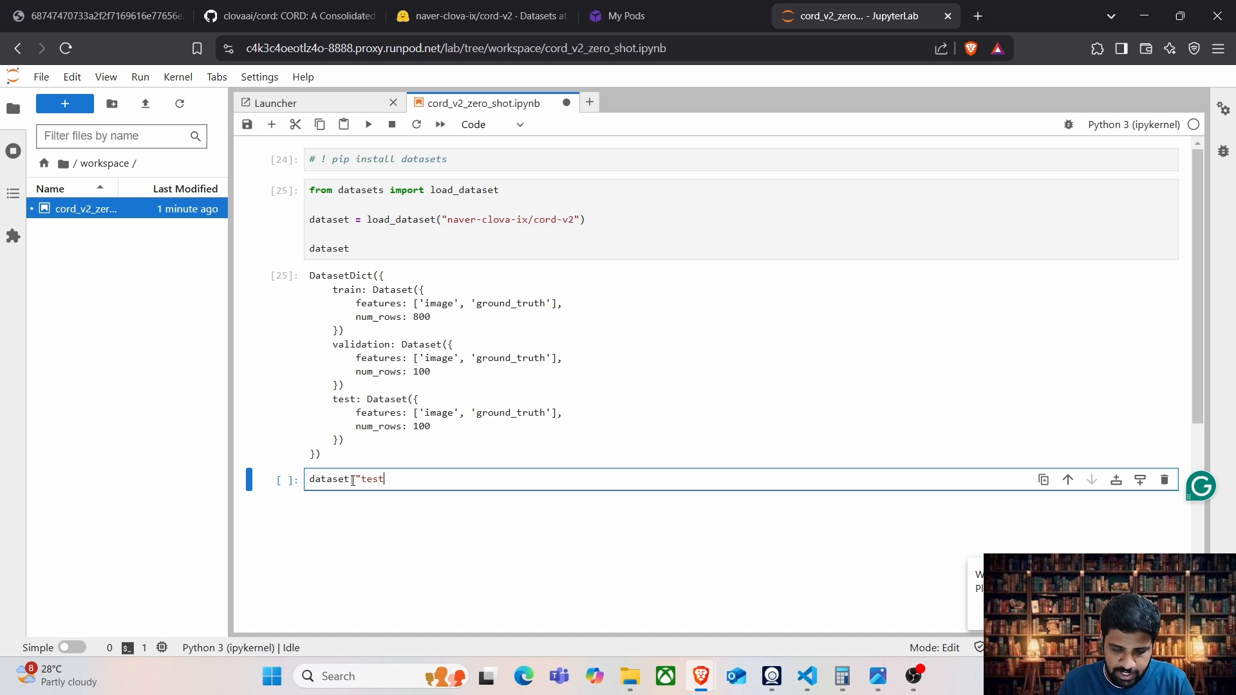
Show dataset["test"] and inspect its image and ground_truth features
key("shift+enter")
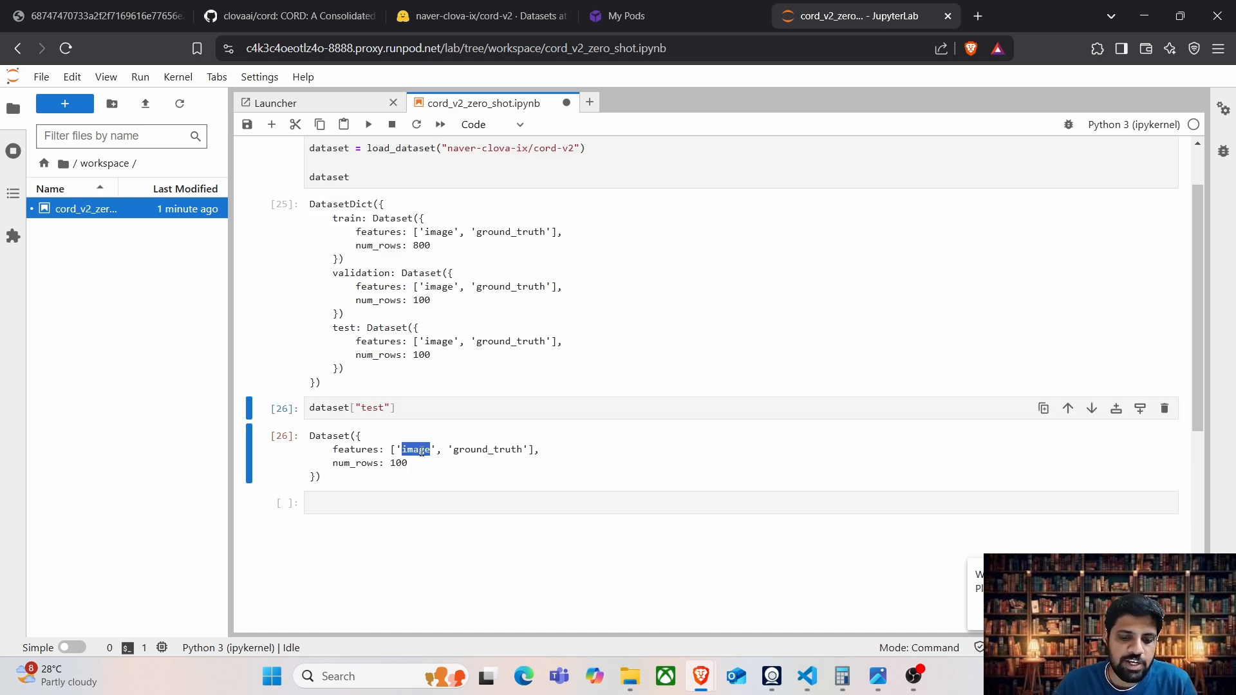
double_click(488, 450)
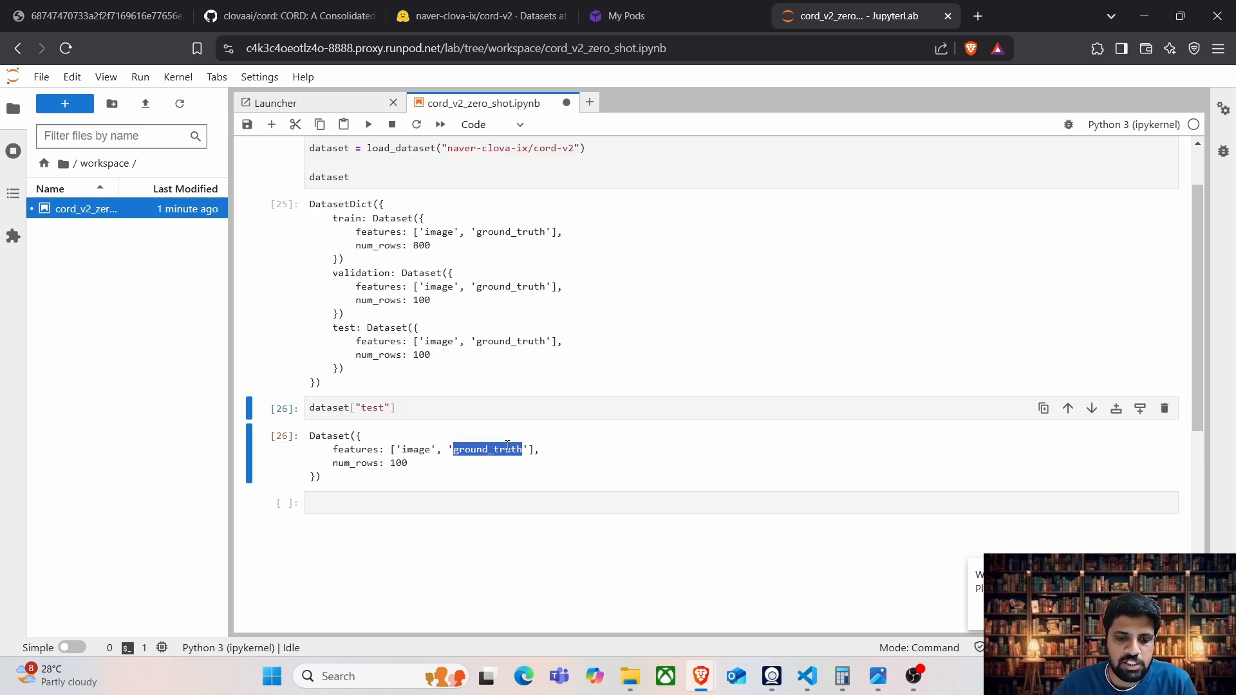
double_click(415, 450)
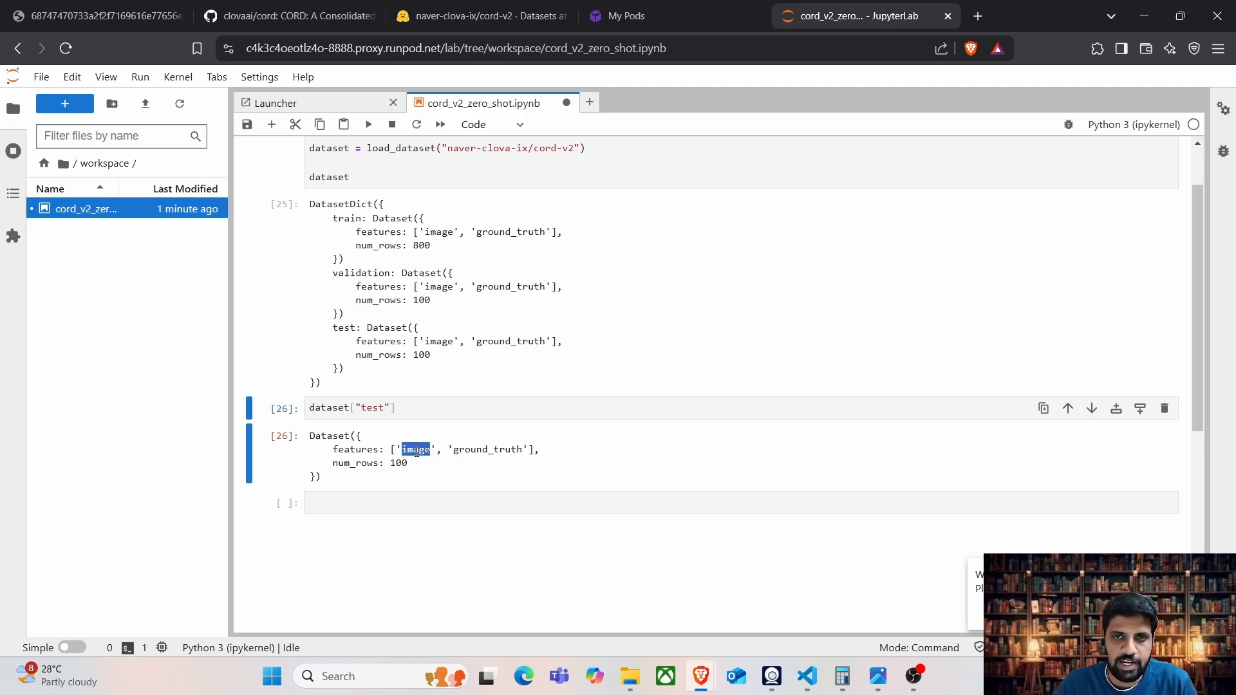
Change the cell to dataset["test"][2] and view that receipt record's output
left_click(444, 407)
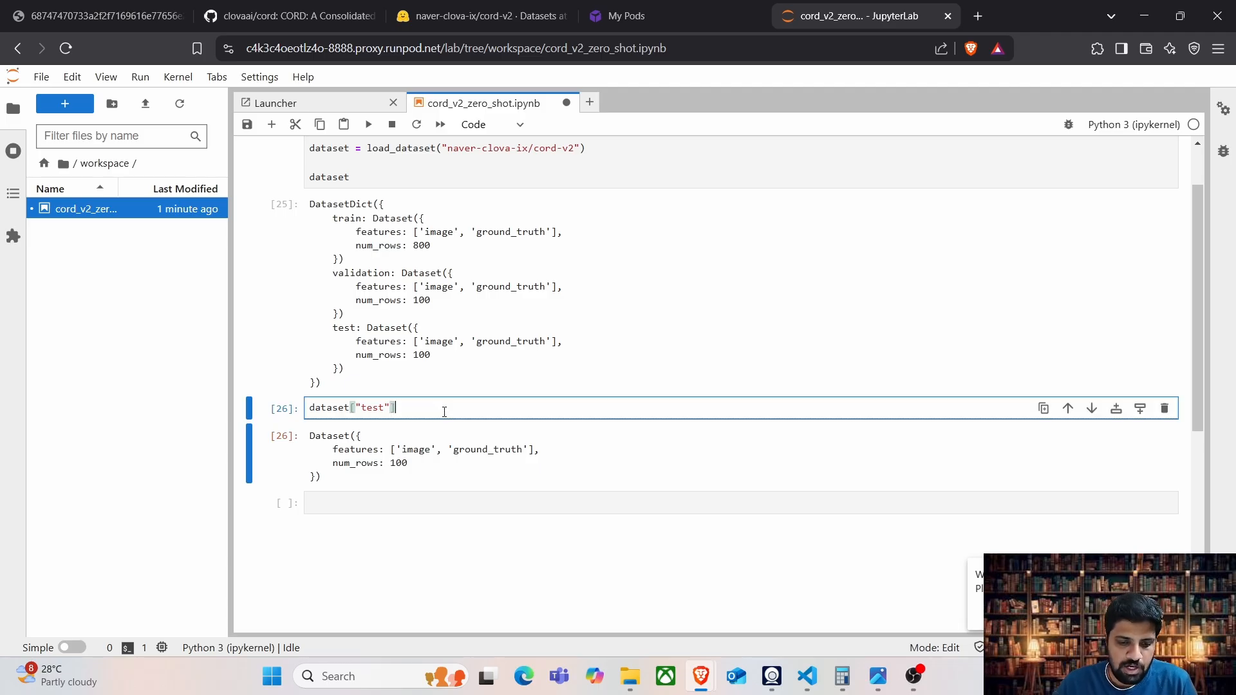
type("[2")
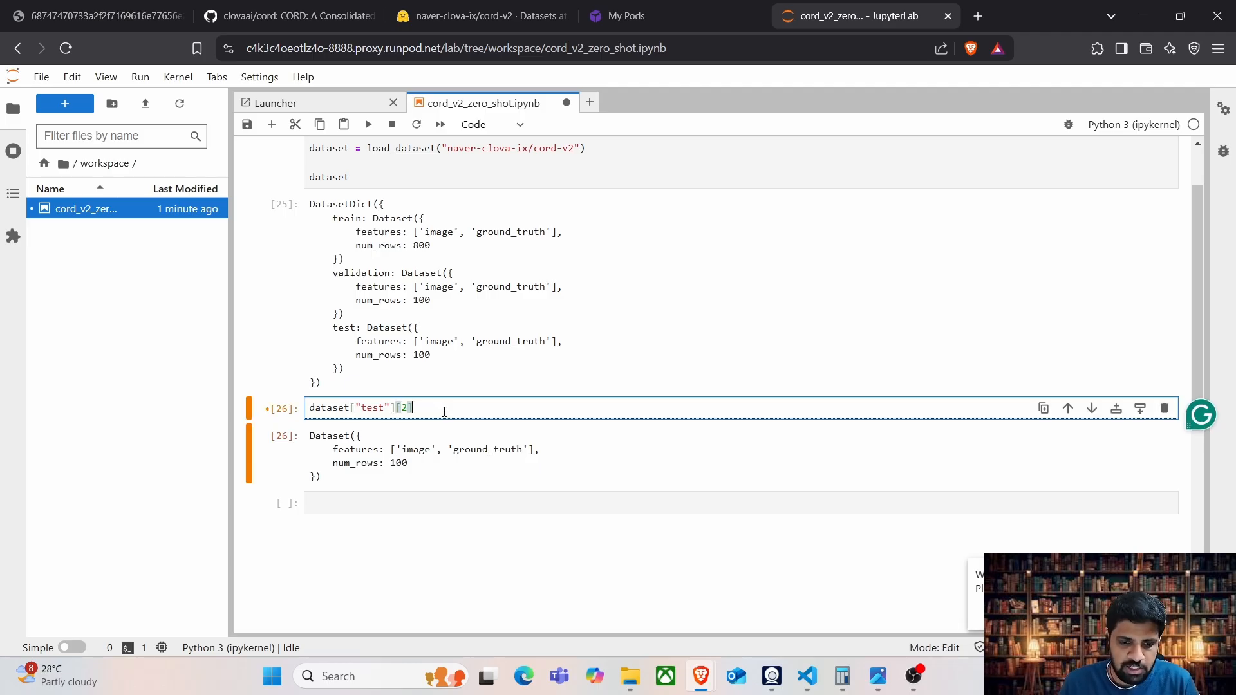
key("shift+Enter")
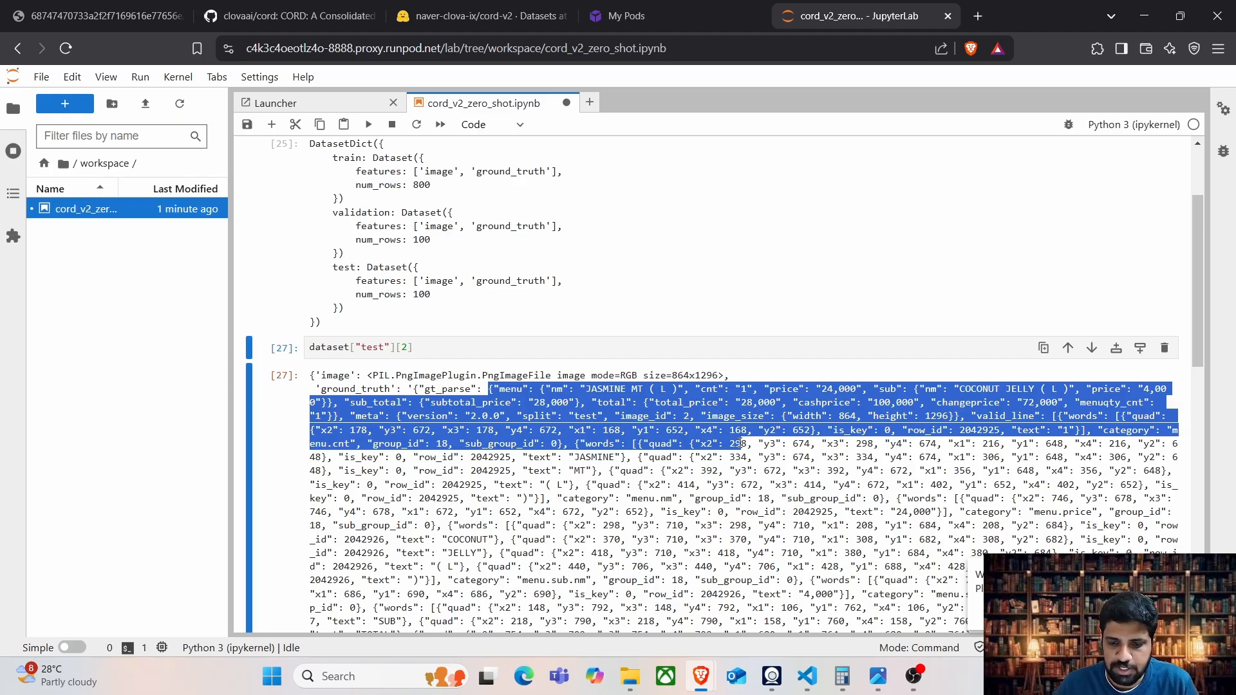
scroll("down", 3)
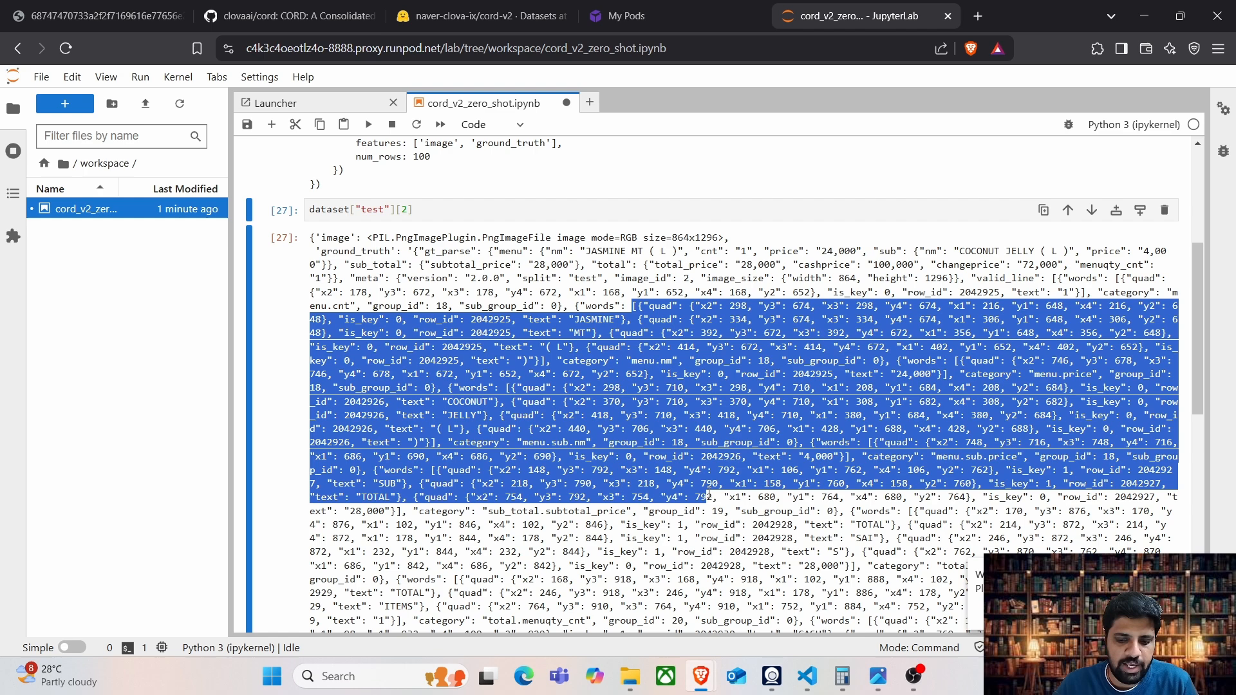
mouse_move(598, 298)
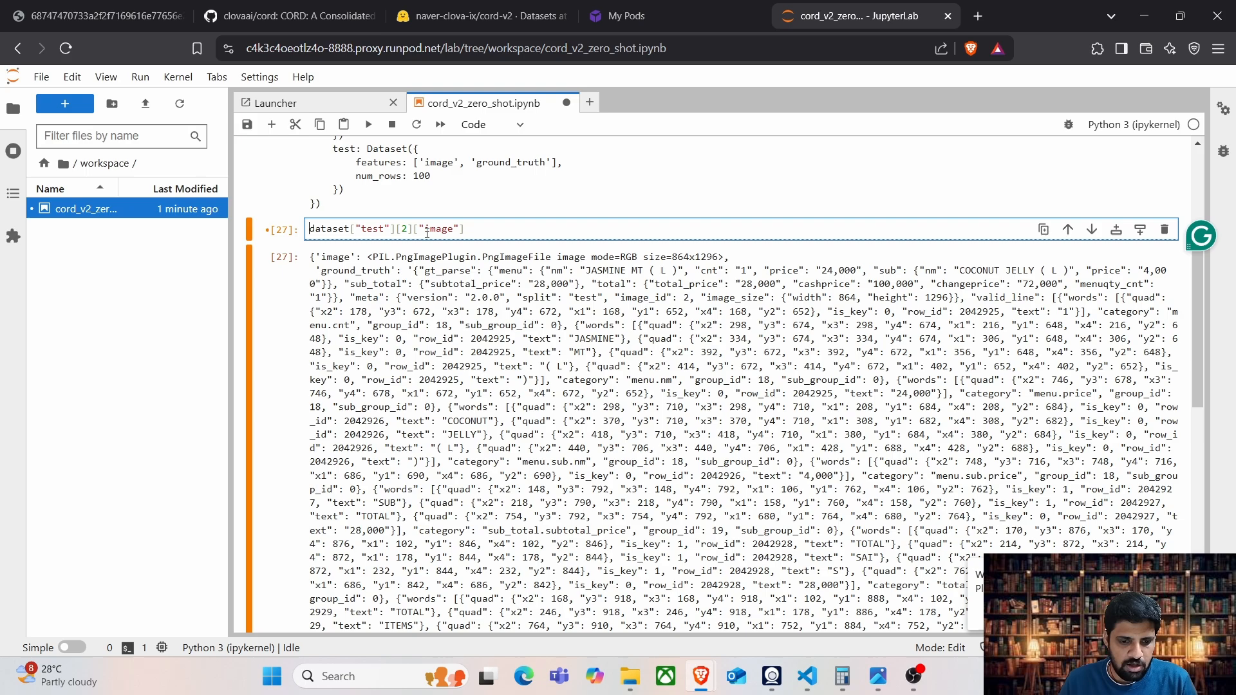
Assign dataset["test"][2]["image"] to image, save it as test_image.png, and select the file
type("image =")
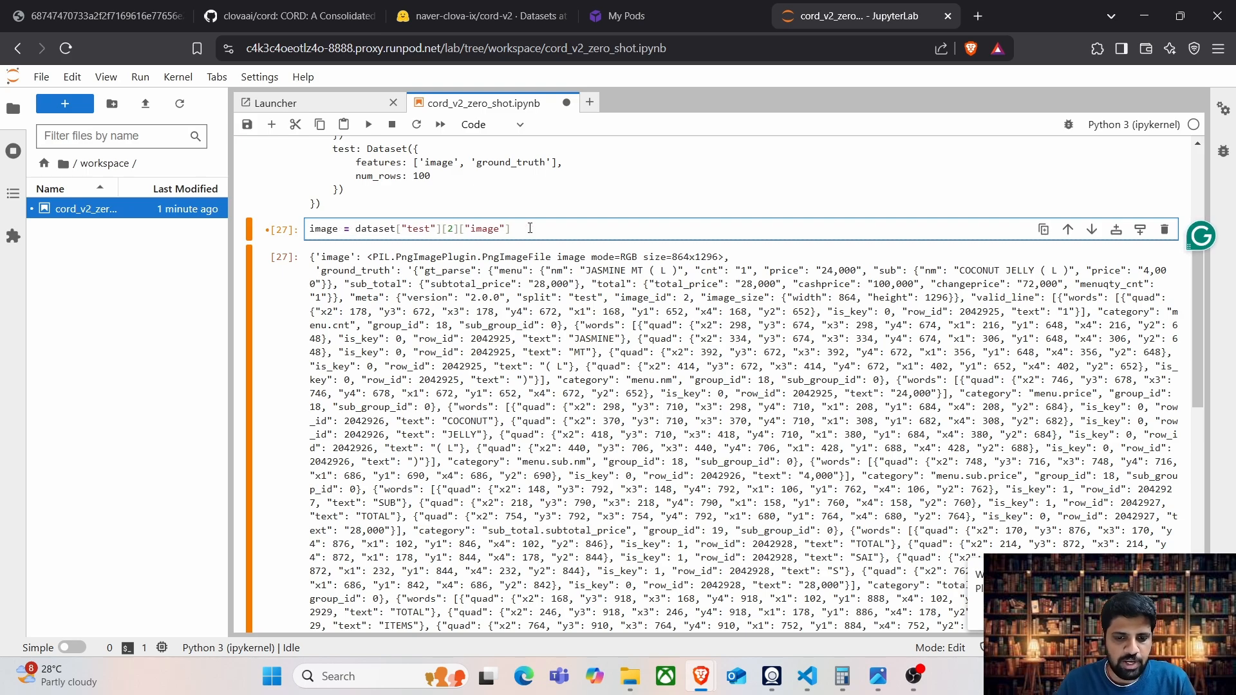
type("type(image")
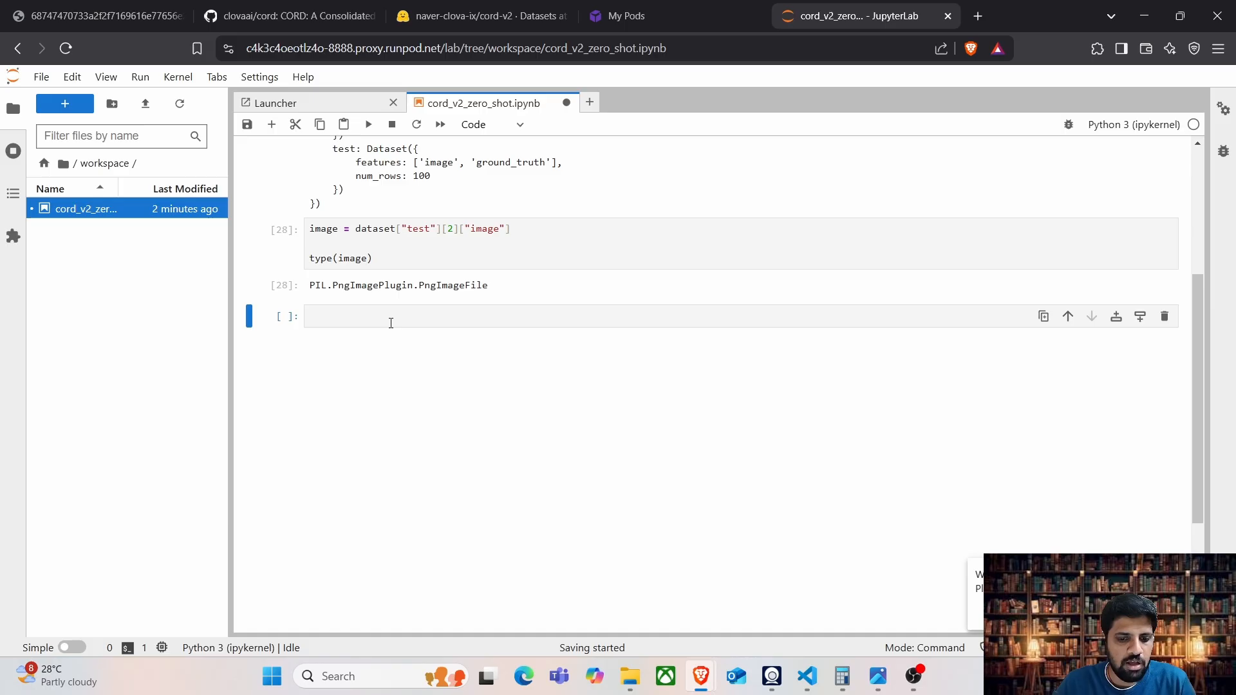
double_click(397, 284)
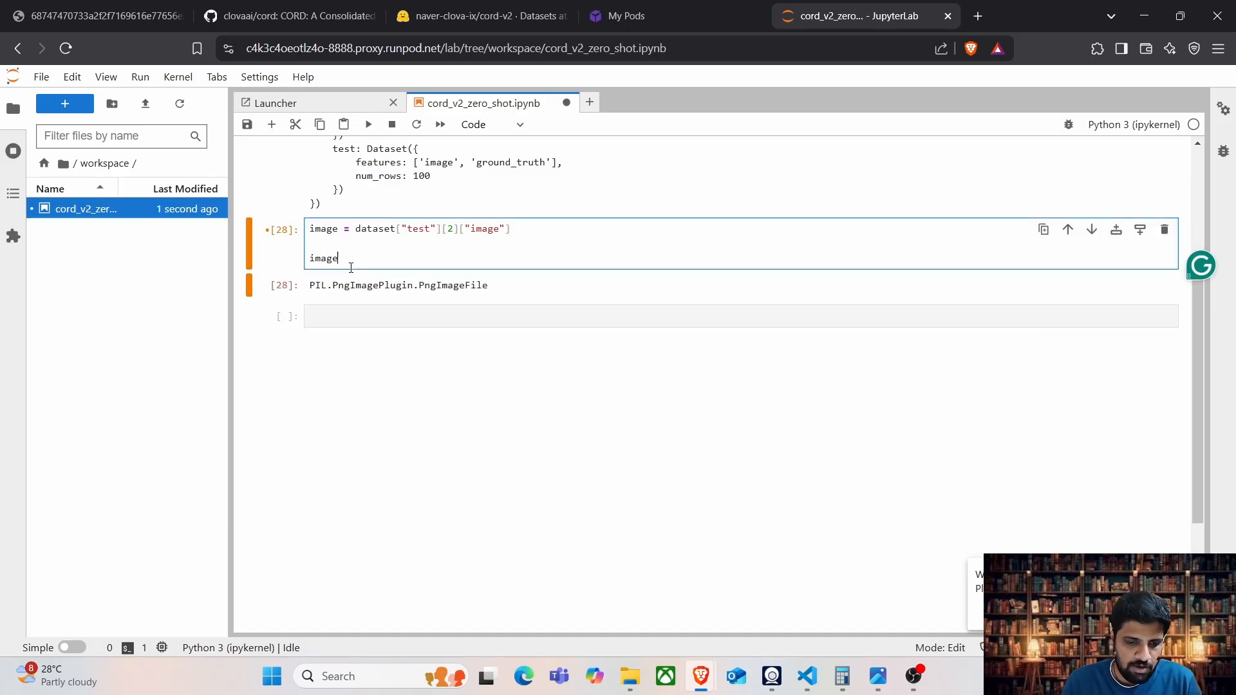
type(".save(\"test")
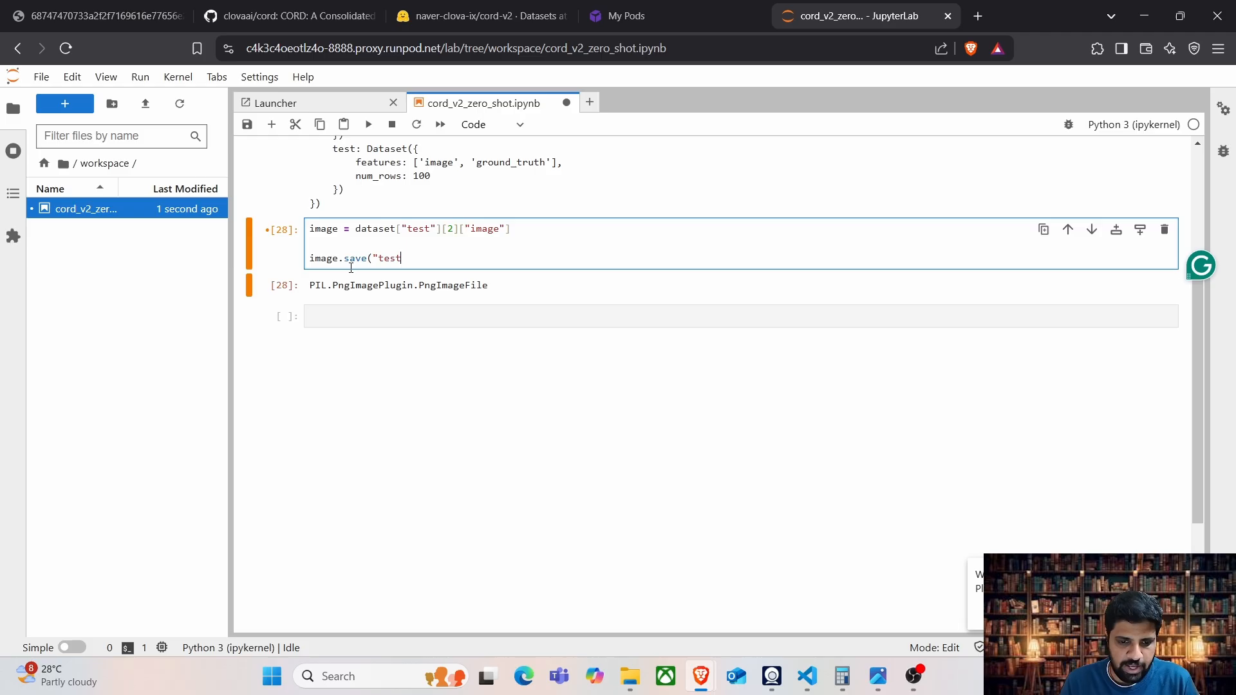
type("_image")
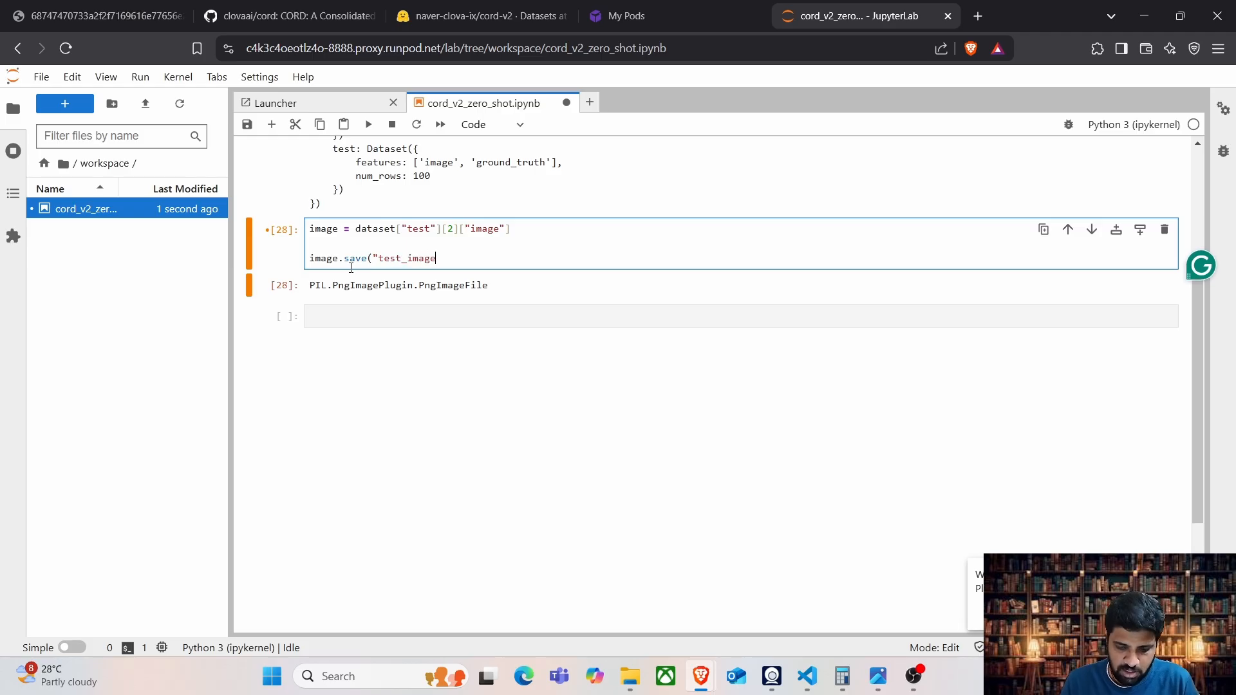
type(".png\")")
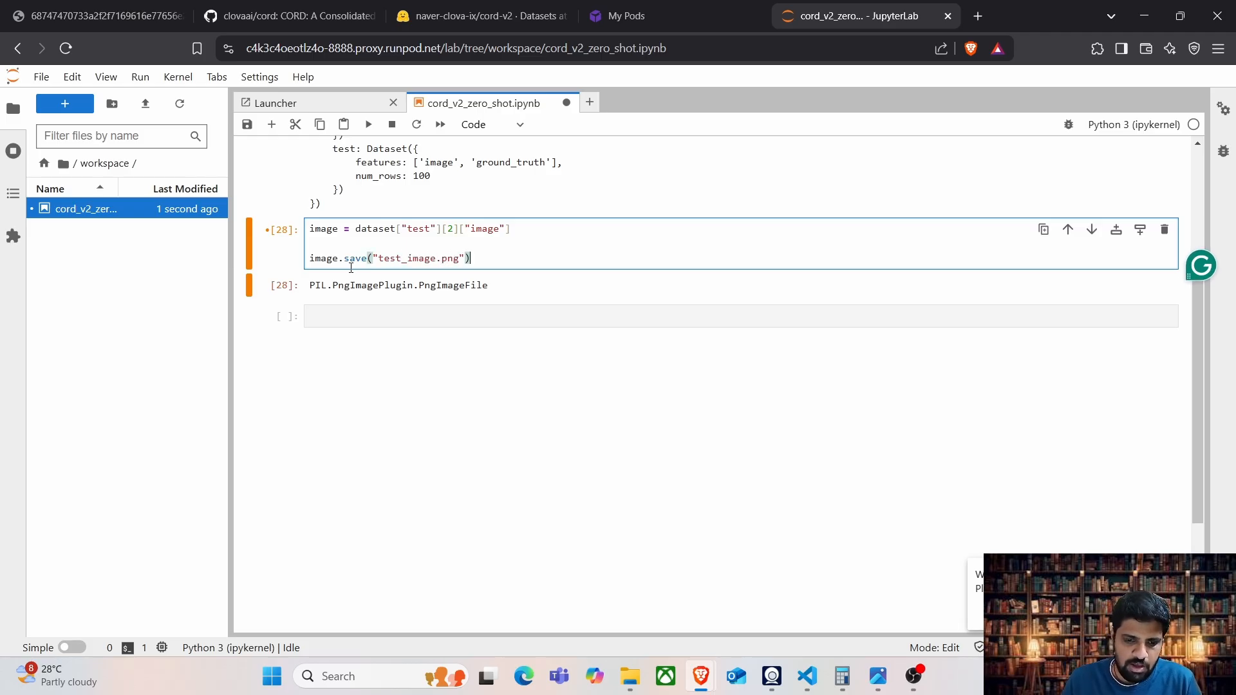
key("Shift+Enter")
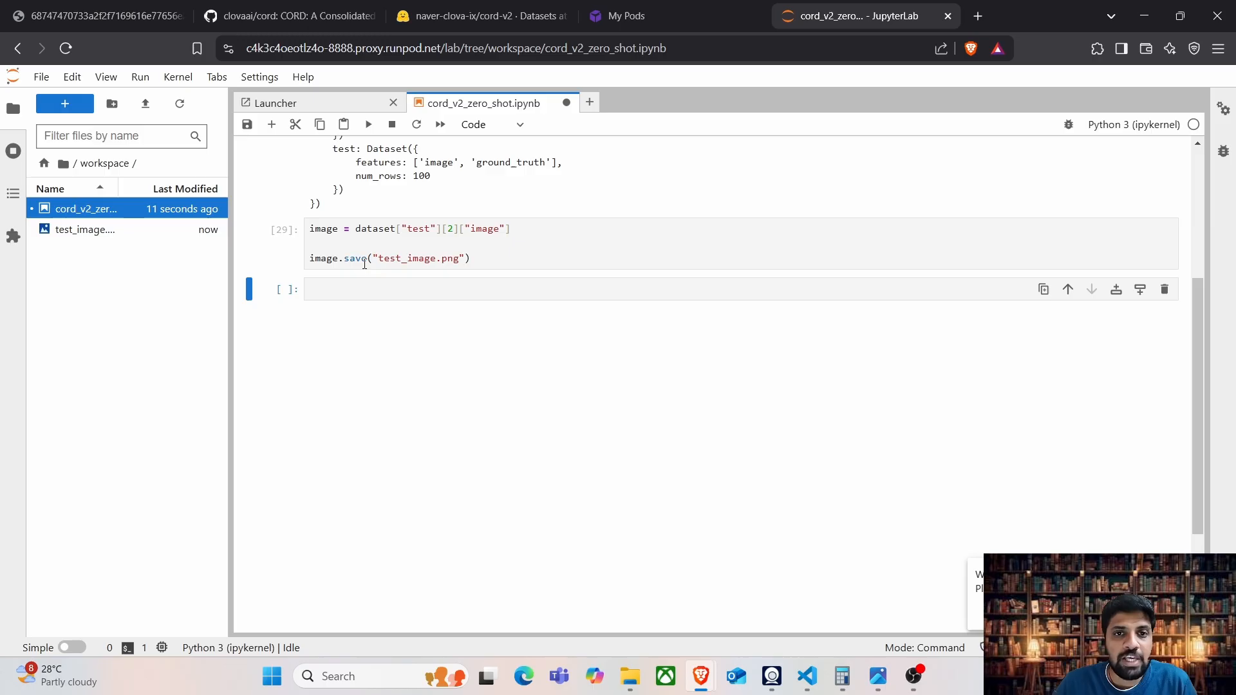
left_click(365, 289)
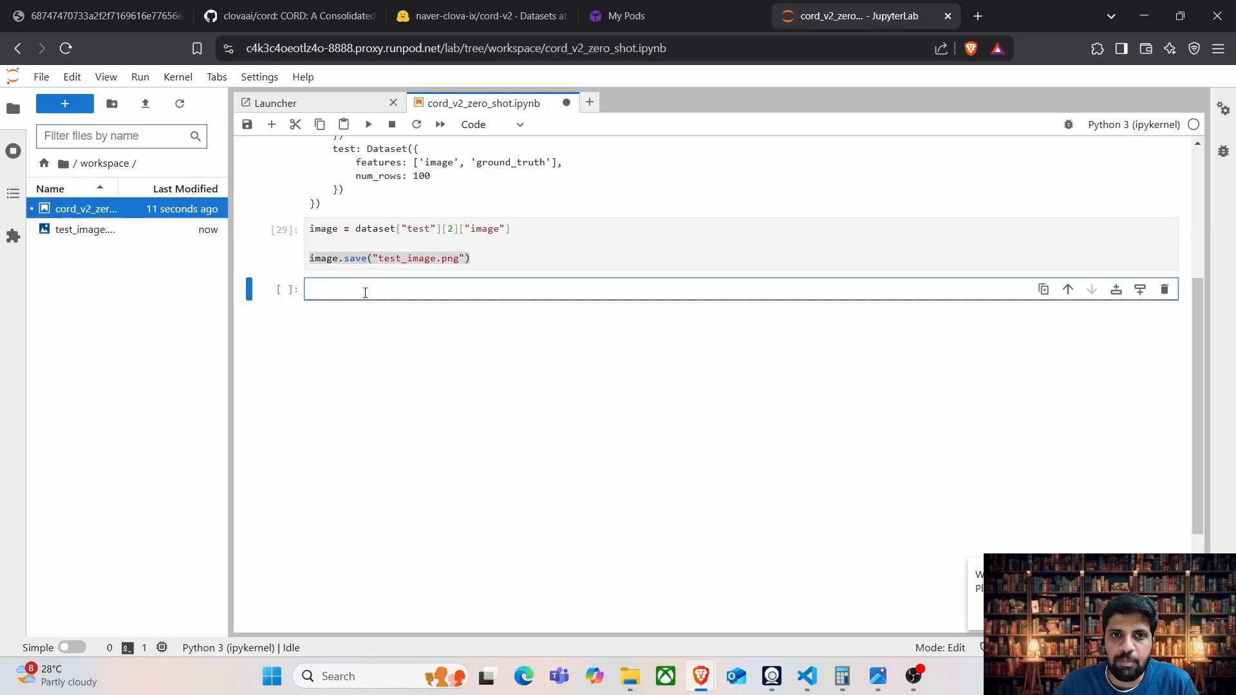
left_click(84, 229)
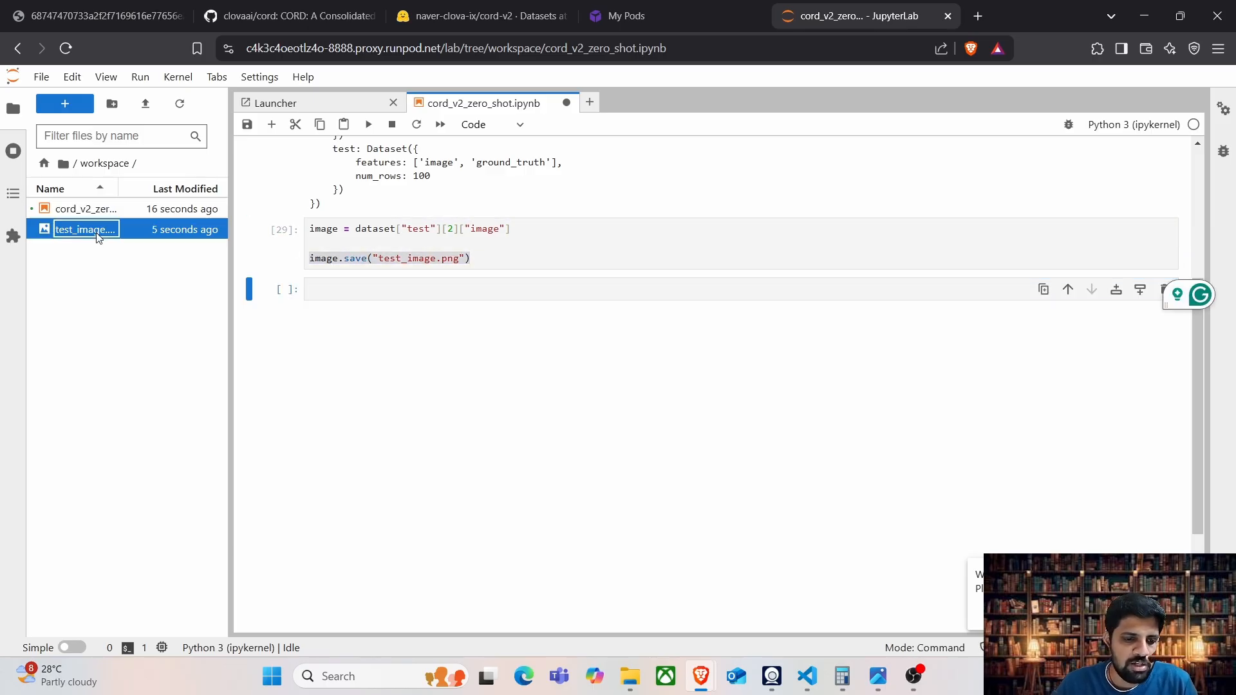
View test_image.png's two items and 28,000 total, then return to the cord_v2_zero_shot notebook
double_click(85, 229)
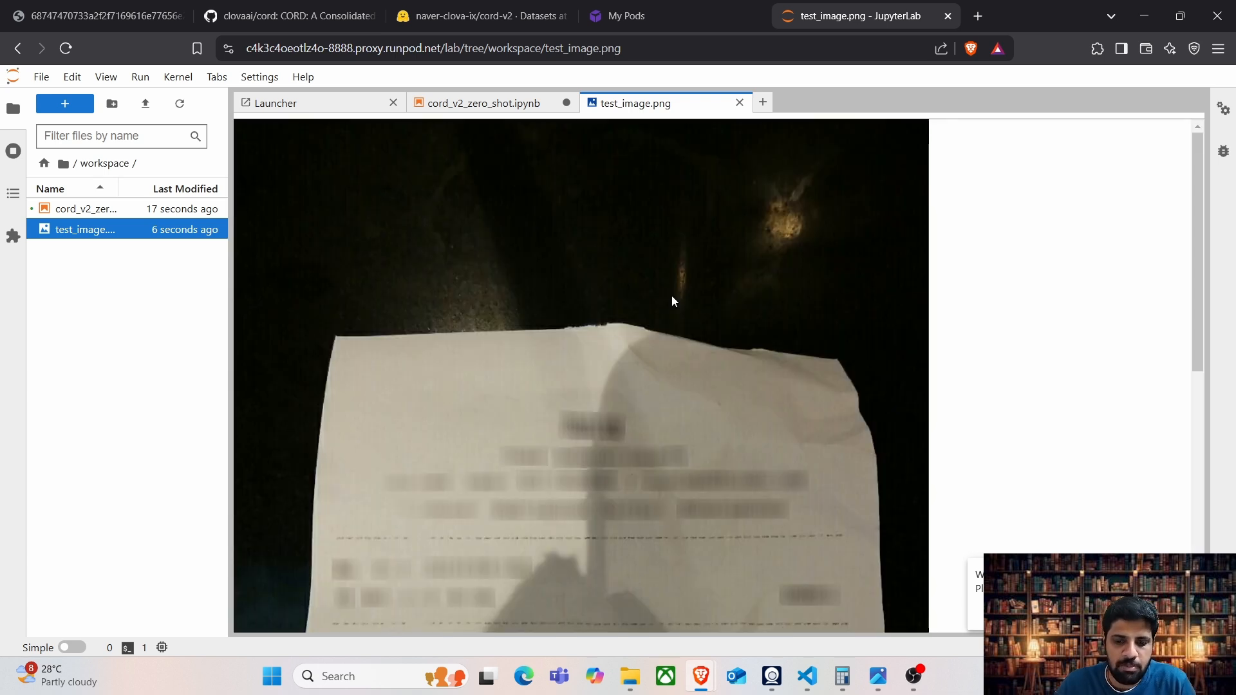
scroll("down", 3)
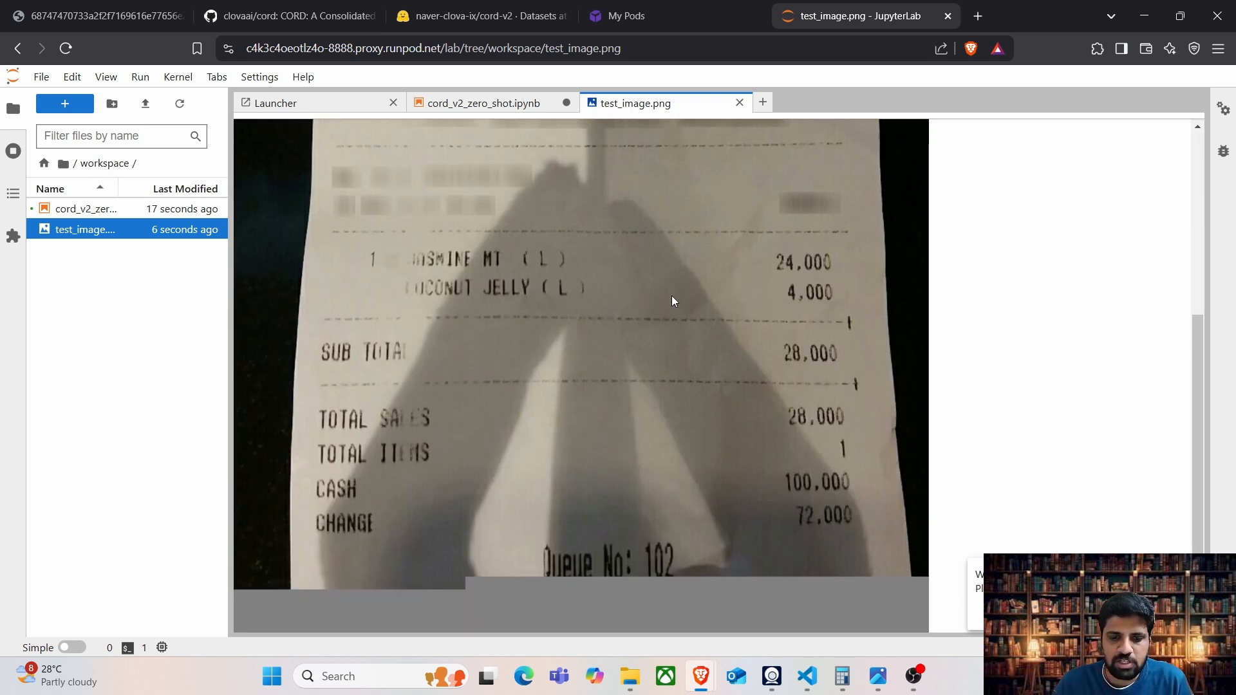
scroll("up", 3)
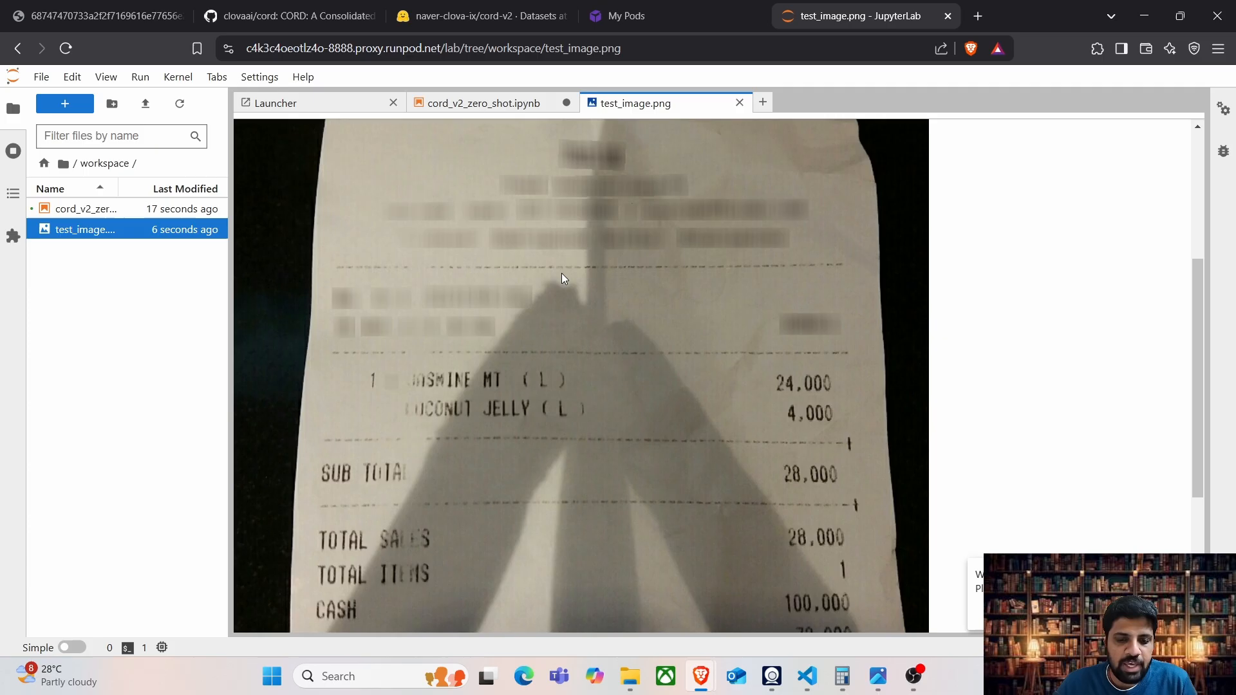
scroll("down", 3)
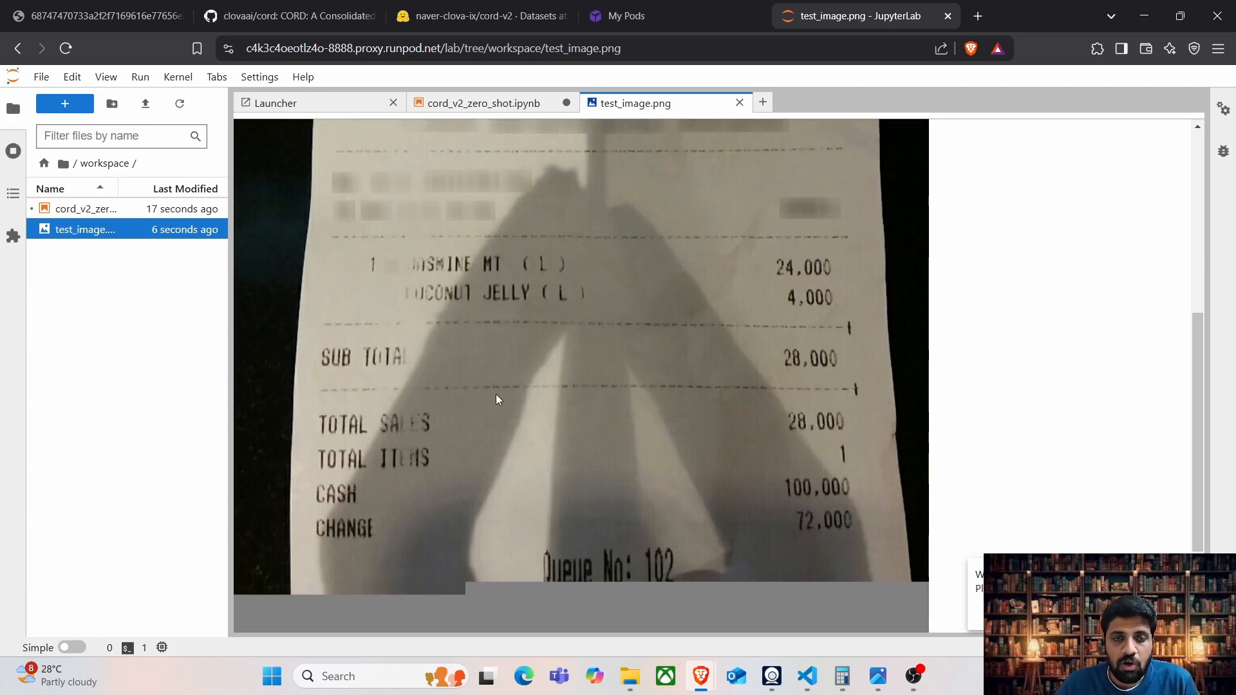
mouse_move(485, 316)
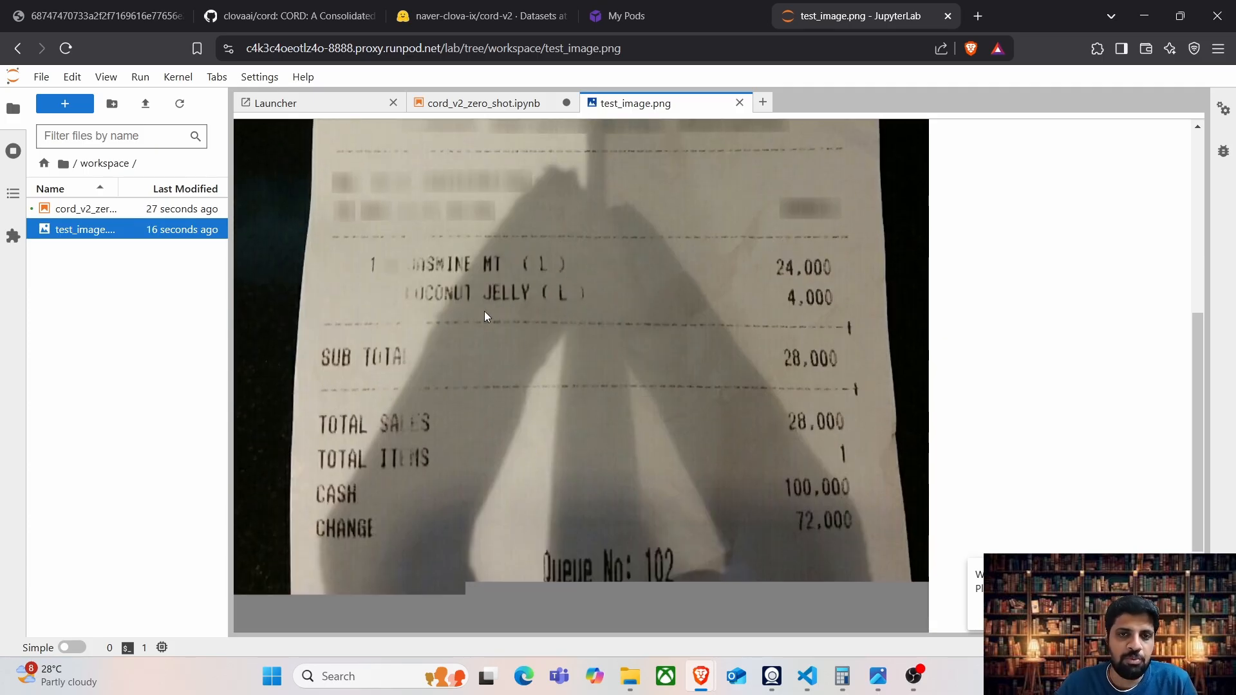
mouse_move(409, 277)
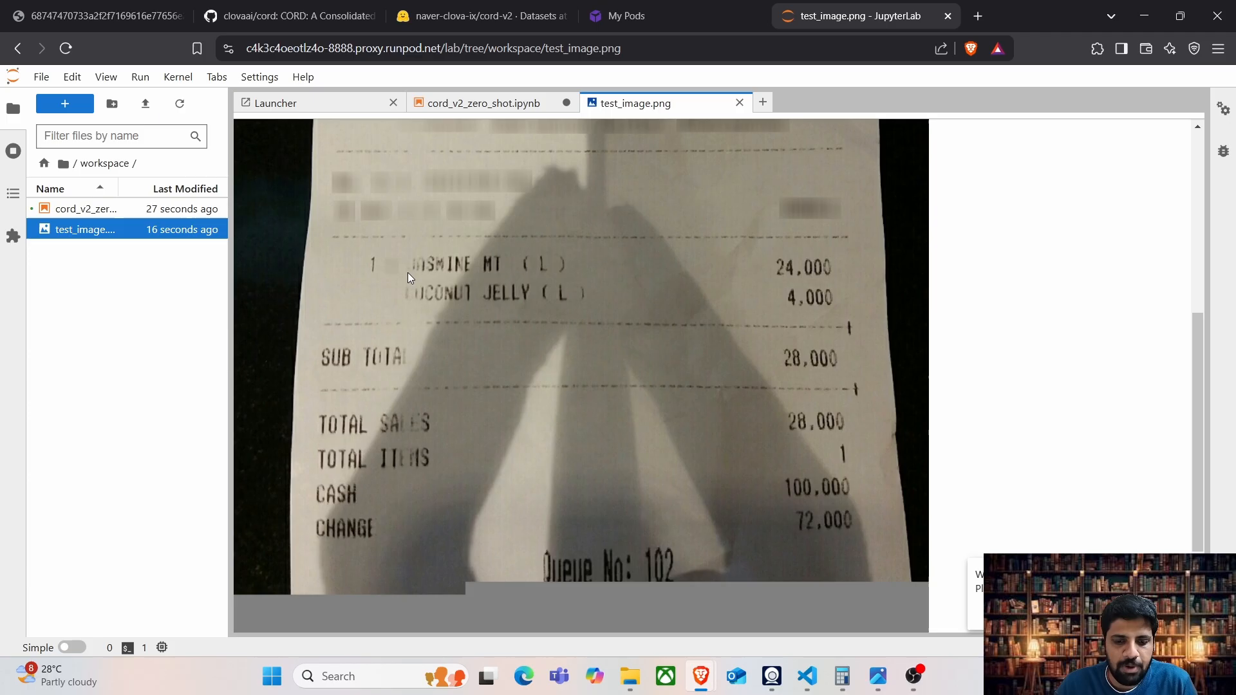
mouse_move(377, 276)
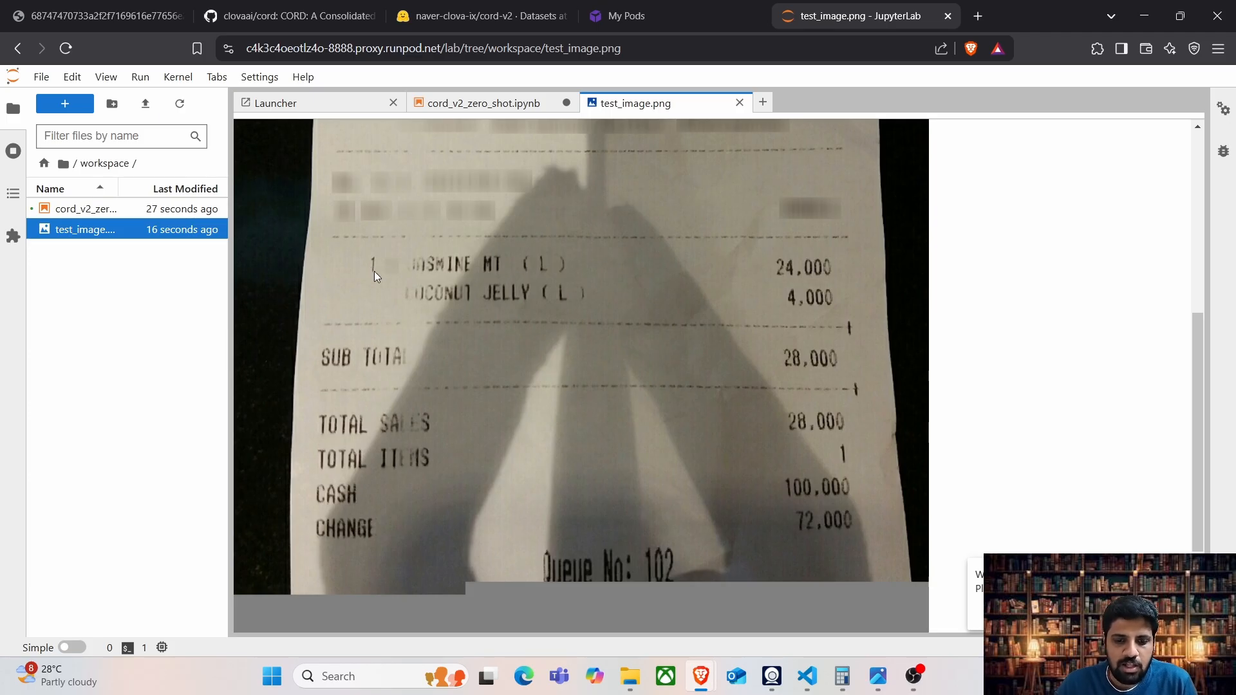
mouse_move(674, 264)
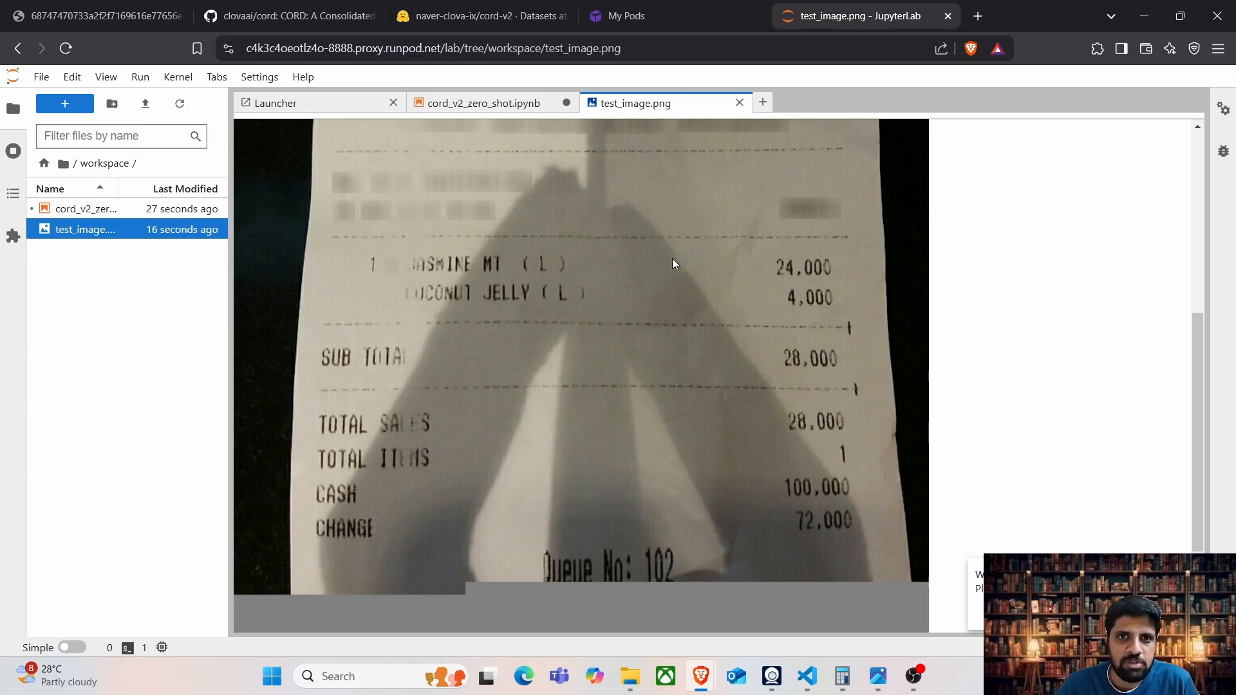
mouse_move(653, 295)
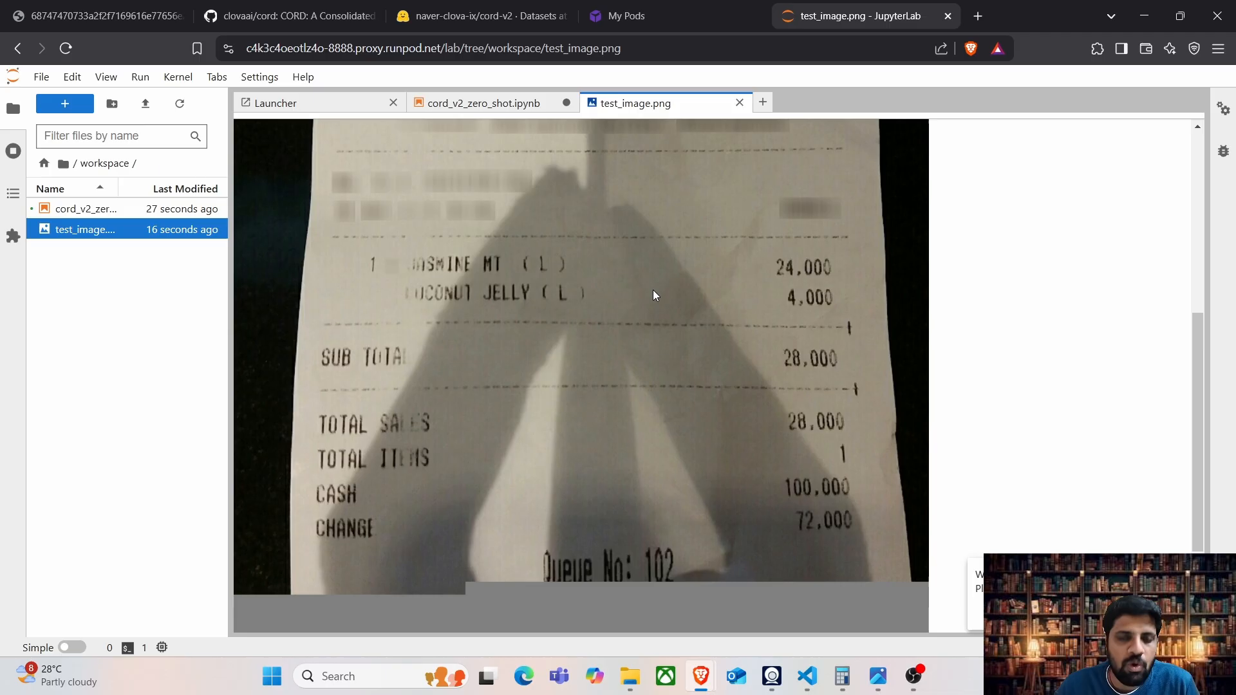
mouse_move(372, 277)
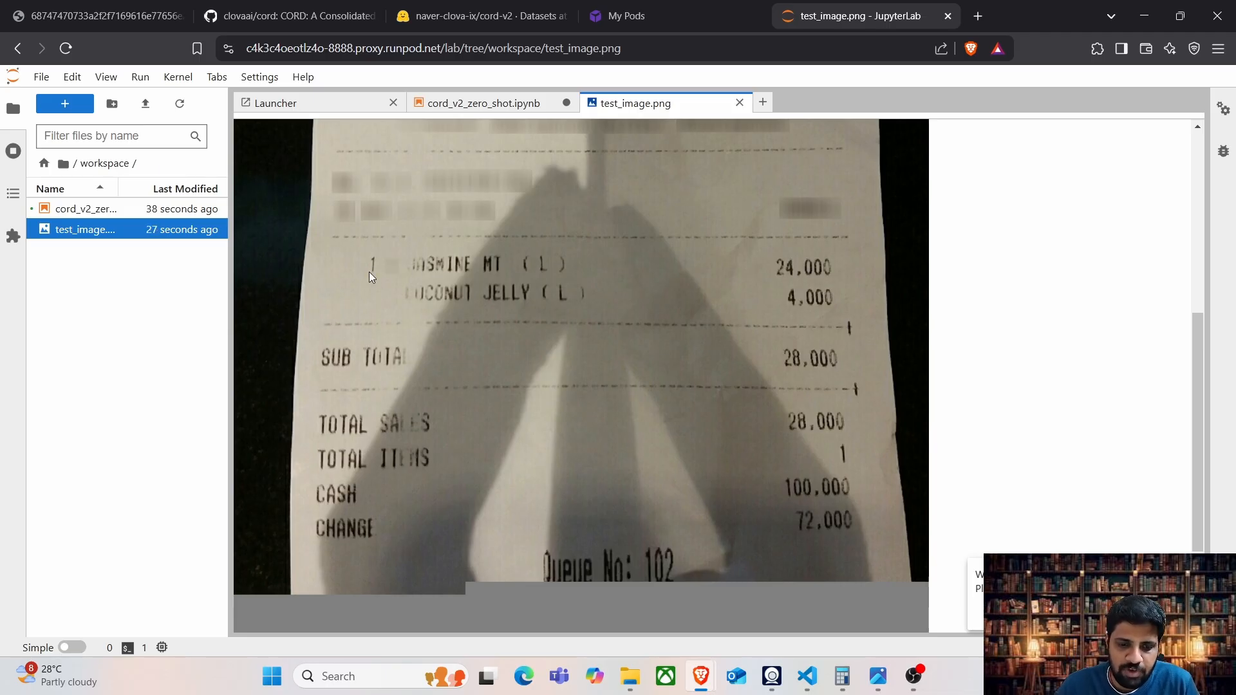
mouse_move(379, 266)
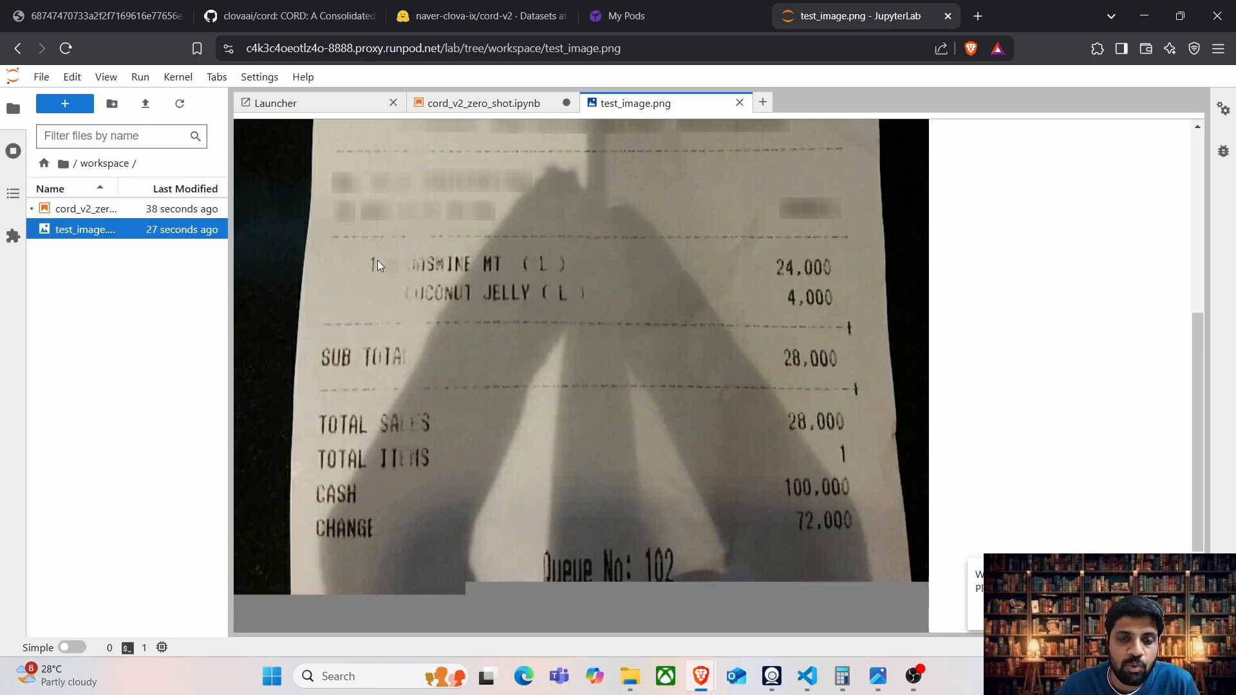
mouse_move(422, 308)
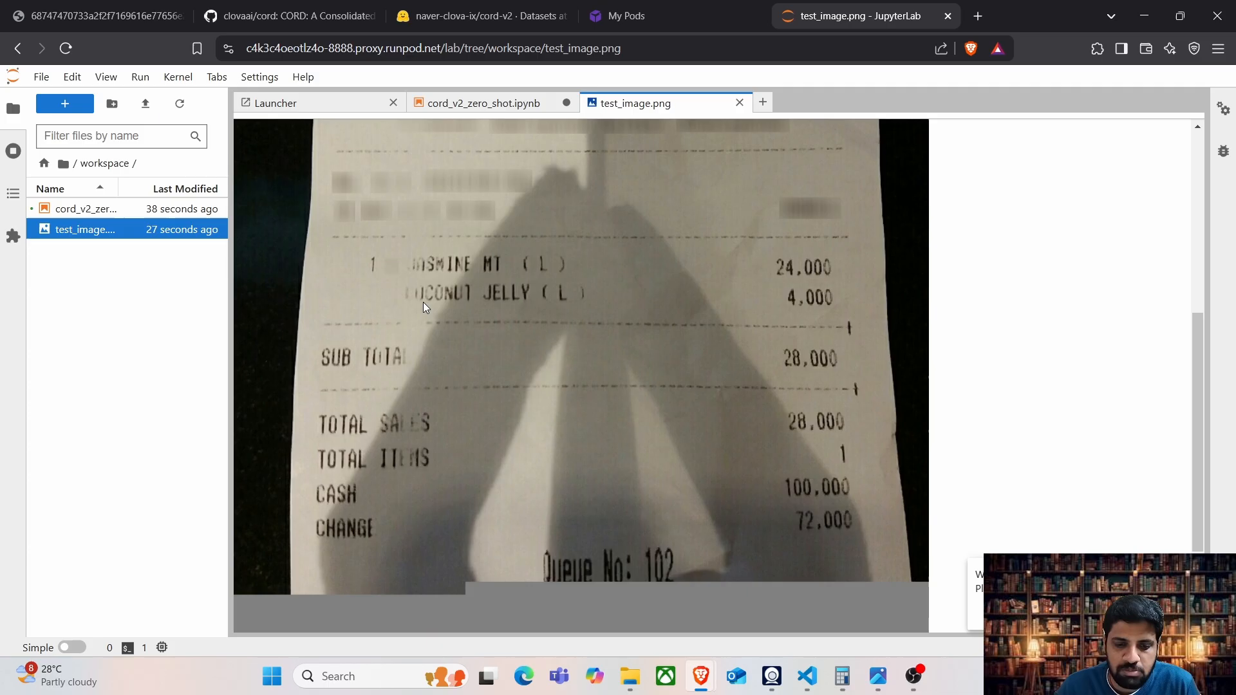
mouse_move(454, 271)
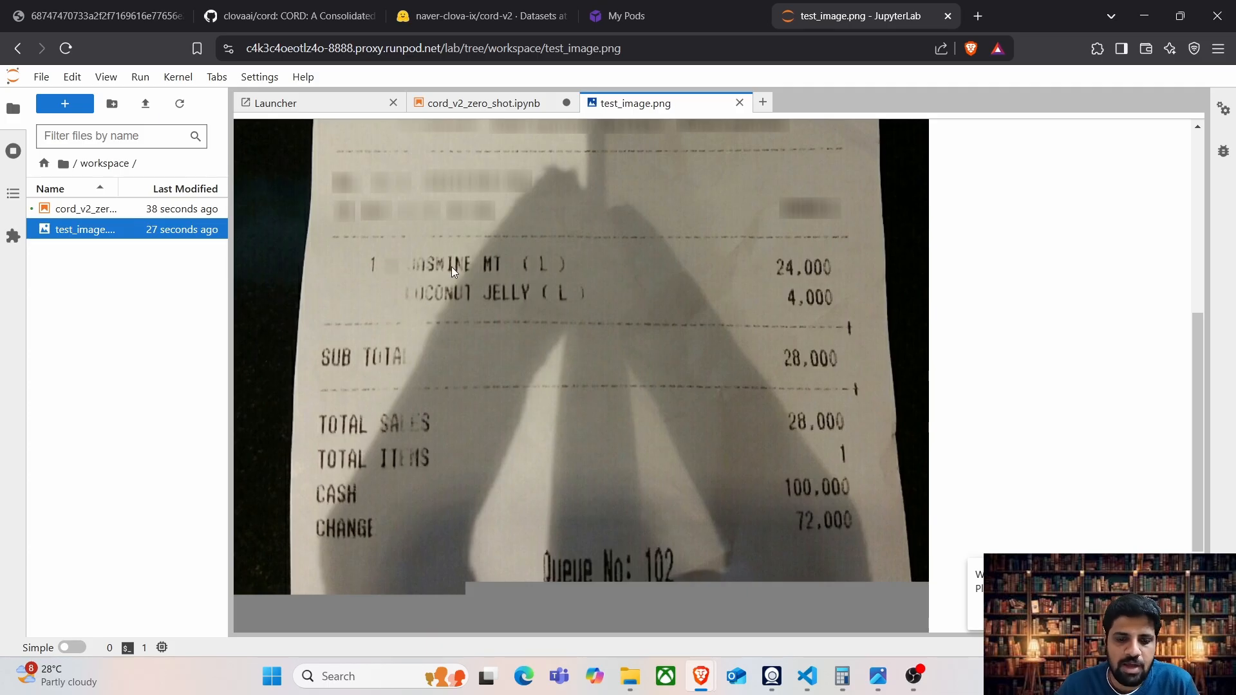
mouse_move(354, 274)
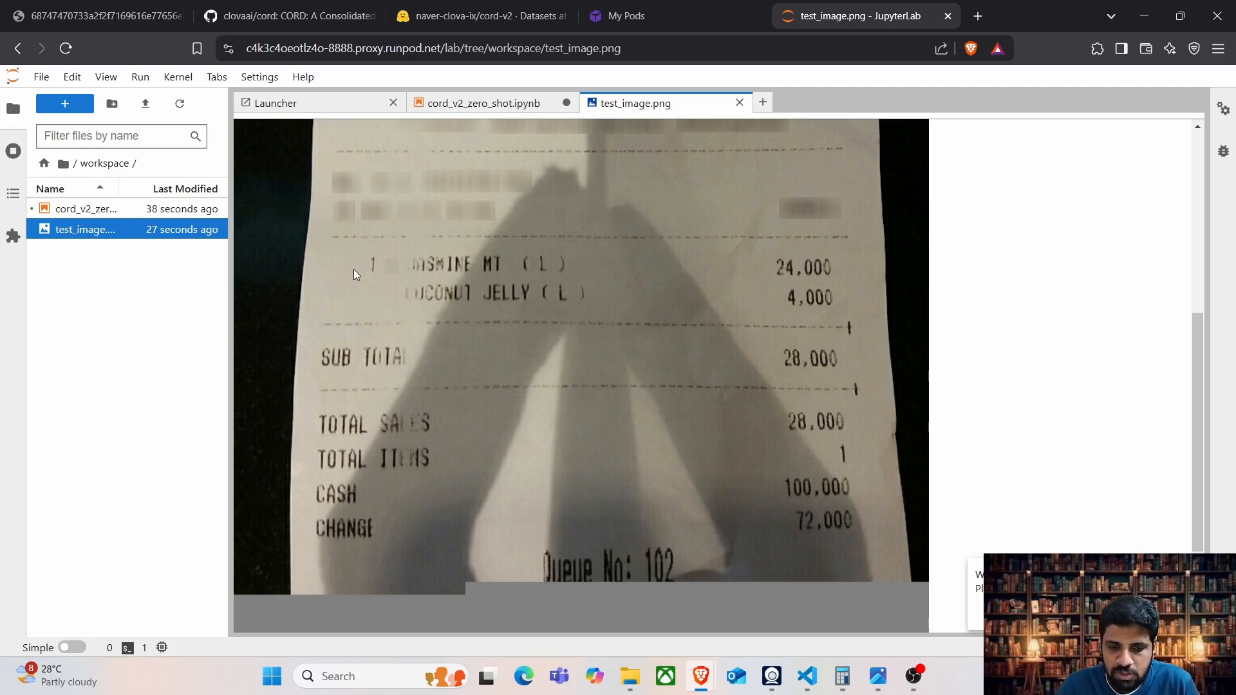
mouse_move(375, 268)
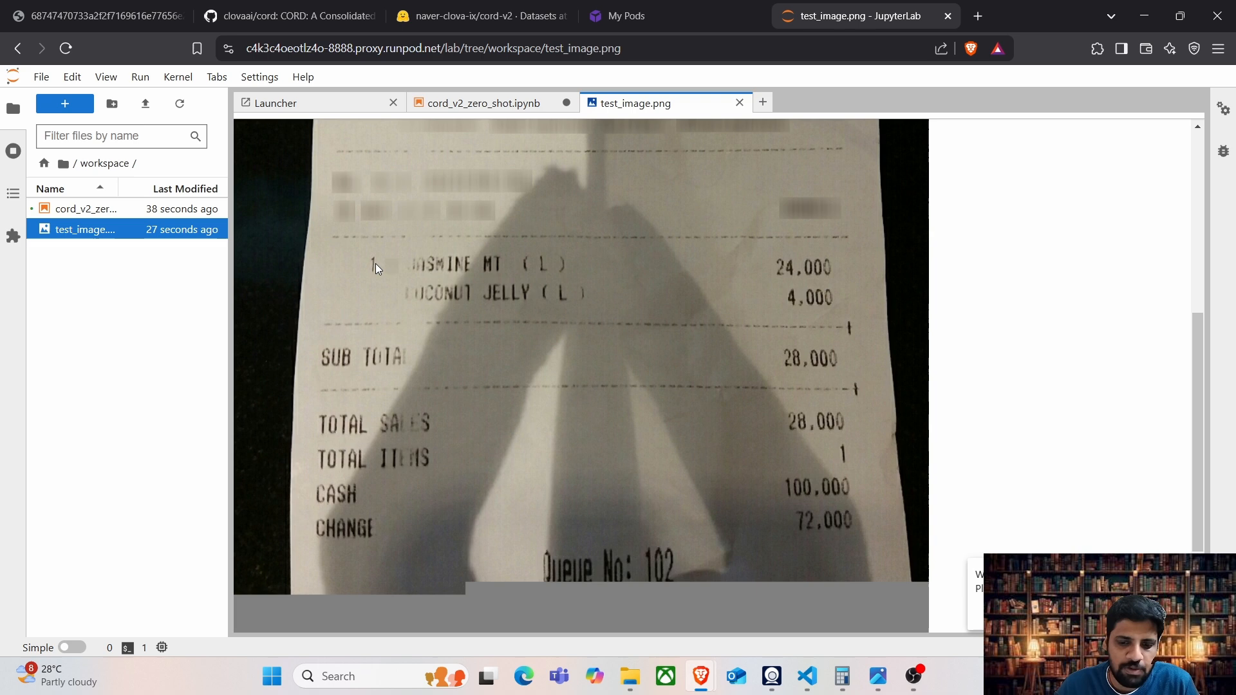
mouse_move(796, 326)
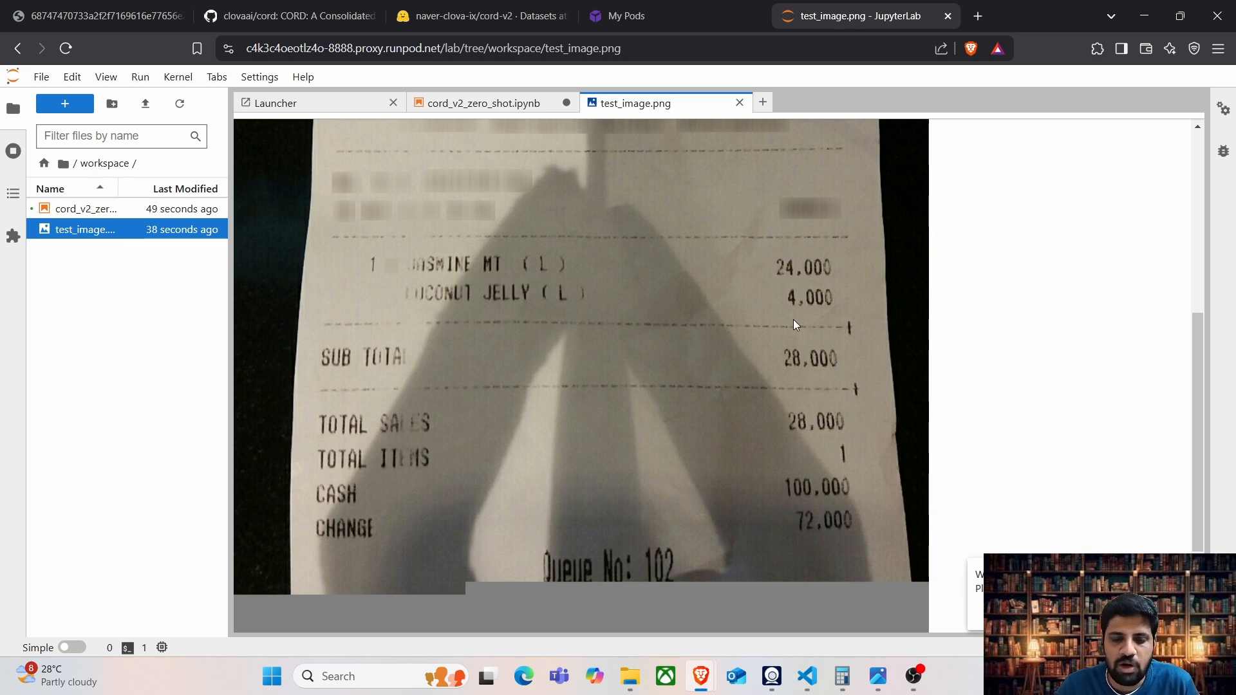
mouse_move(371, 369)
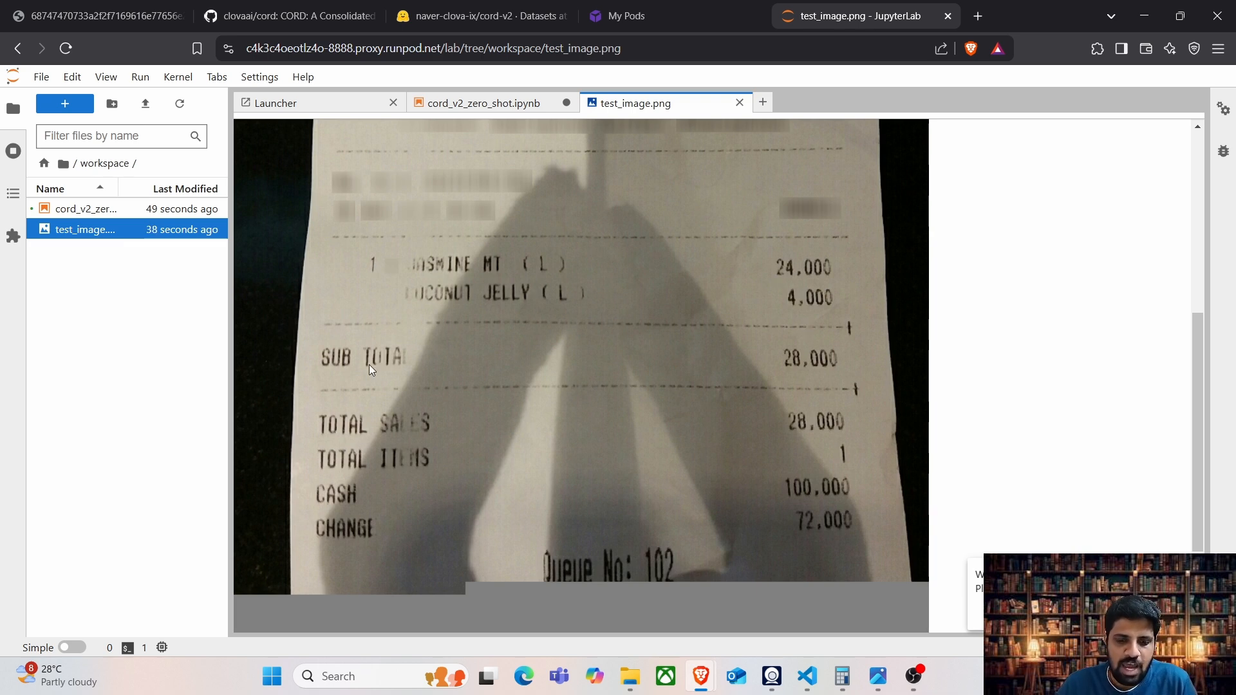
mouse_move(672, 526)
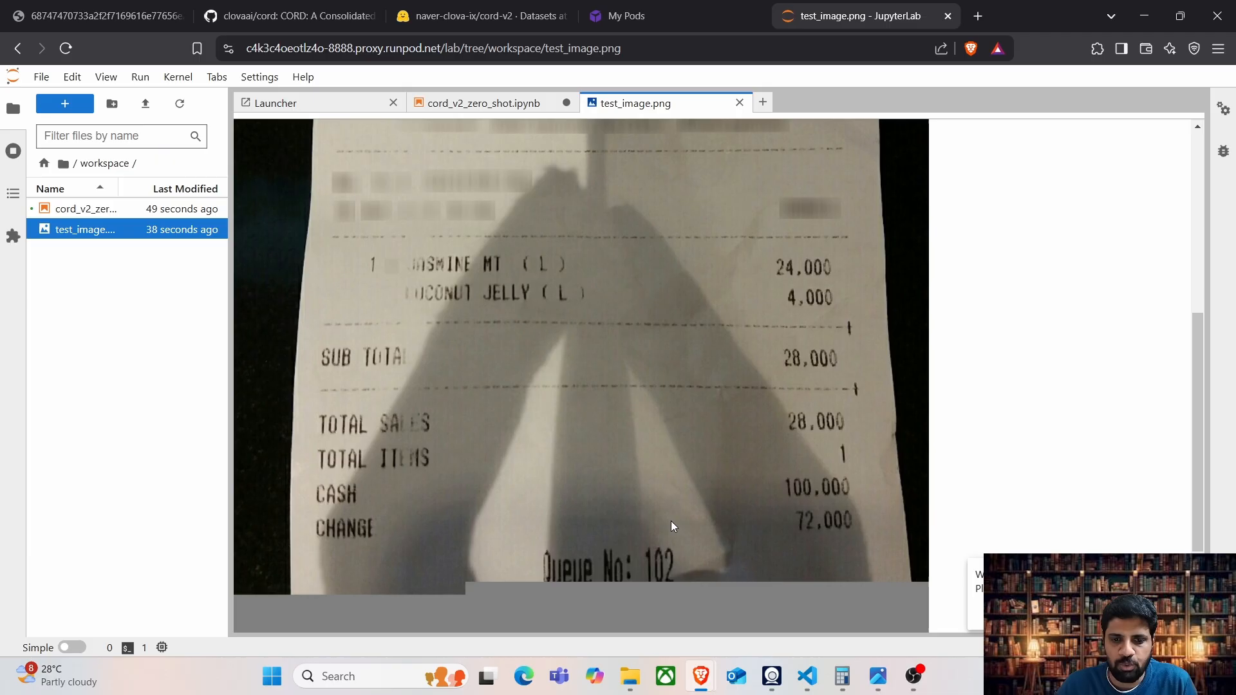
left_click(481, 102)
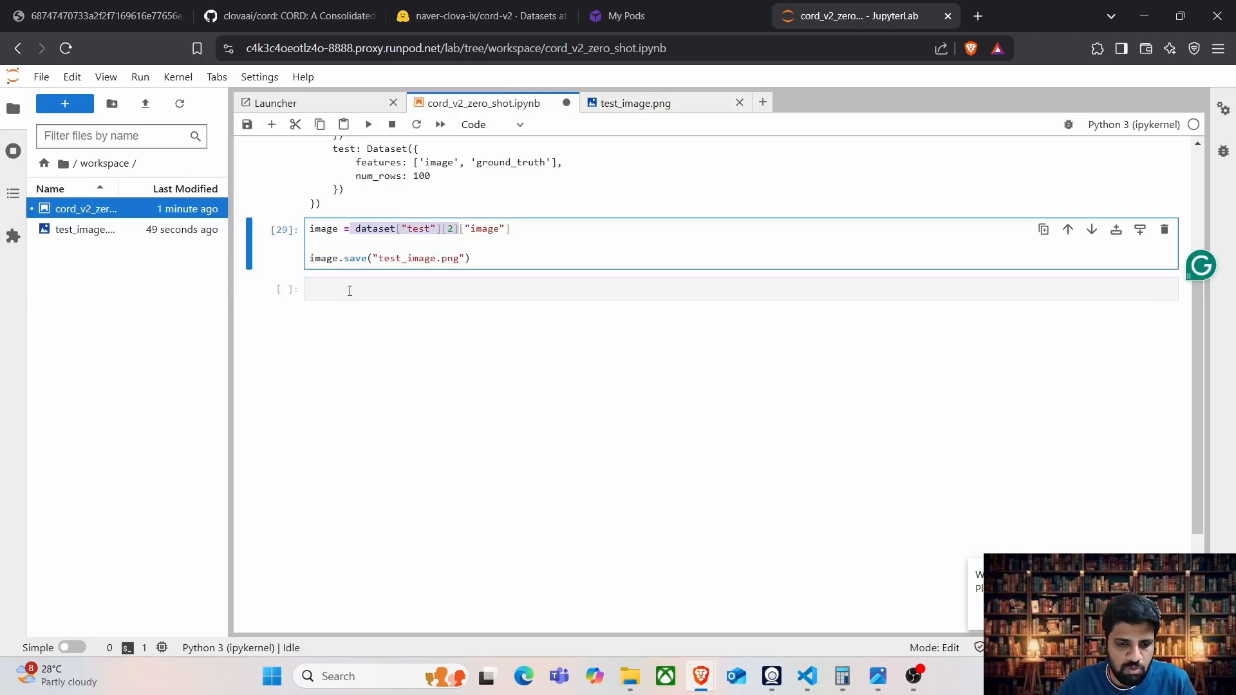
Display the raw dataset["test"][2]["ground_truth"] string
type("dataset[\"test\"][2][\"")
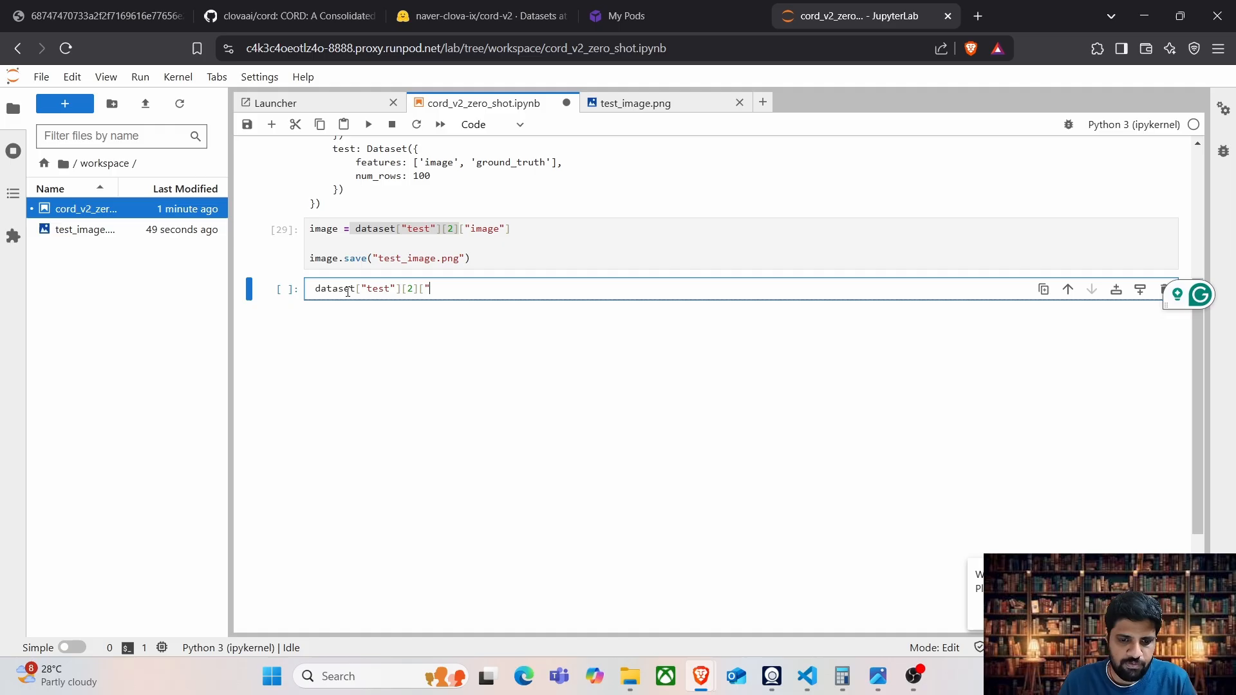
type("ground_tru")
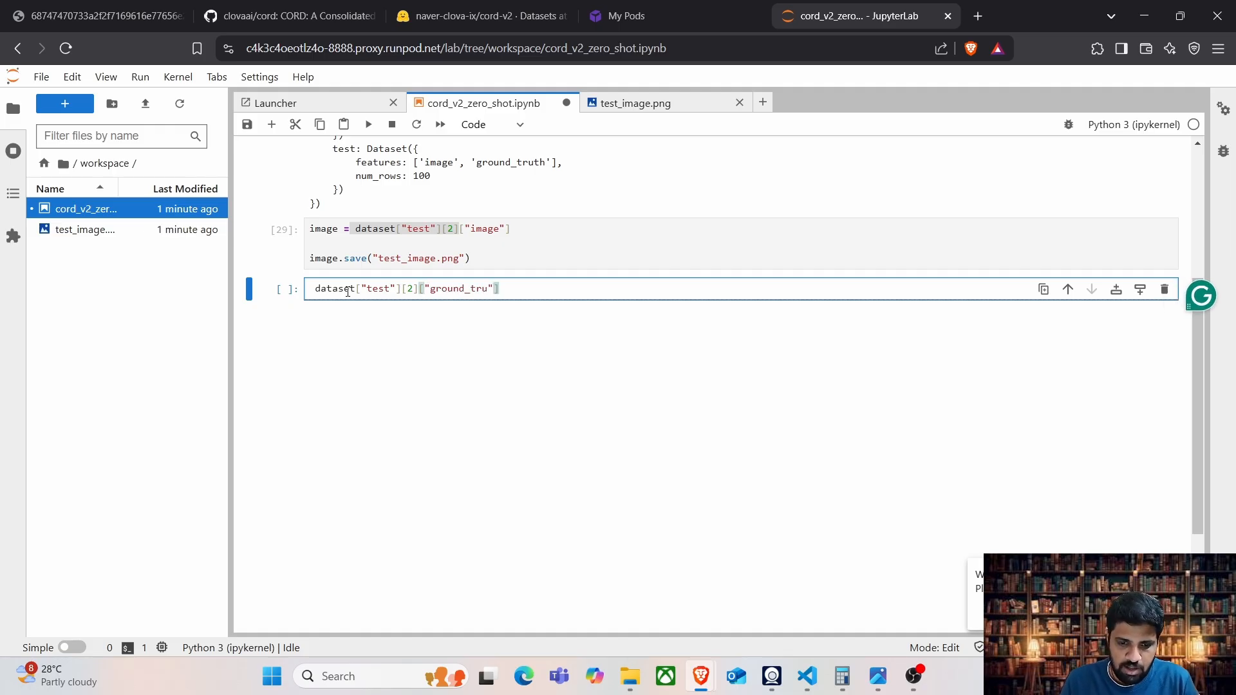
key("shift+enter")
type("i")
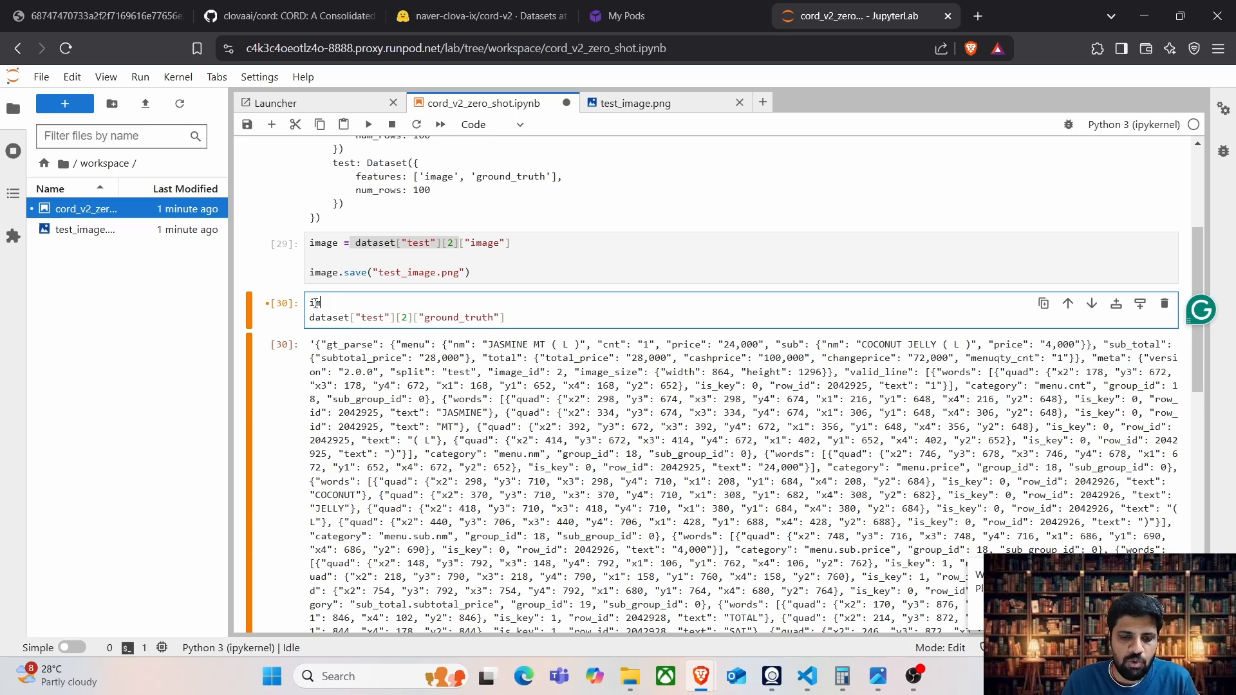
Import json and parse the string into ground_truth with json.loads
type("mport json")
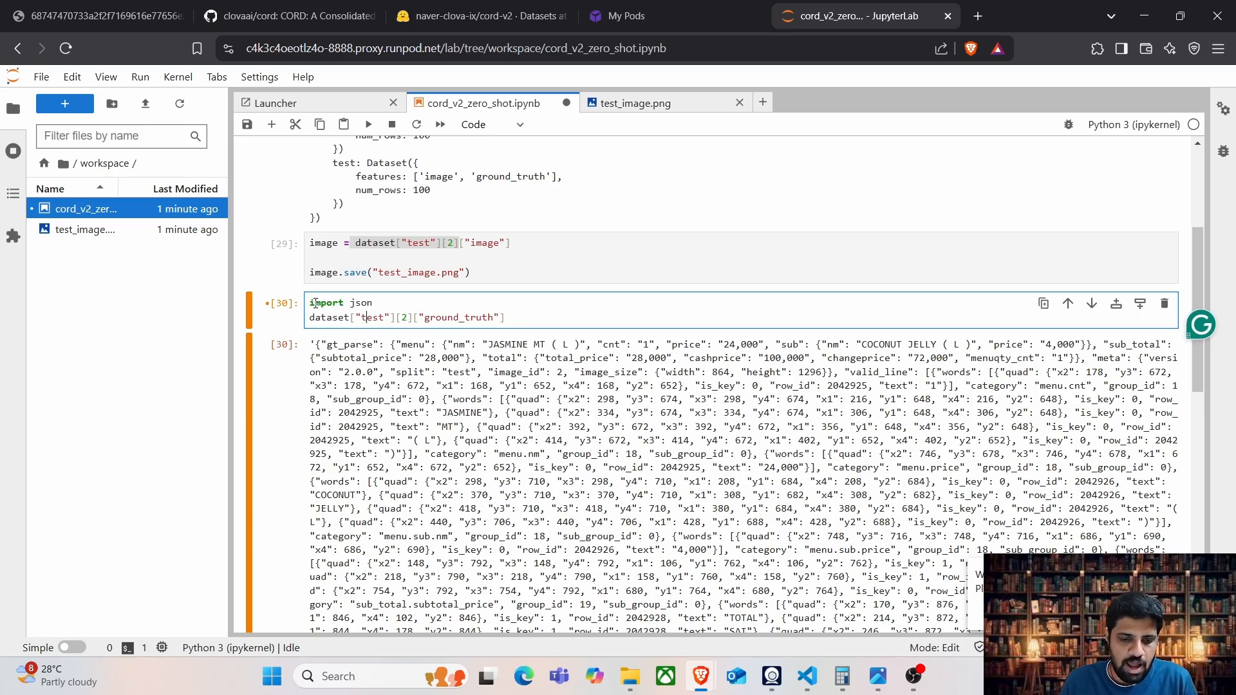
type("ground_truth = json.")
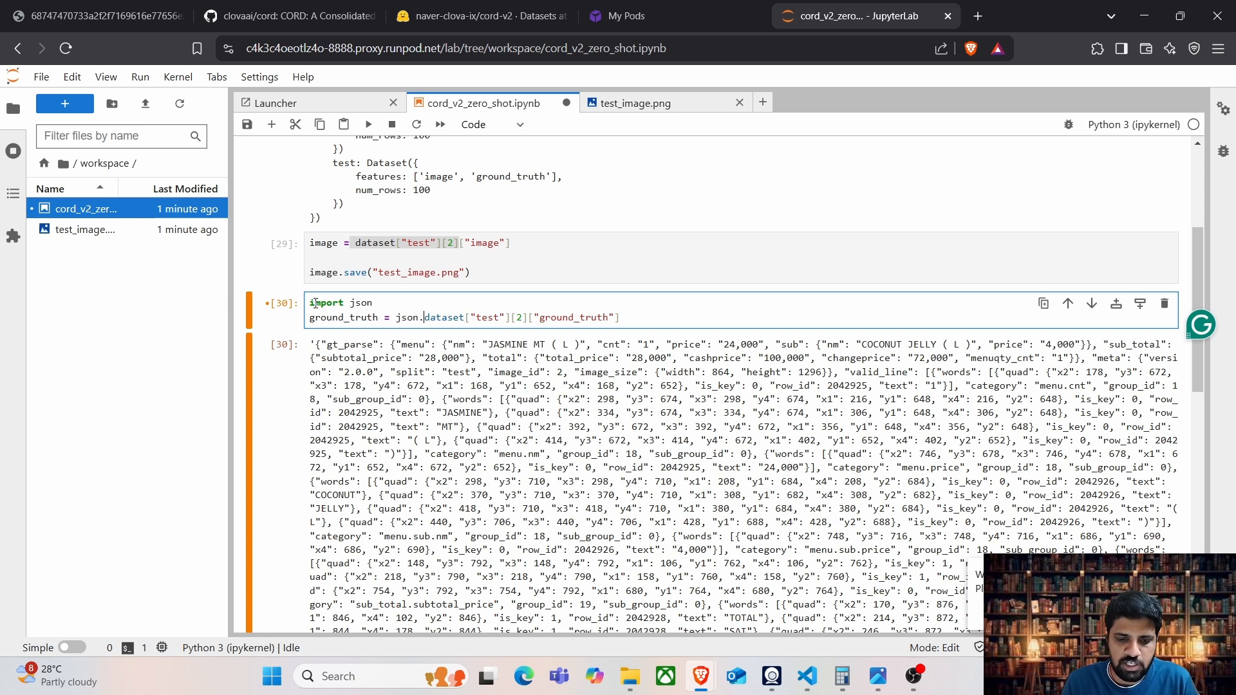
type("loads(")
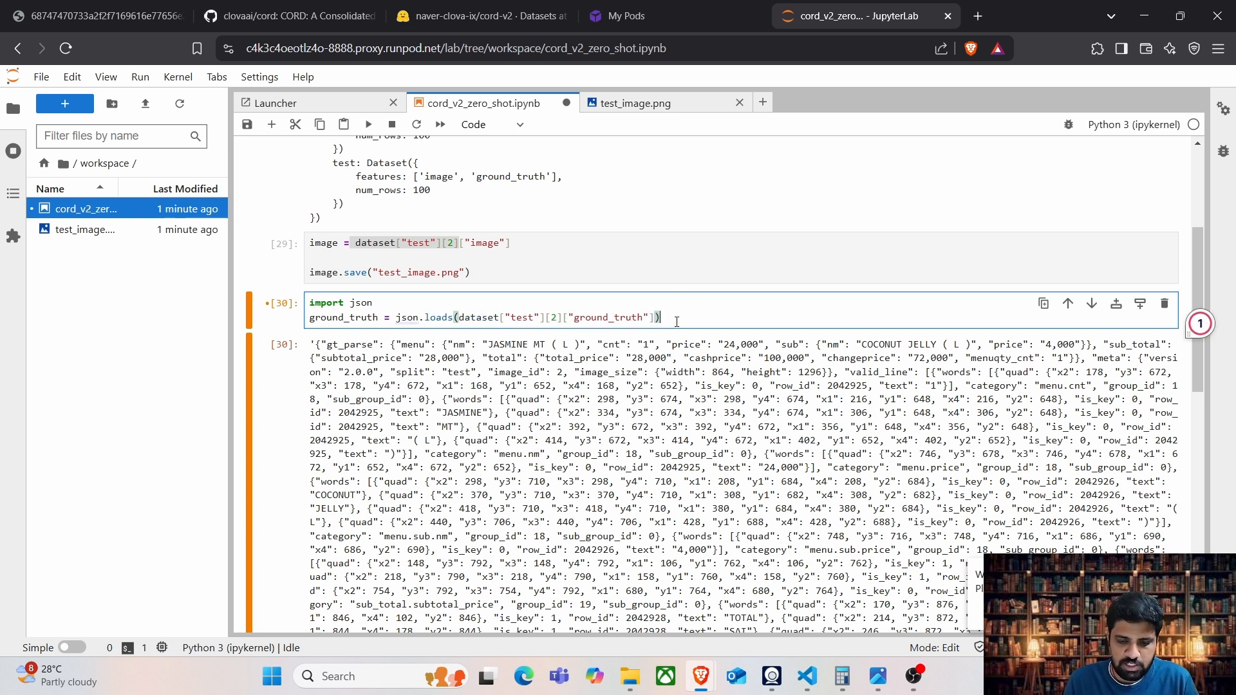
key("shift+Enter")
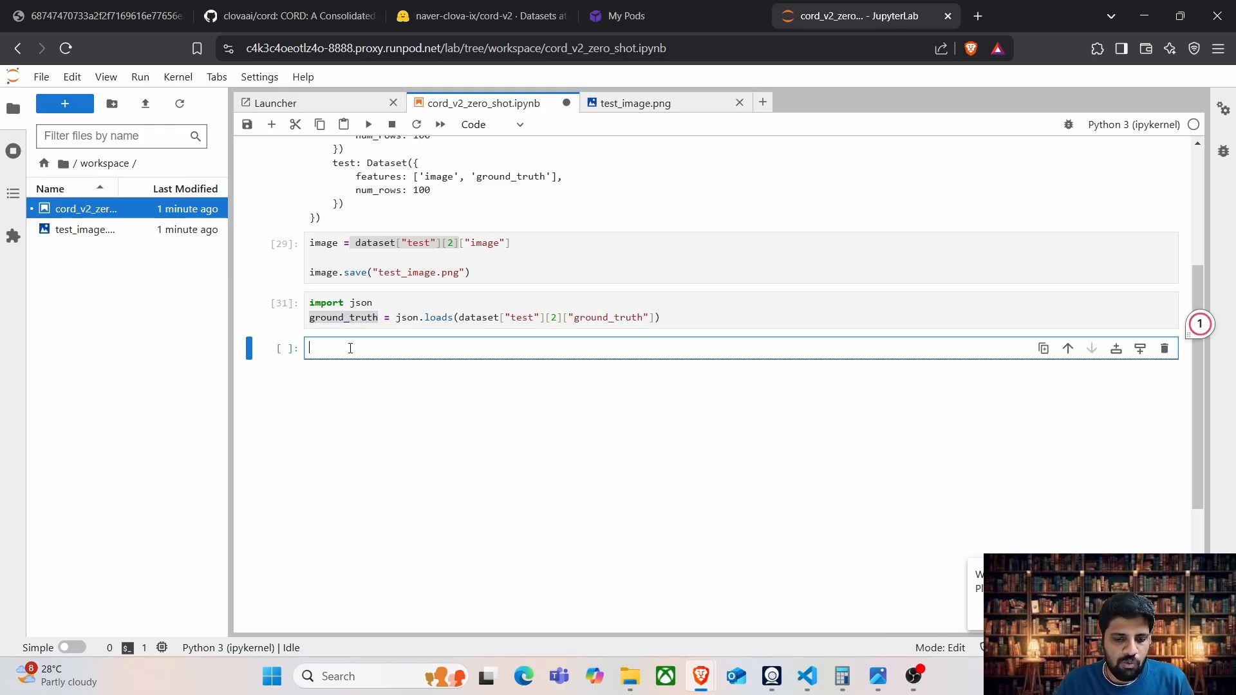
key("shift+enter")
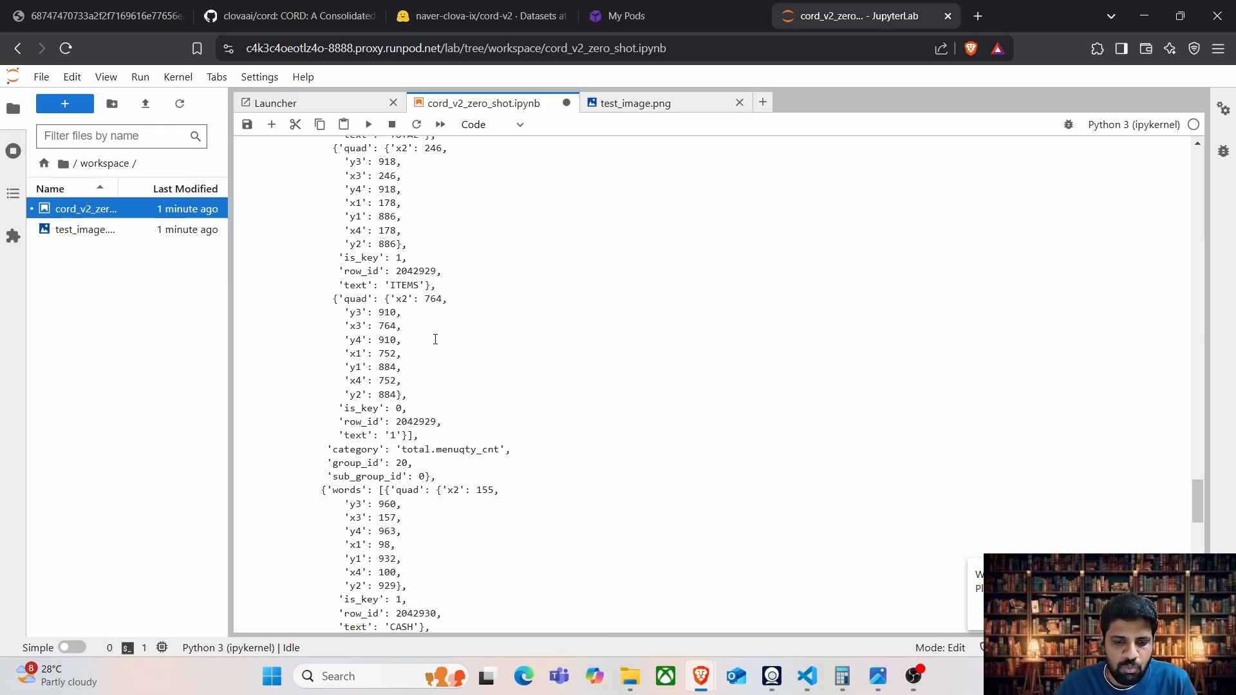
Scroll the parsed output, then print only ground_truth["gt_parse"] with menu, sub_total and total
scroll("up", 3)
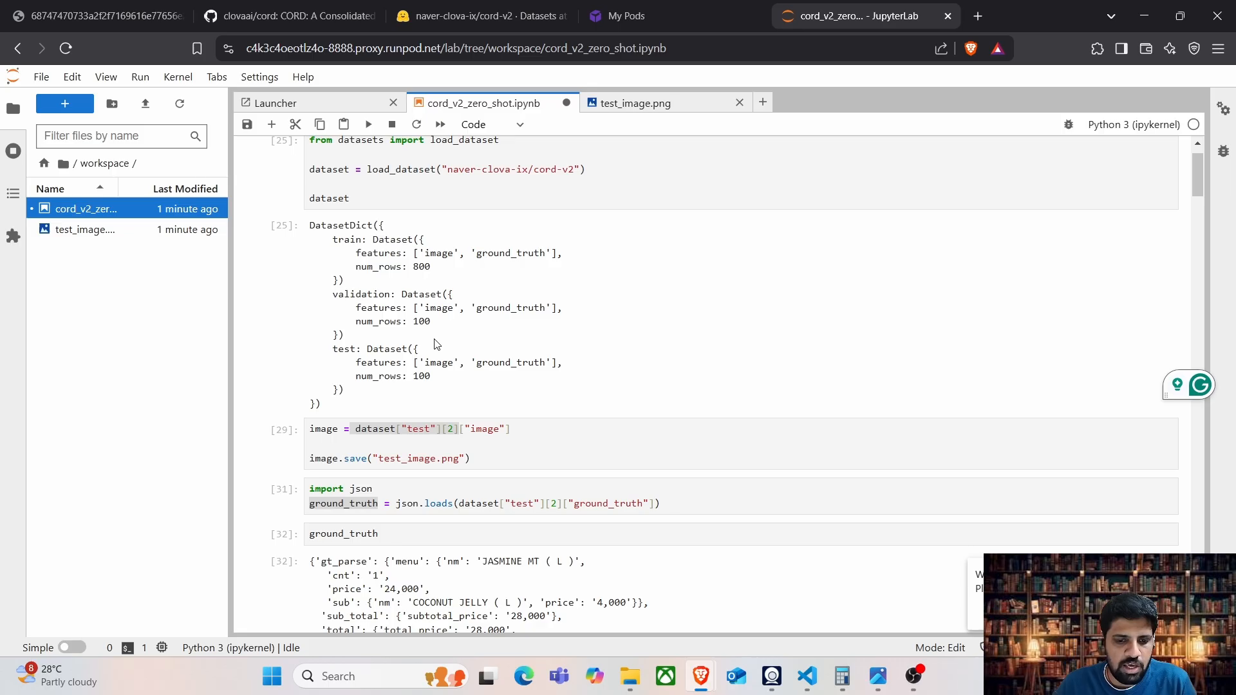
scroll("down", 3)
type("[\"")
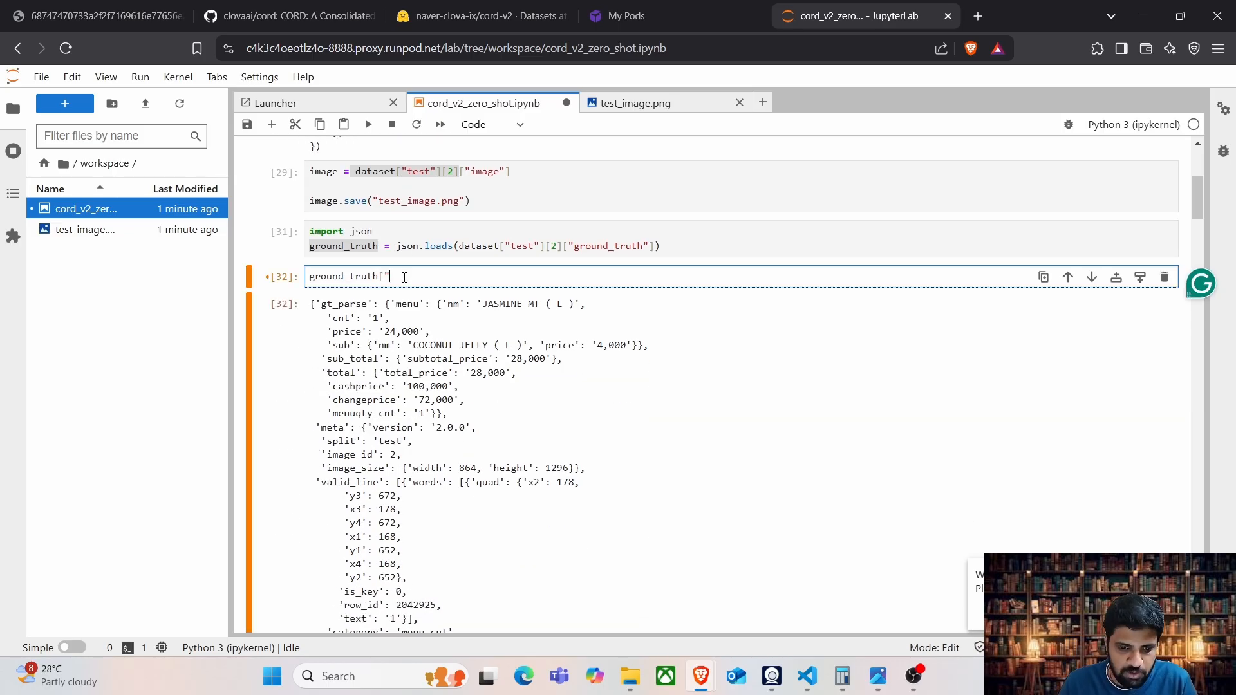
type("gt_pas")
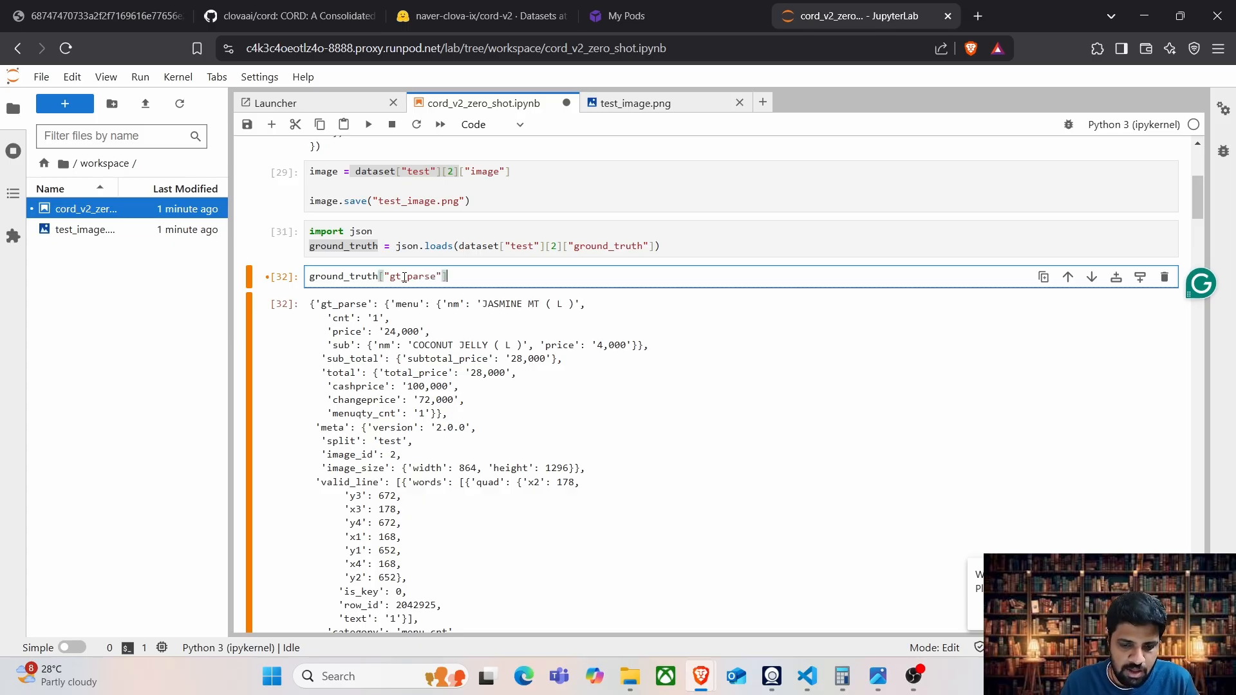
key("shift+enter")
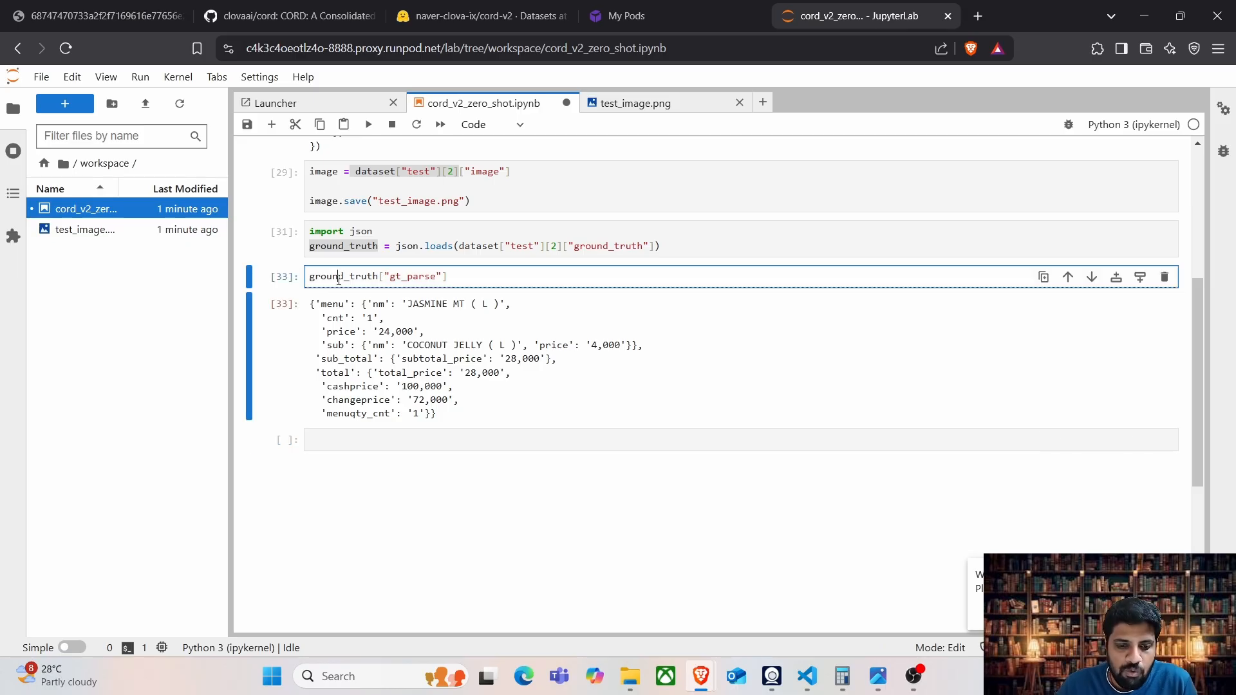
double_click(410, 277)
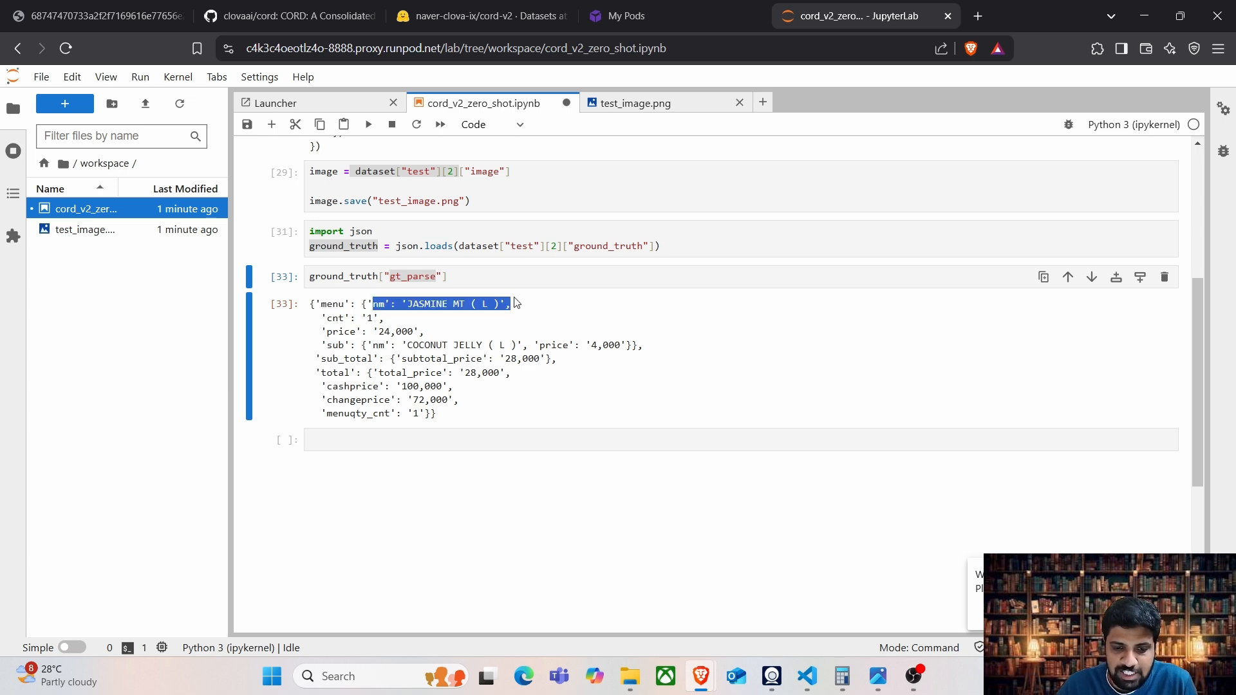
left_click(635, 102)
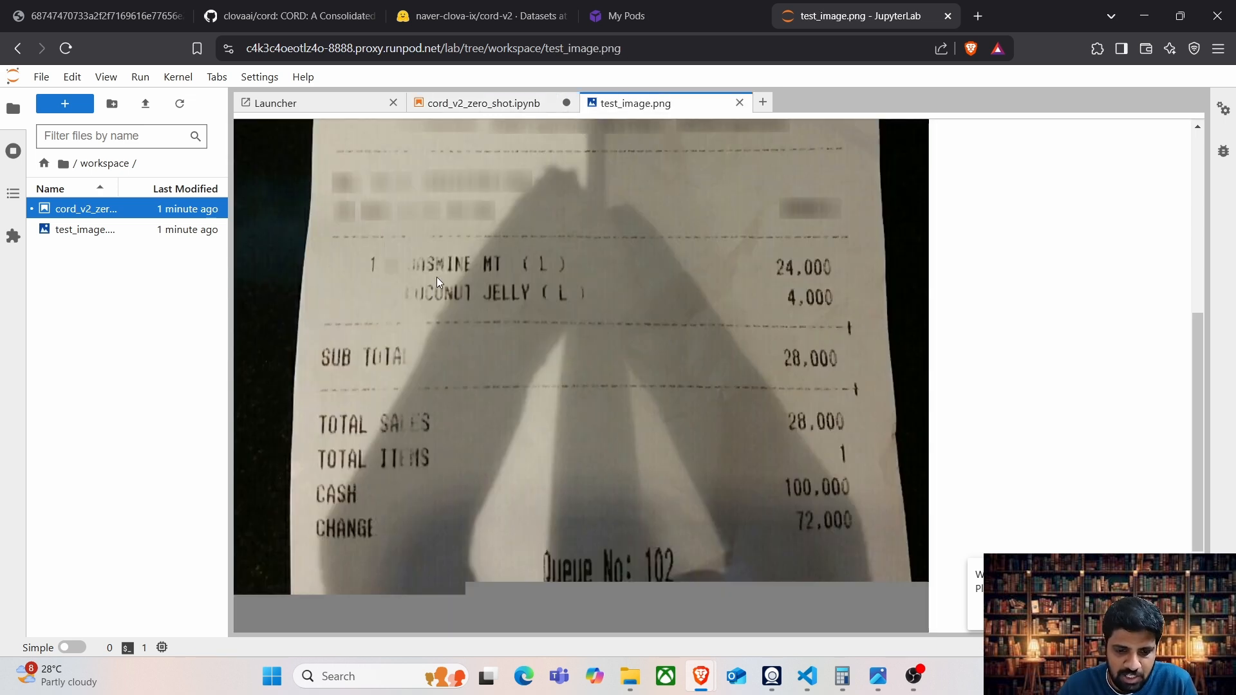
left_click(484, 103)
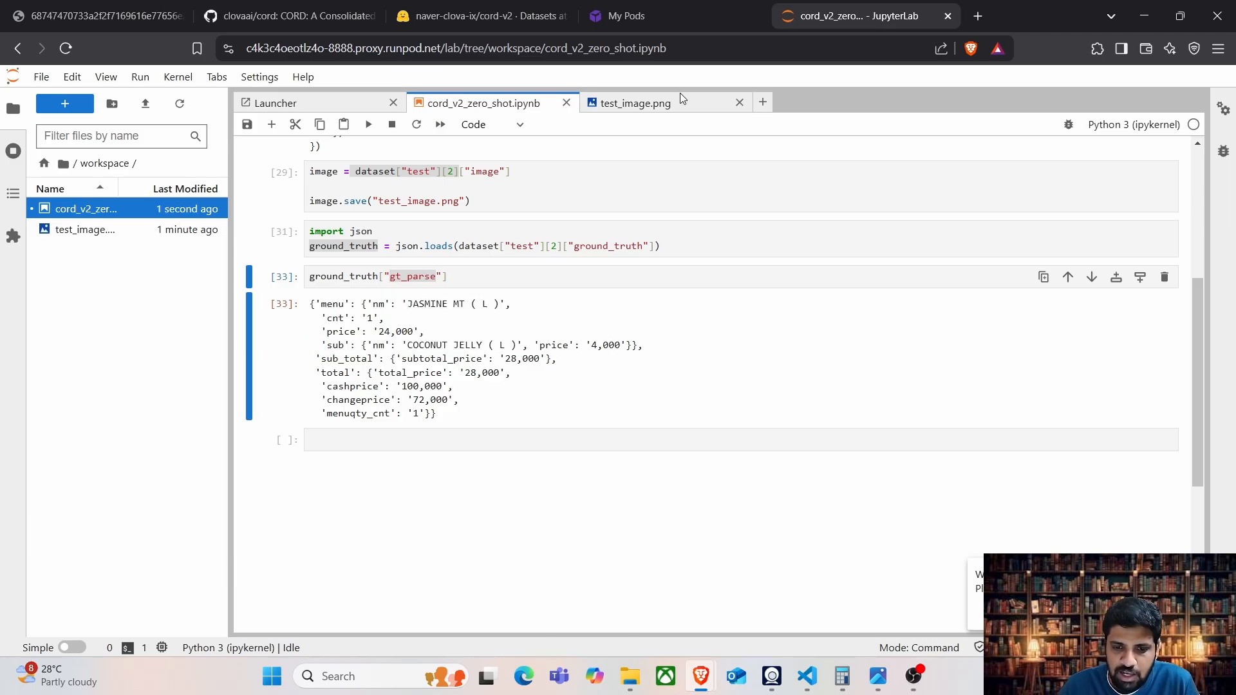
left_click(635, 103)
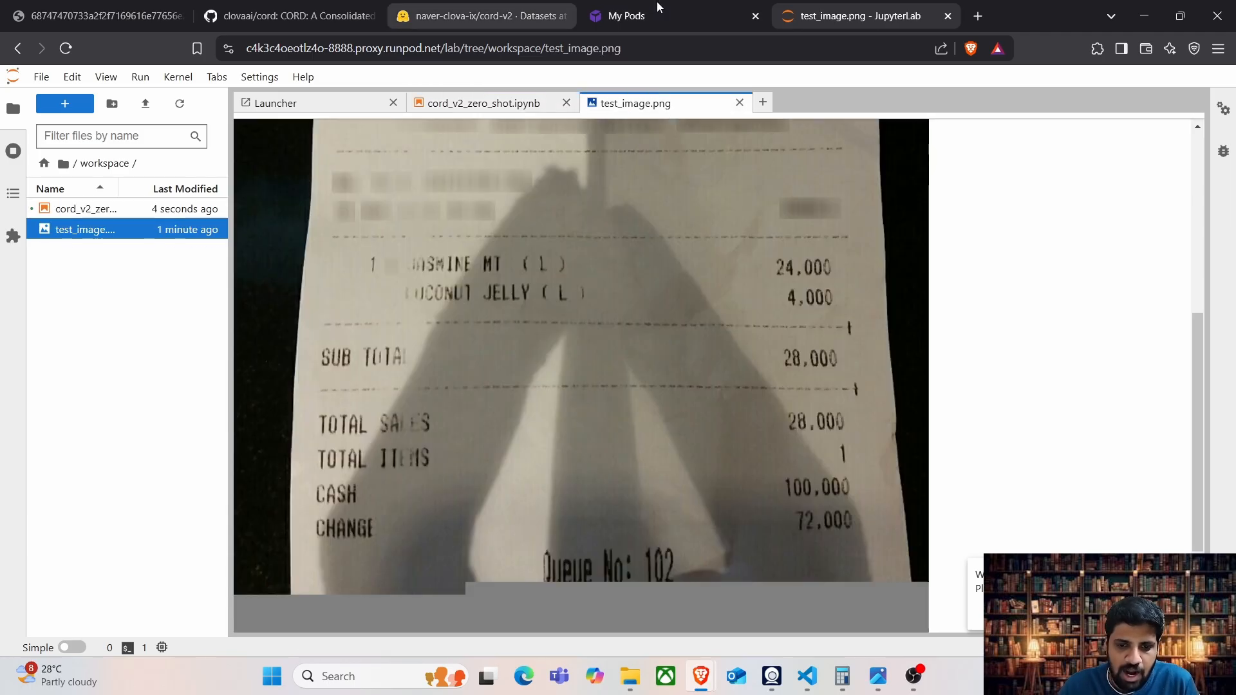
left_click(484, 103)
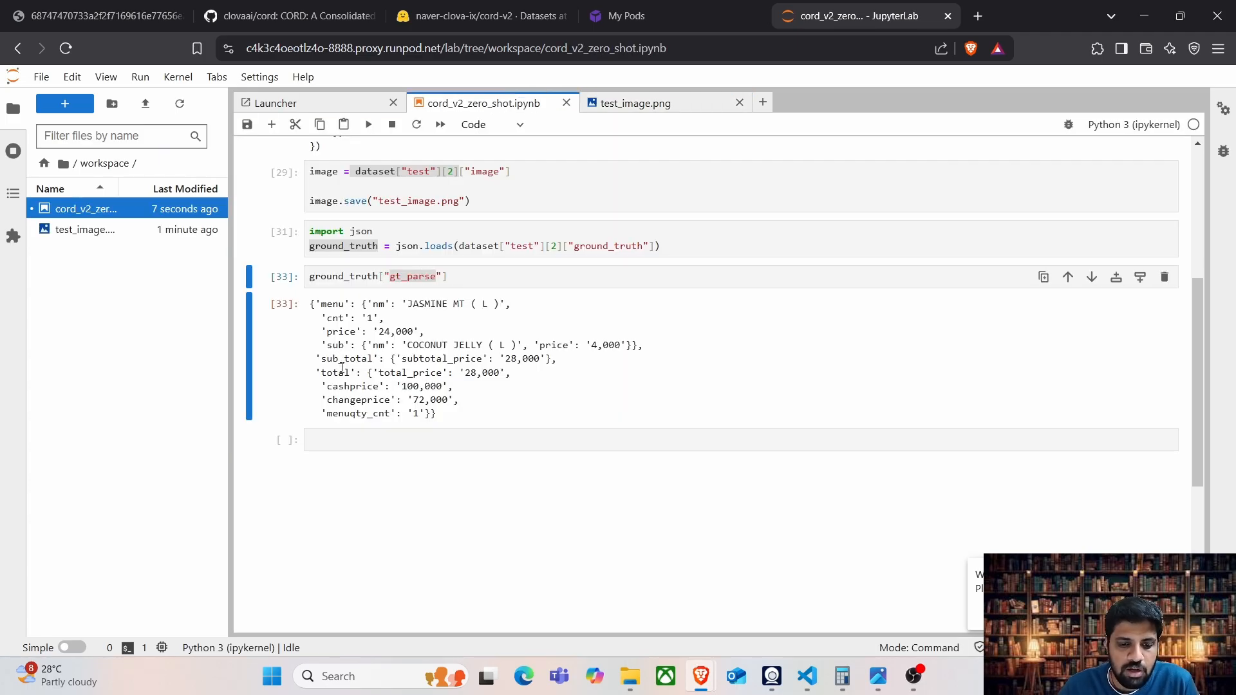
double_click(334, 372)
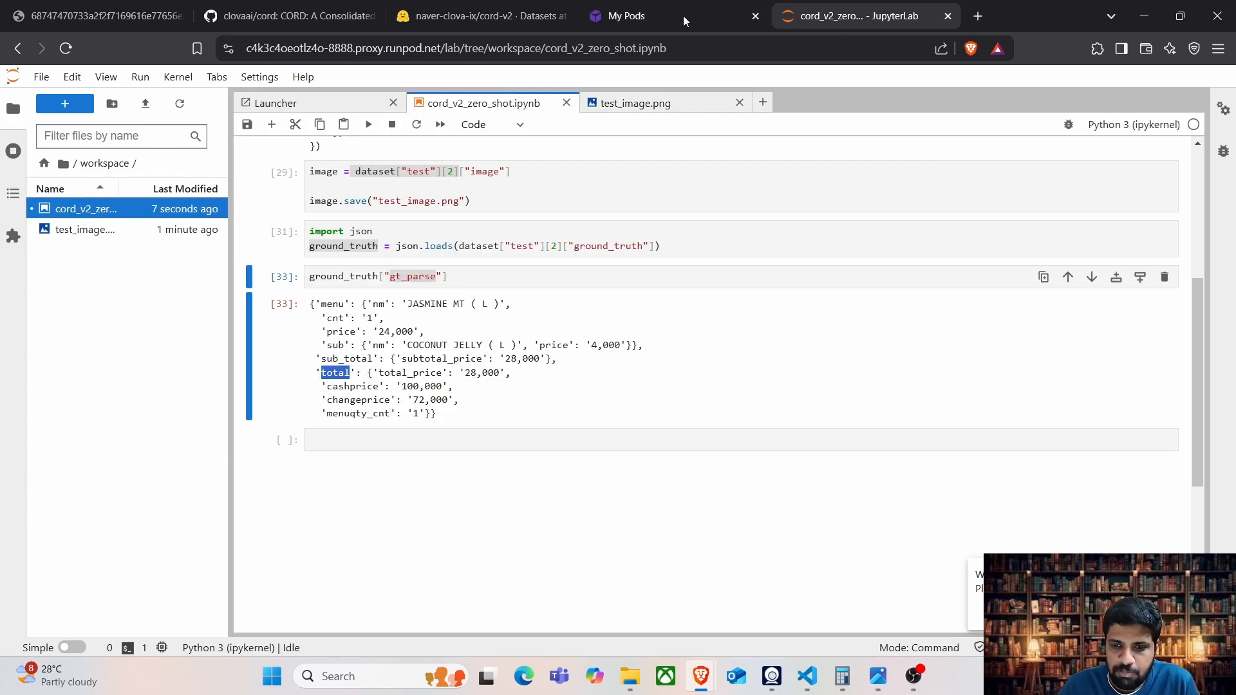
left_click(632, 102)
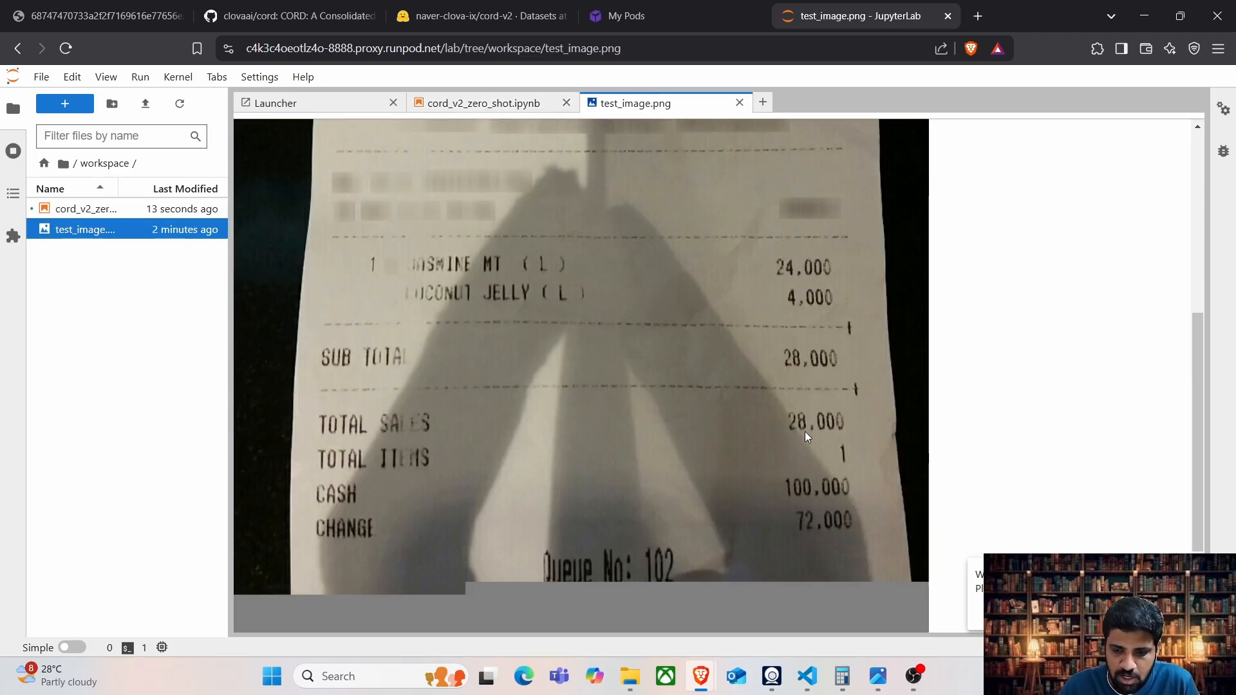
mouse_move(294, 127)
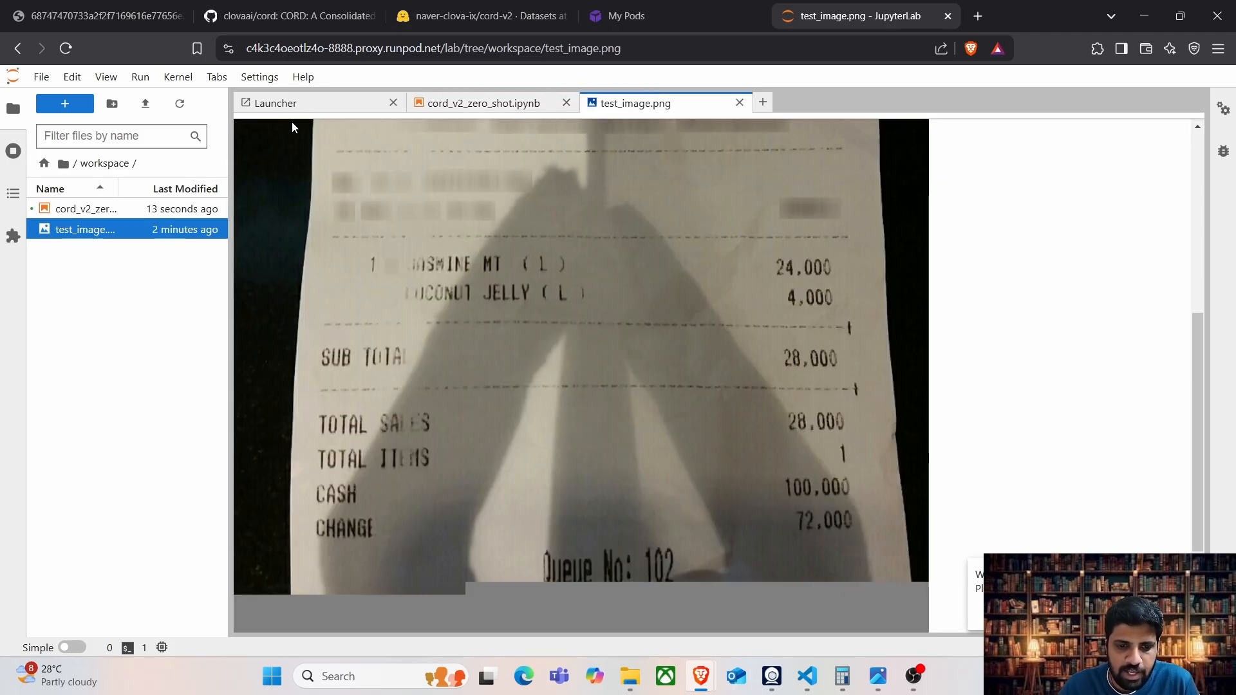
left_click(484, 103)
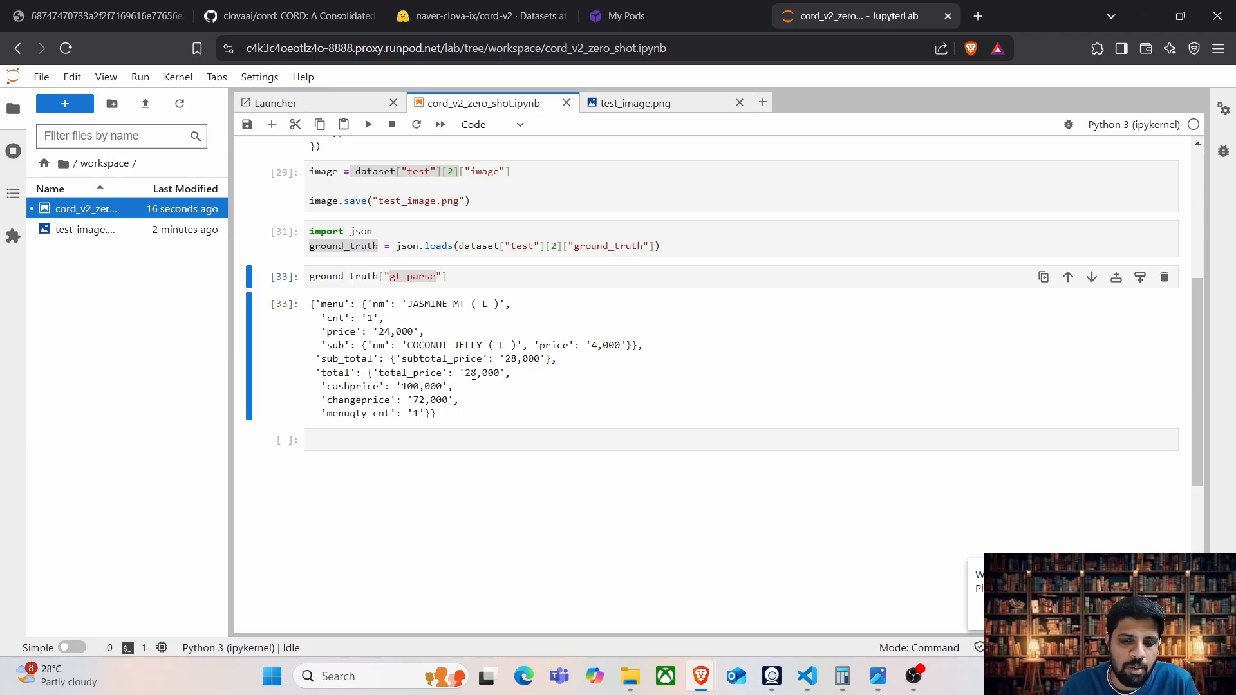
double_click(481, 373)
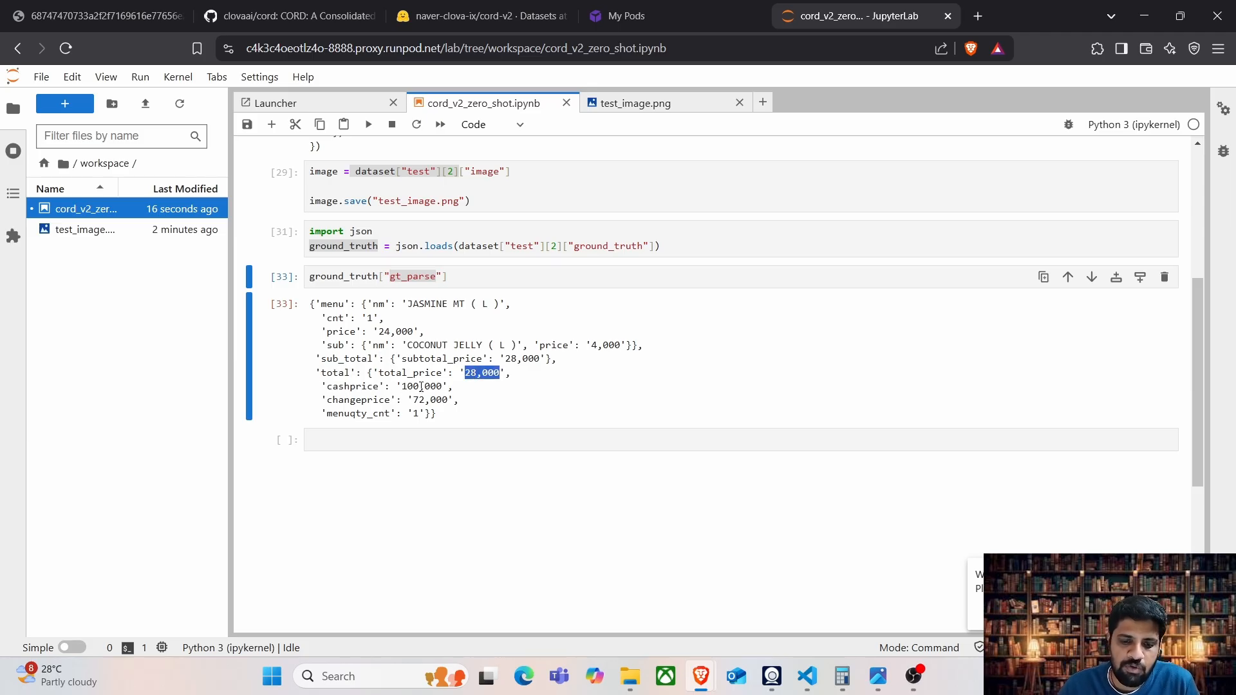